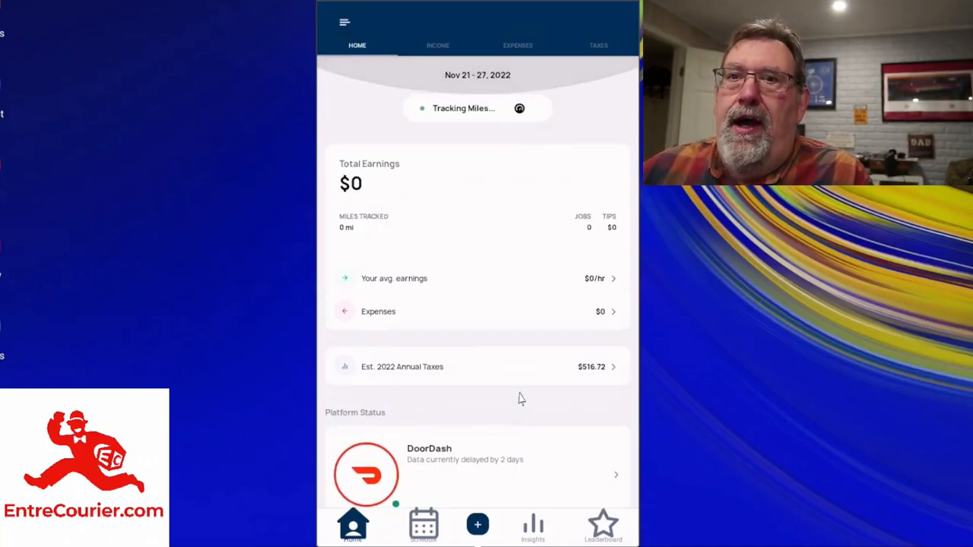
mouse_move(488, 374)
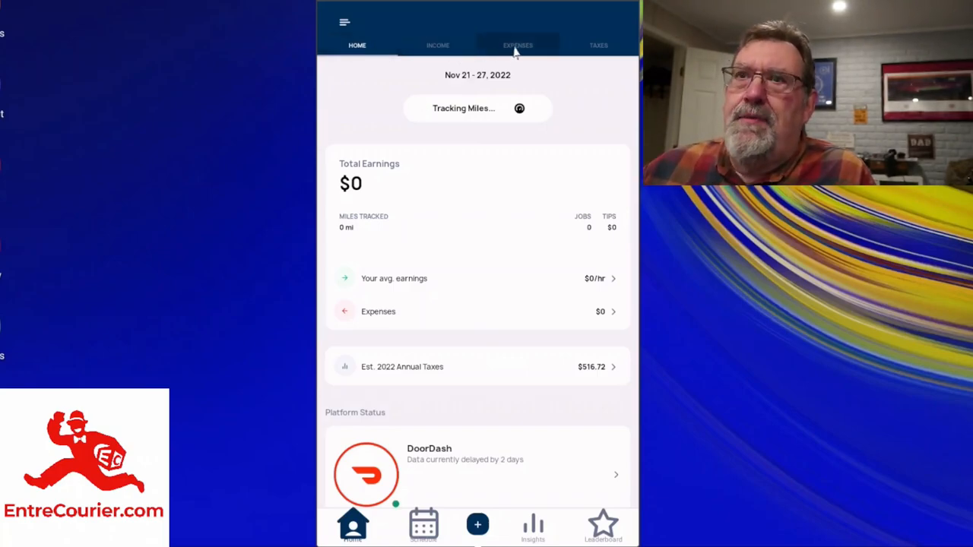
Switch to the Income view and advance the week selector to Nov 14 - 20, 2022 ($140 total)
left_click(356, 46)
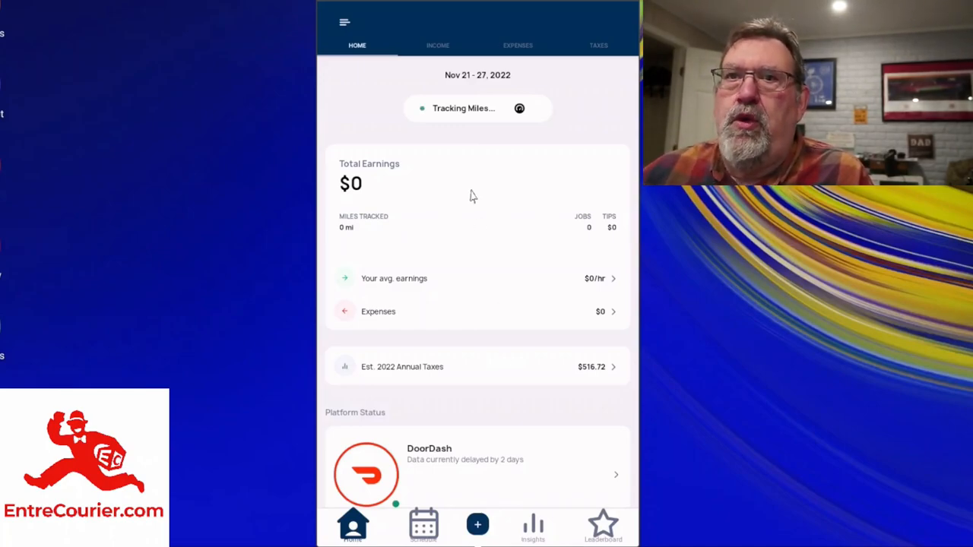
mouse_move(485, 215)
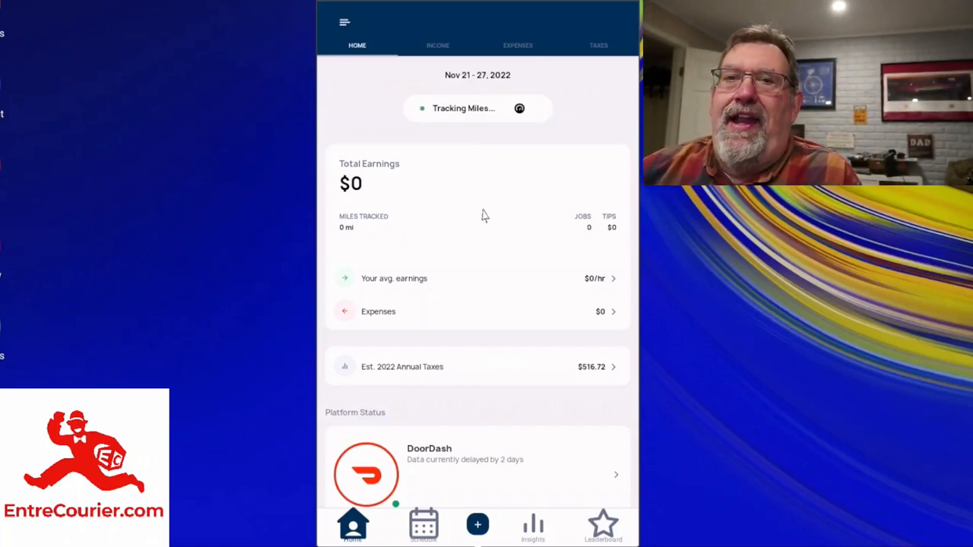
mouse_move(581, 289)
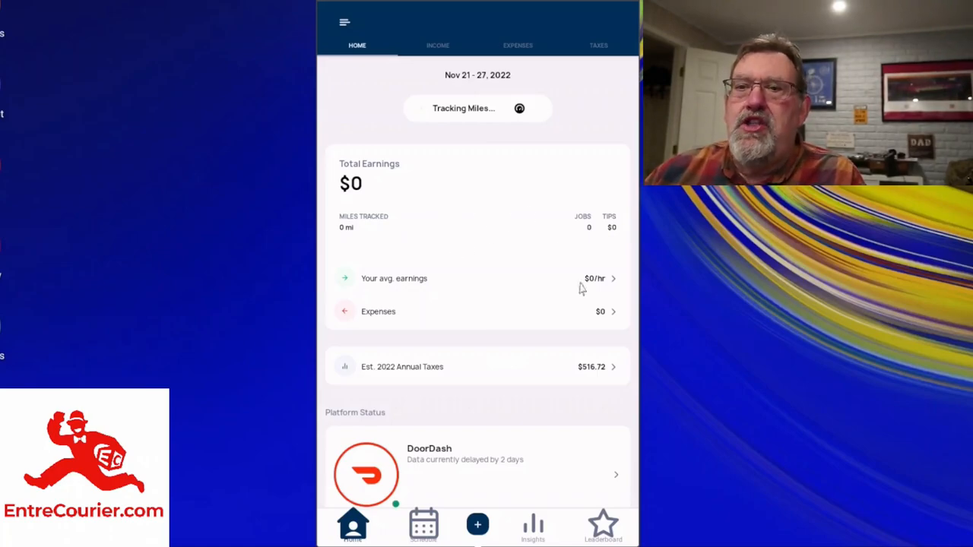
mouse_move(456, 125)
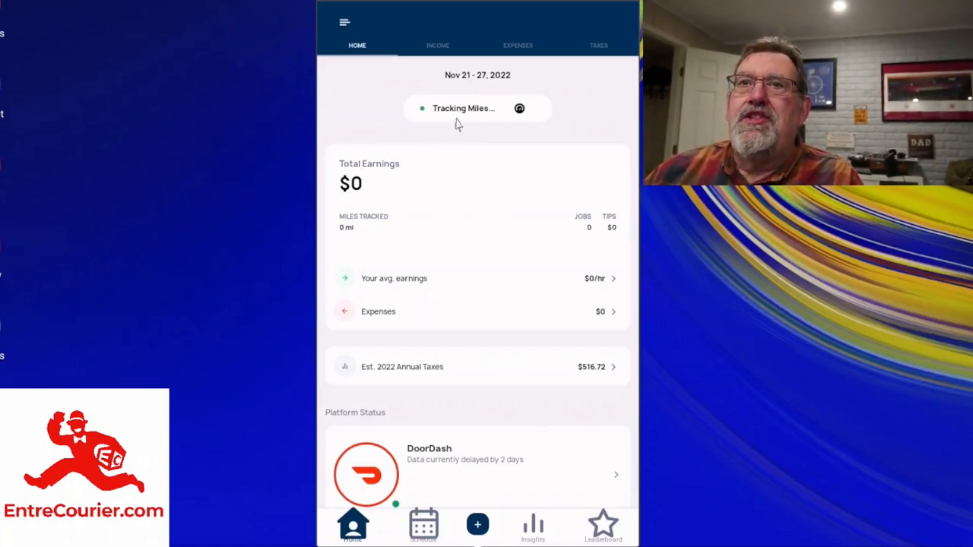
mouse_move(463, 227)
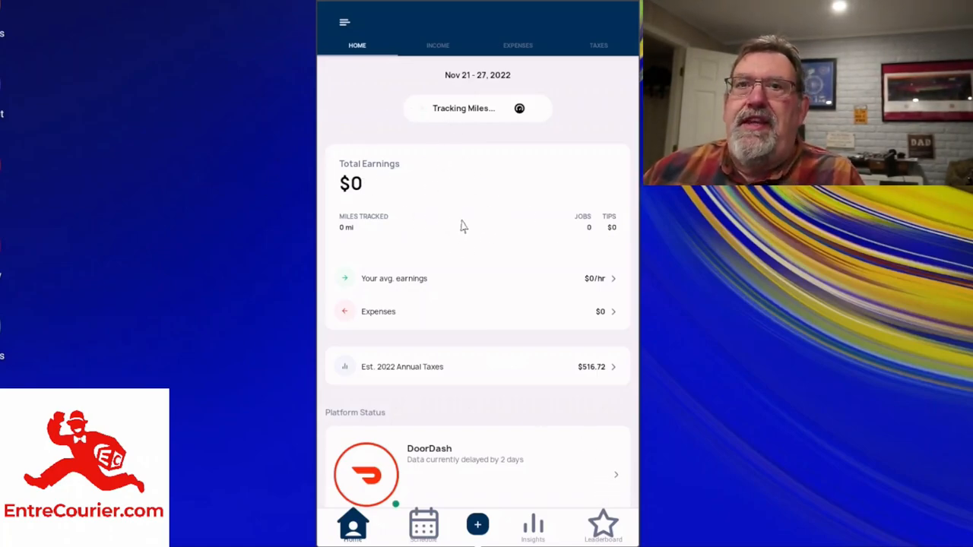
mouse_move(427, 292)
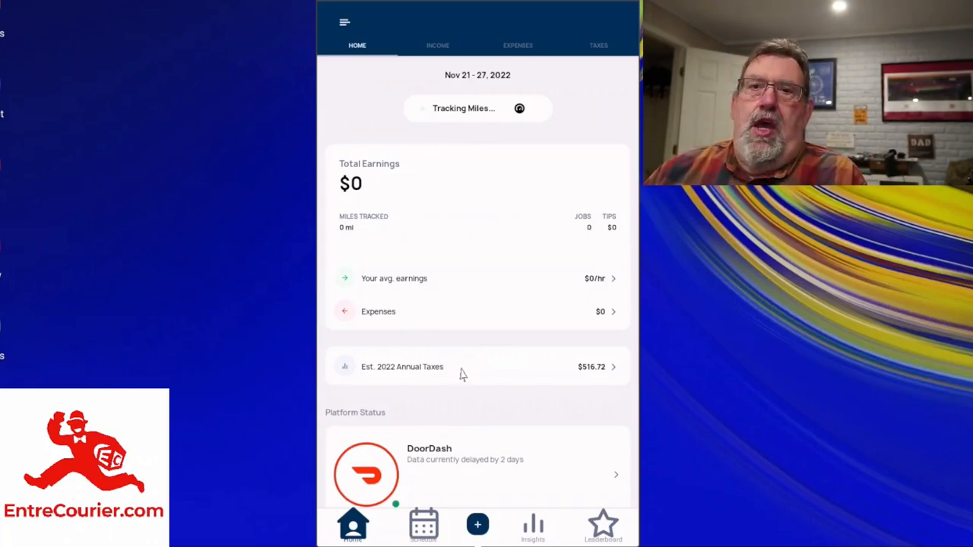
scroll("down", 3)
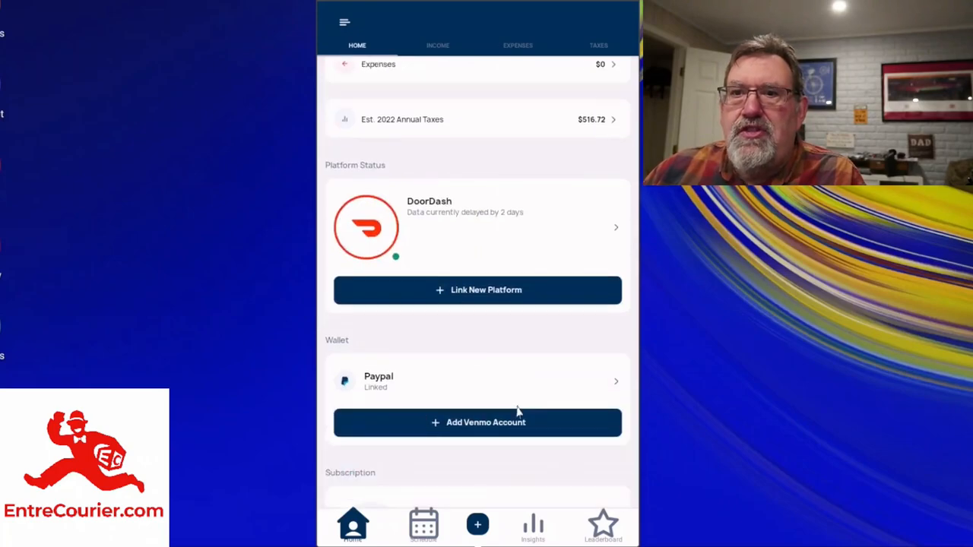
scroll("down", 3)
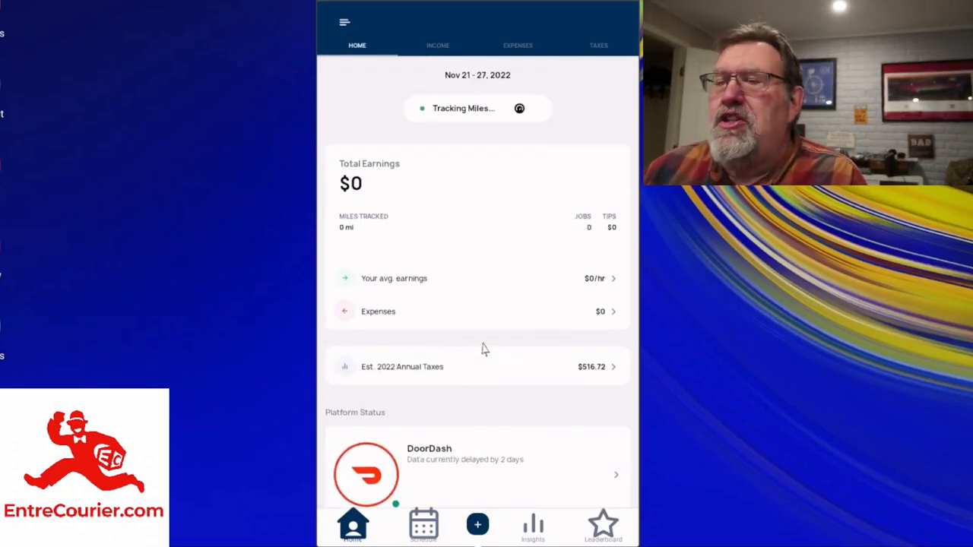
mouse_move(468, 312)
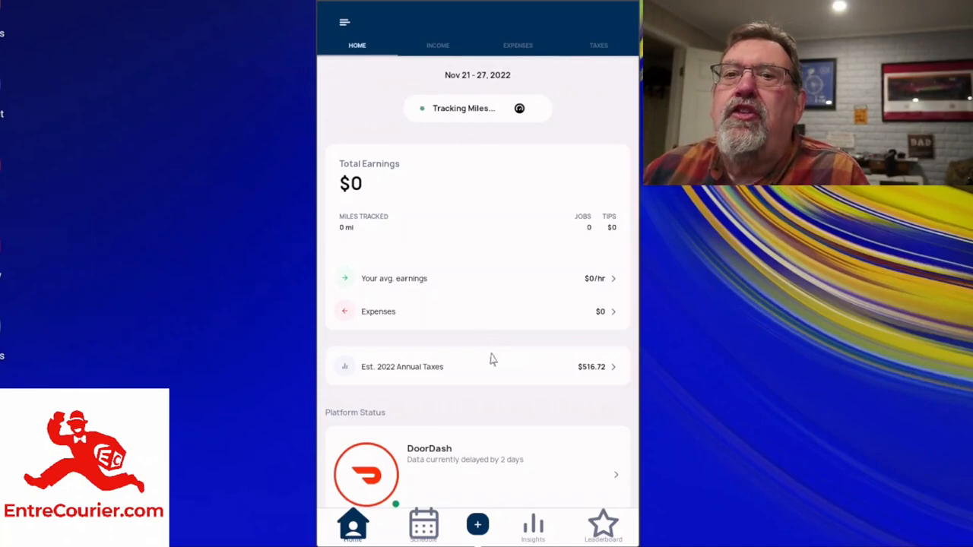
mouse_move(520, 474)
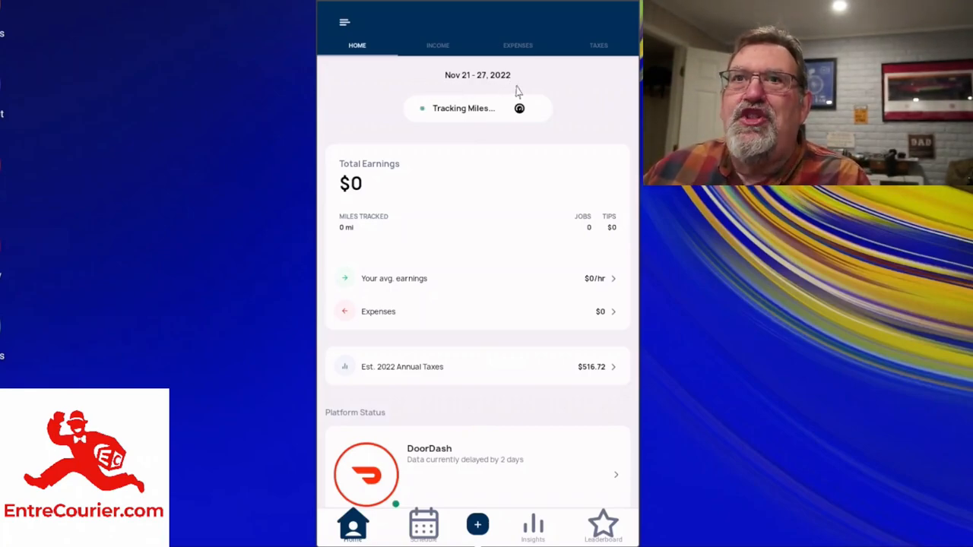
left_click(438, 45)
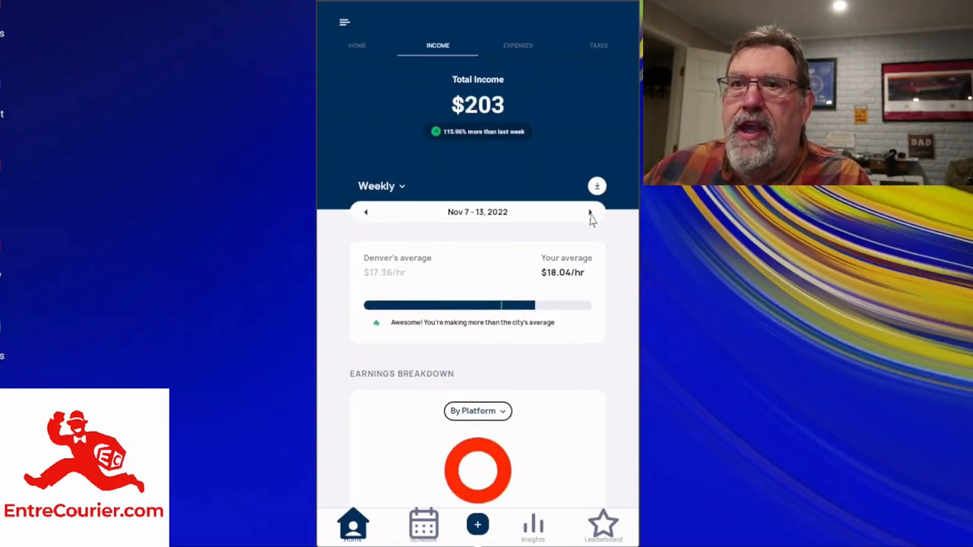
left_click(593, 213)
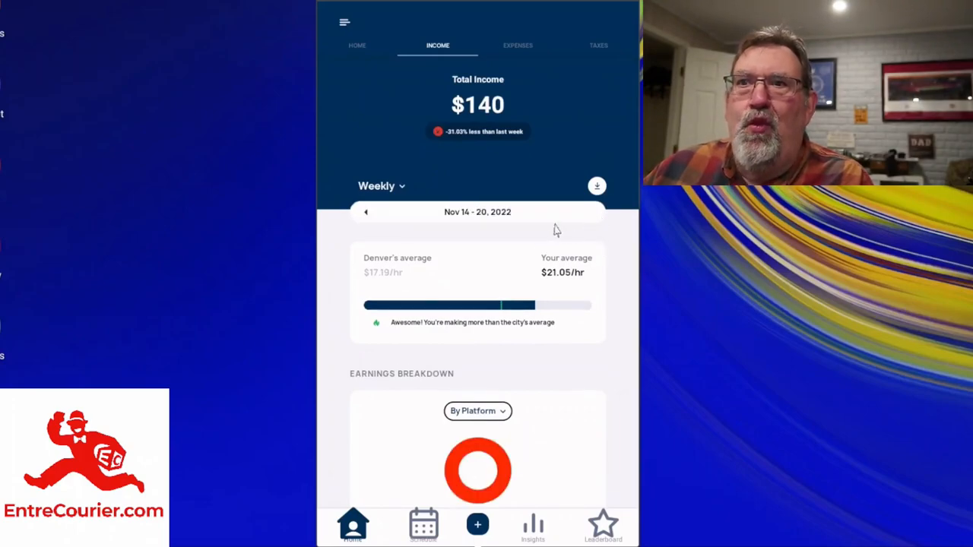
mouse_move(576, 220)
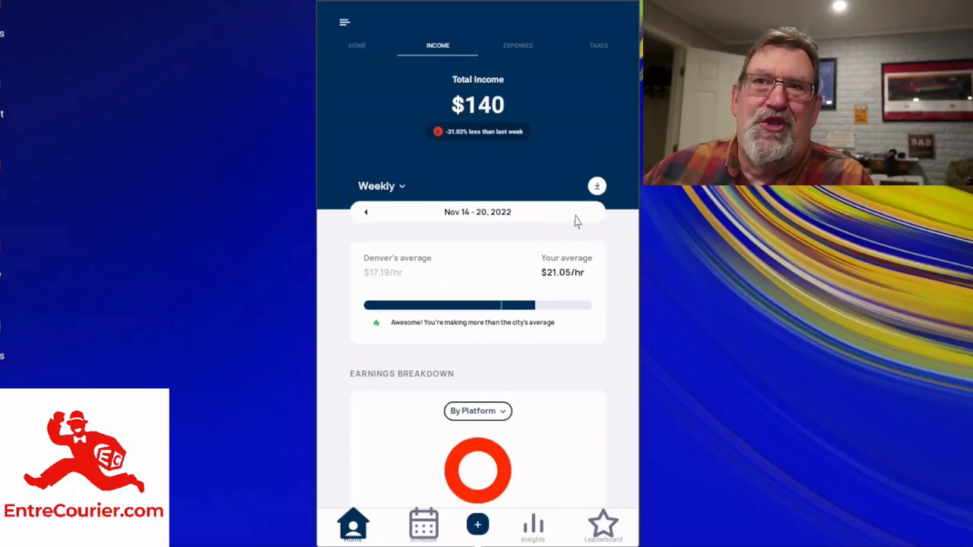
mouse_move(460, 197)
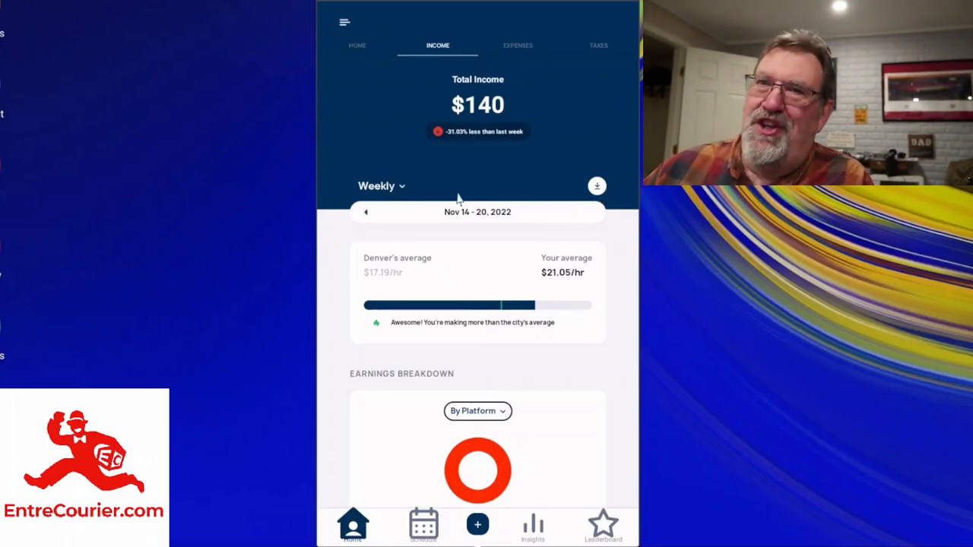
mouse_move(453, 279)
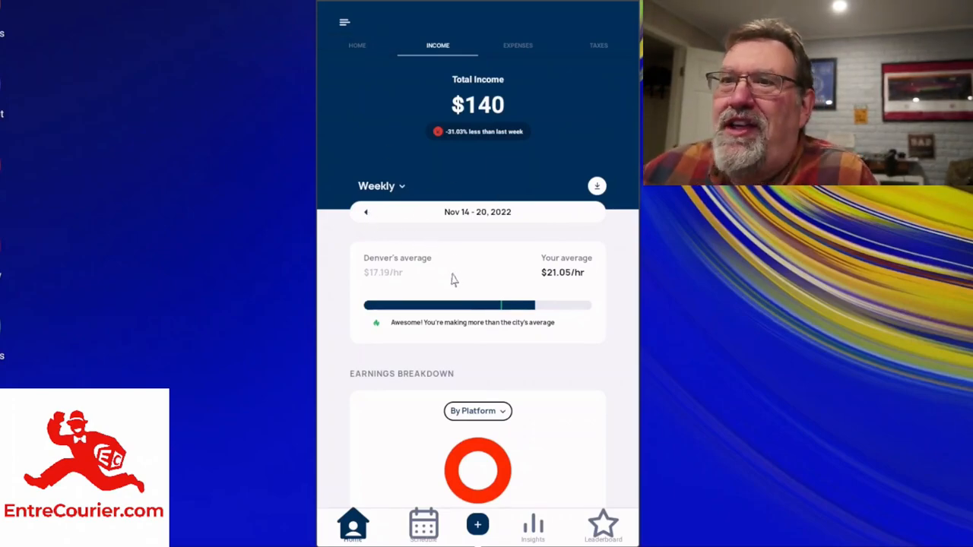
mouse_move(509, 280)
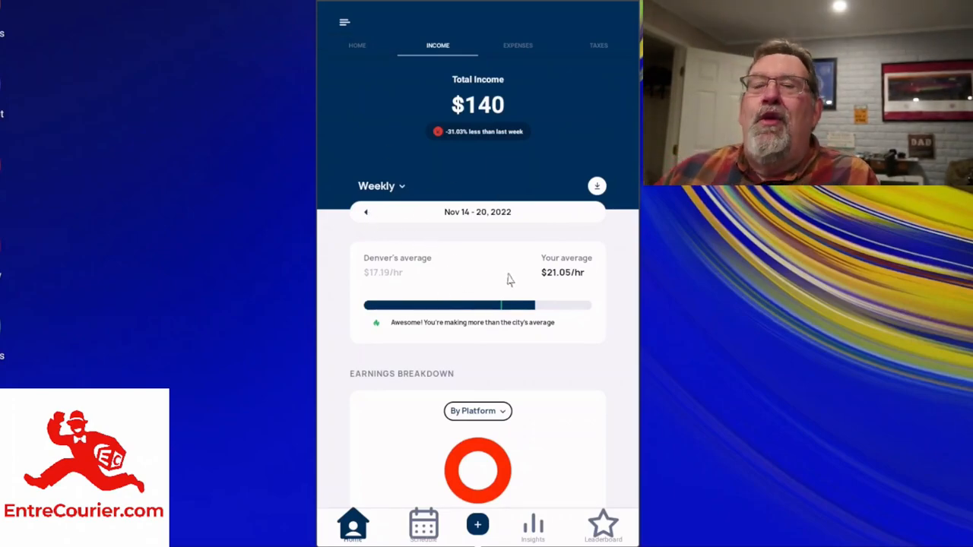
mouse_move(554, 295)
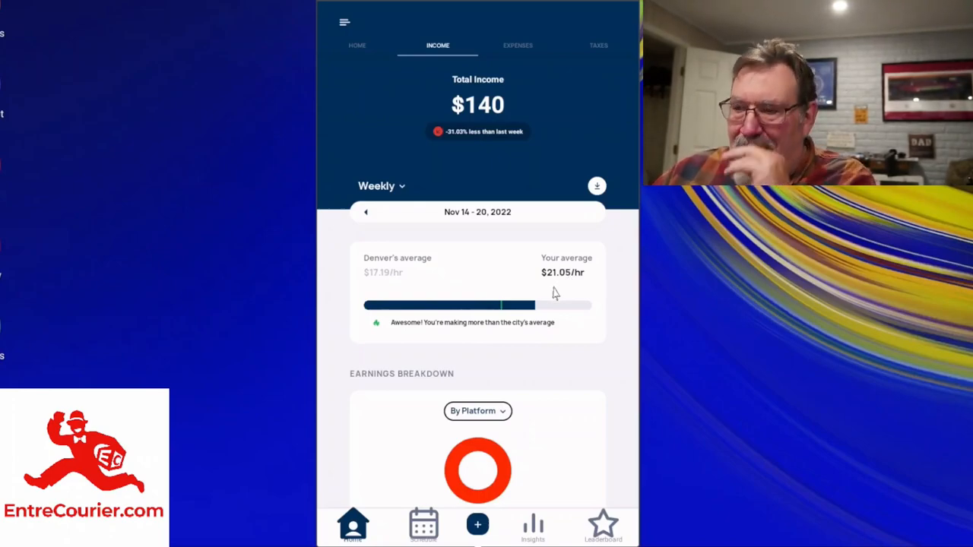
mouse_move(469, 261)
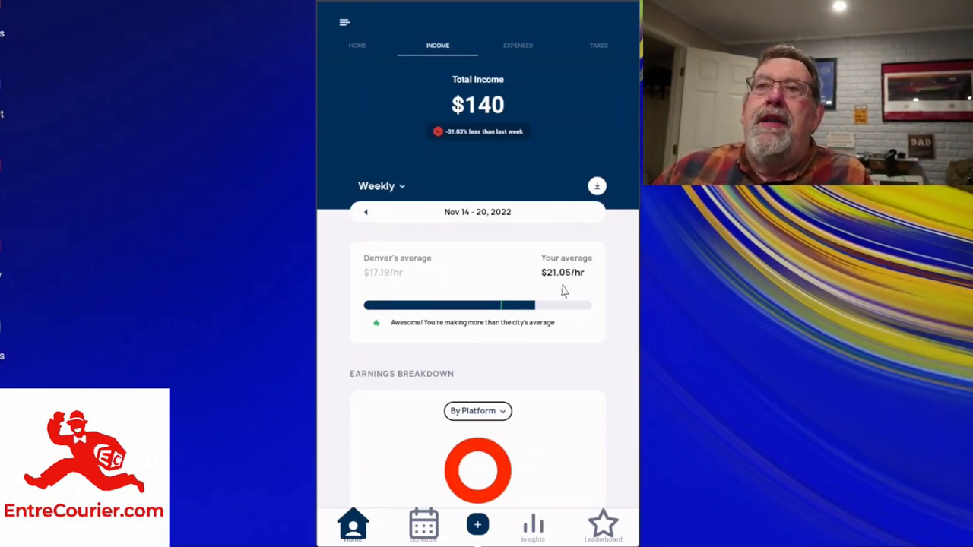
mouse_move(501, 295)
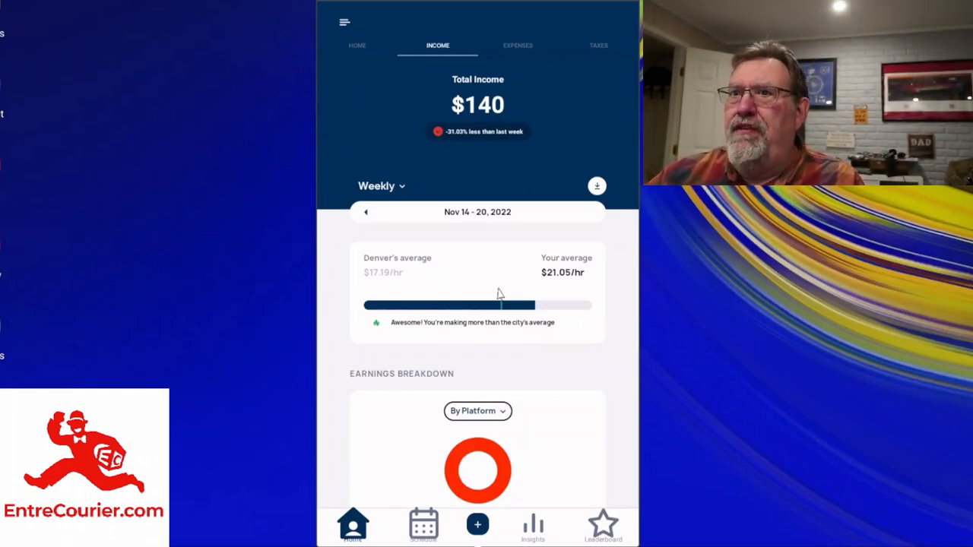
mouse_move(530, 284)
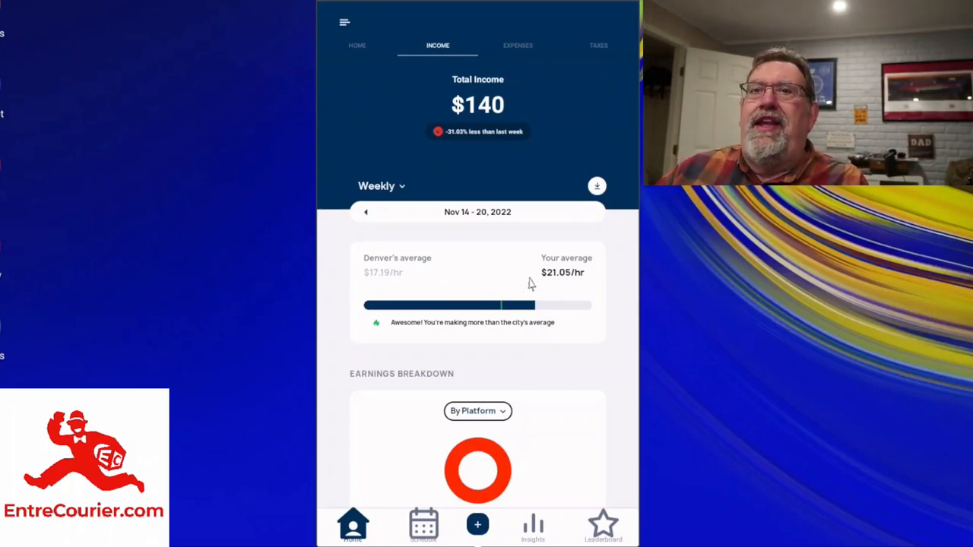
mouse_move(581, 289)
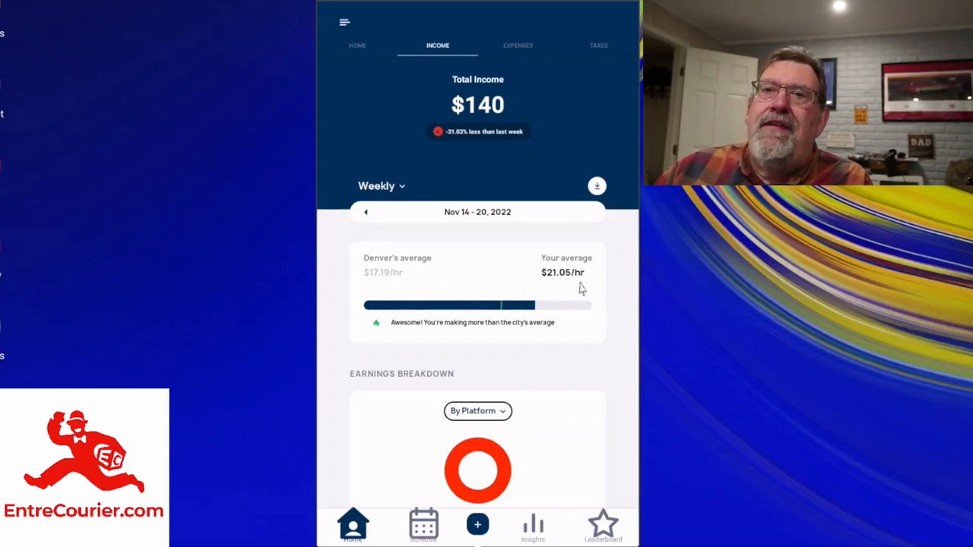
mouse_move(383, 289)
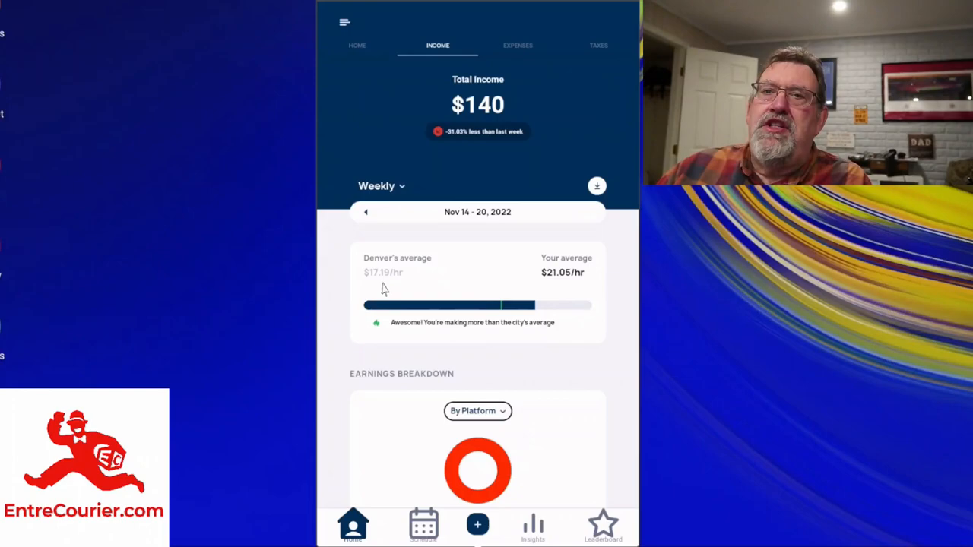
mouse_move(565, 331)
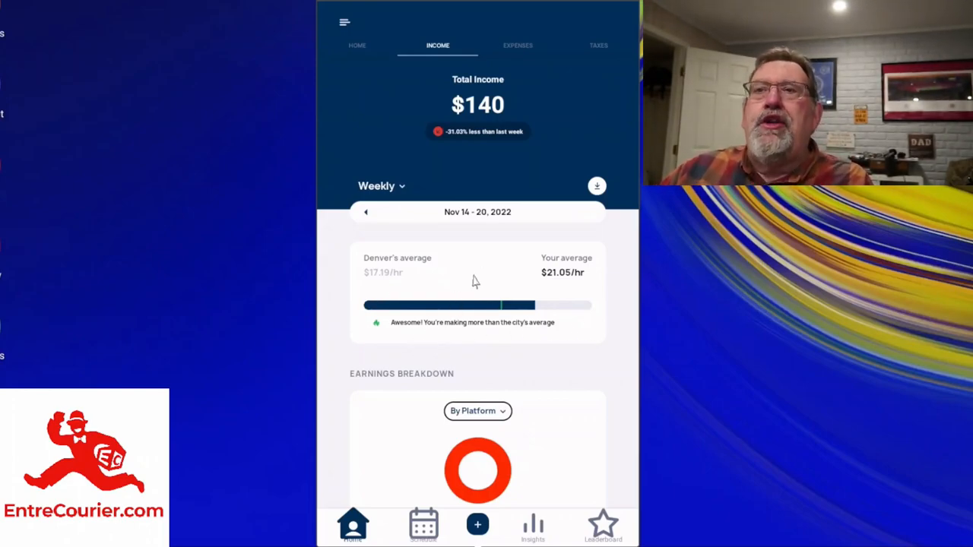
Scroll past the earnings chart to the Manual Income section showing no manual incomes
scroll("down", 3)
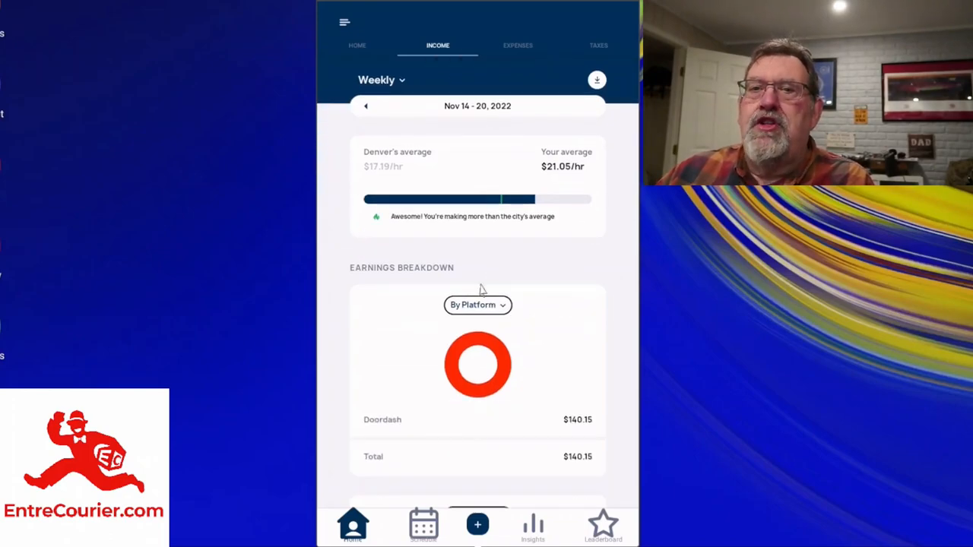
scroll("down", 3)
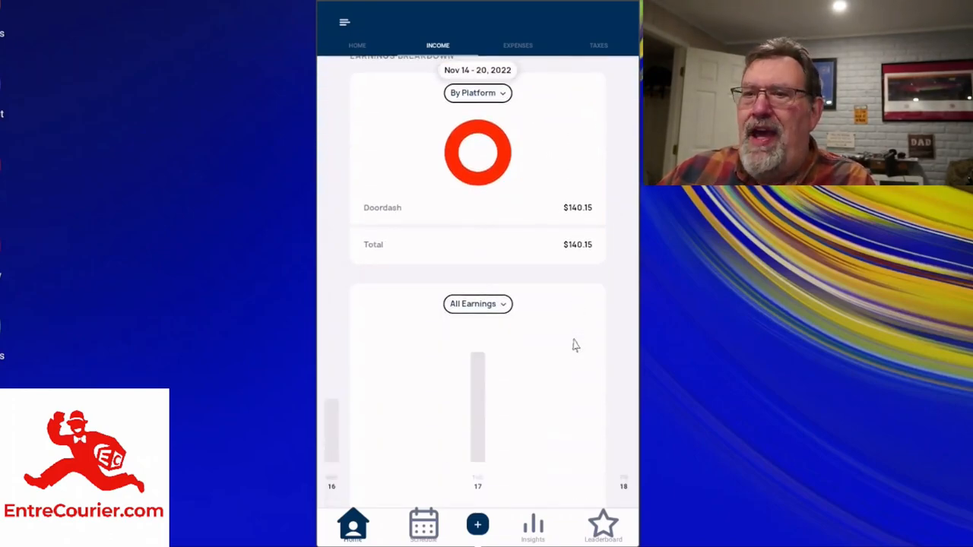
mouse_move(561, 347)
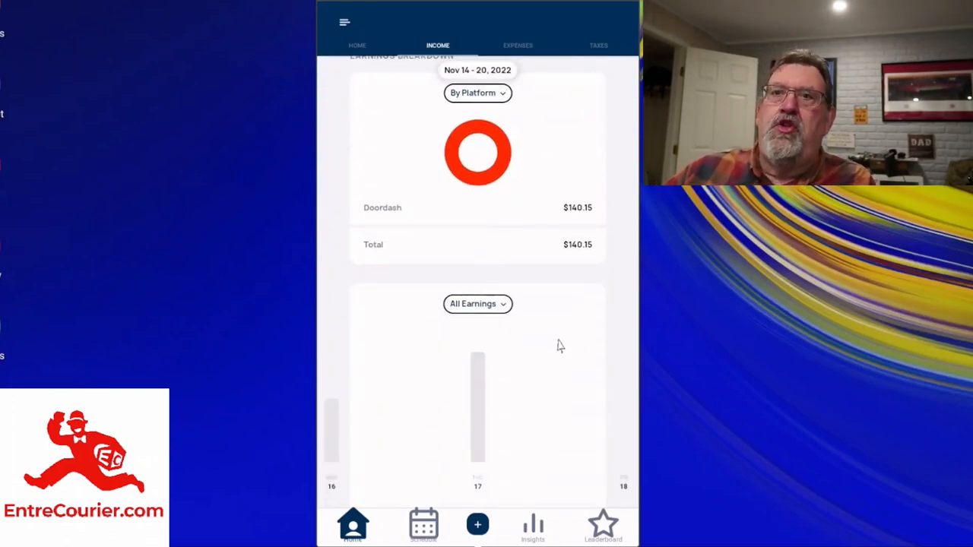
mouse_move(547, 366)
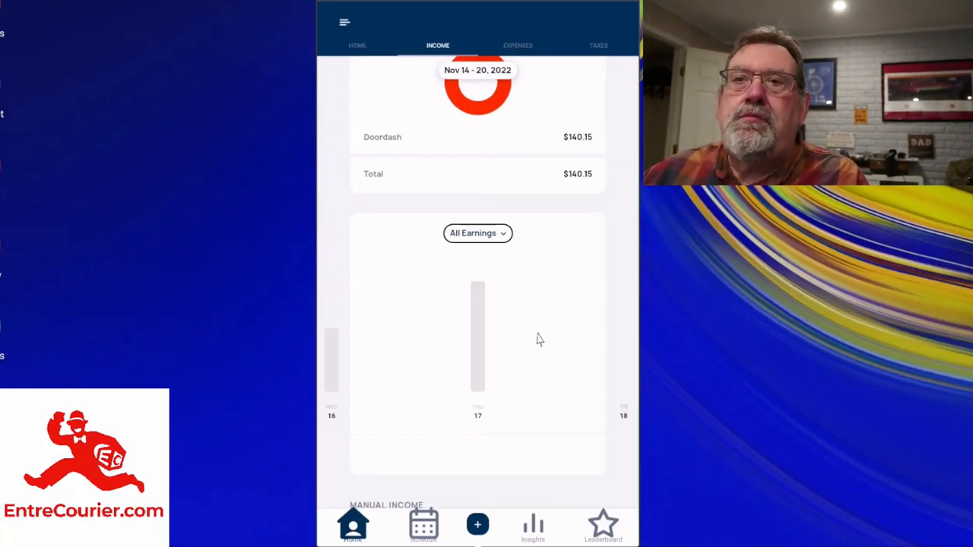
scroll("down", 3)
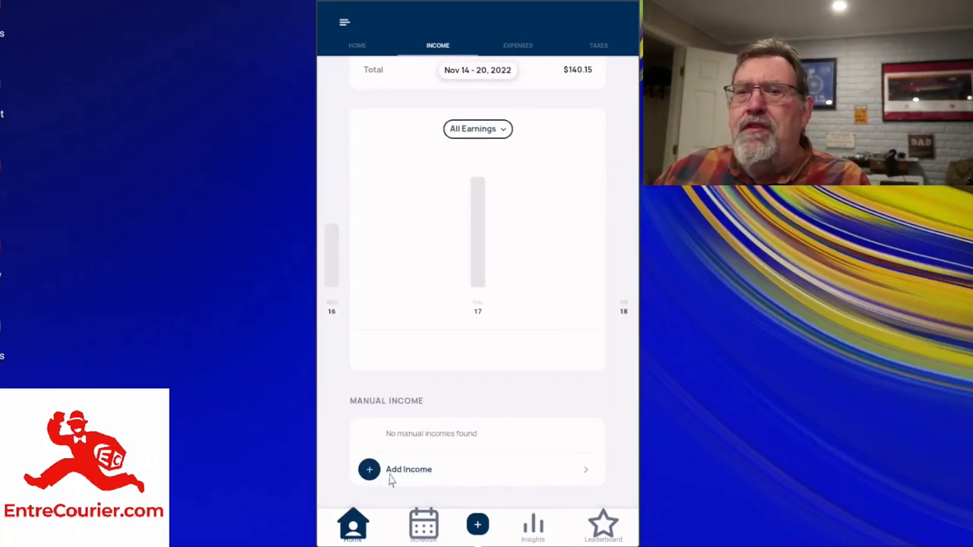
mouse_move(414, 496)
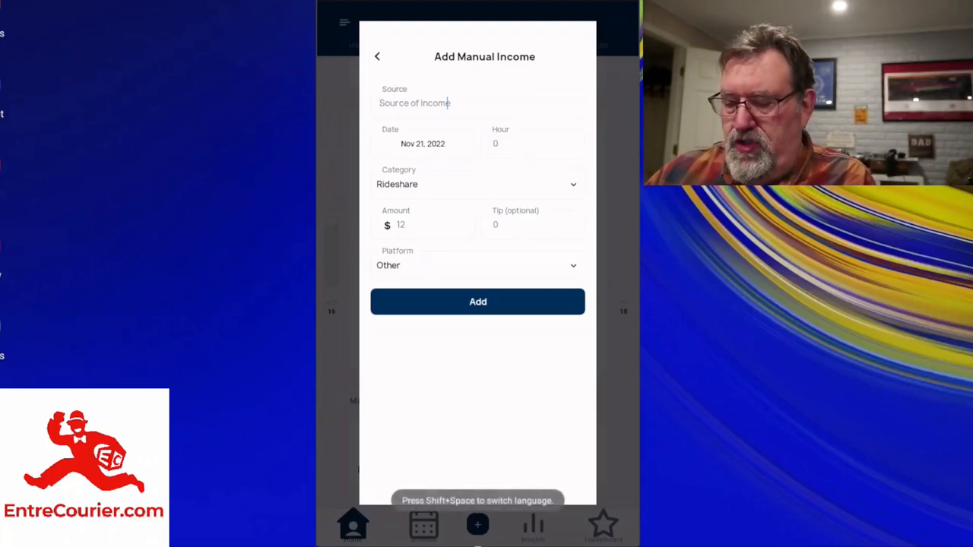
Fill a manual income with source DeliverThat and category Food, then back out without adding it
type("DeliverThat")
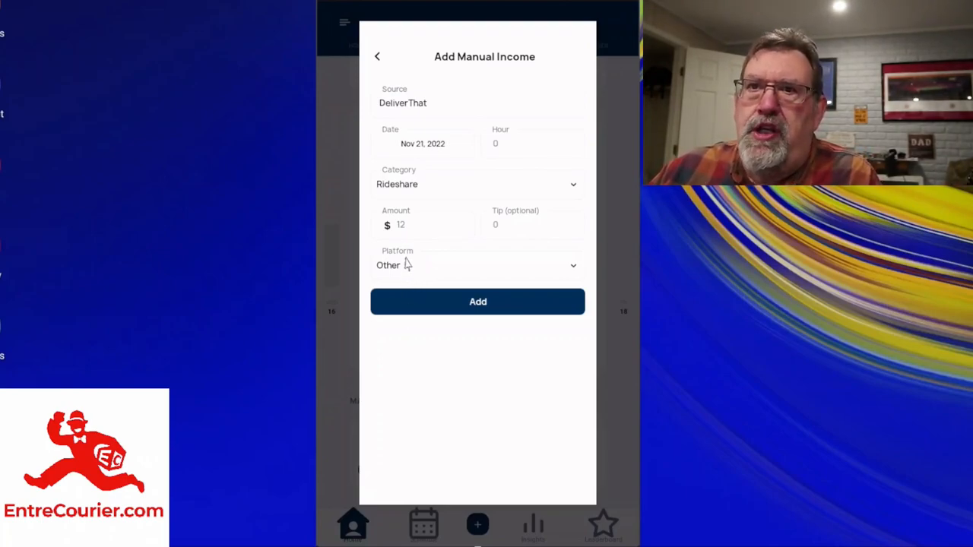
mouse_move(434, 197)
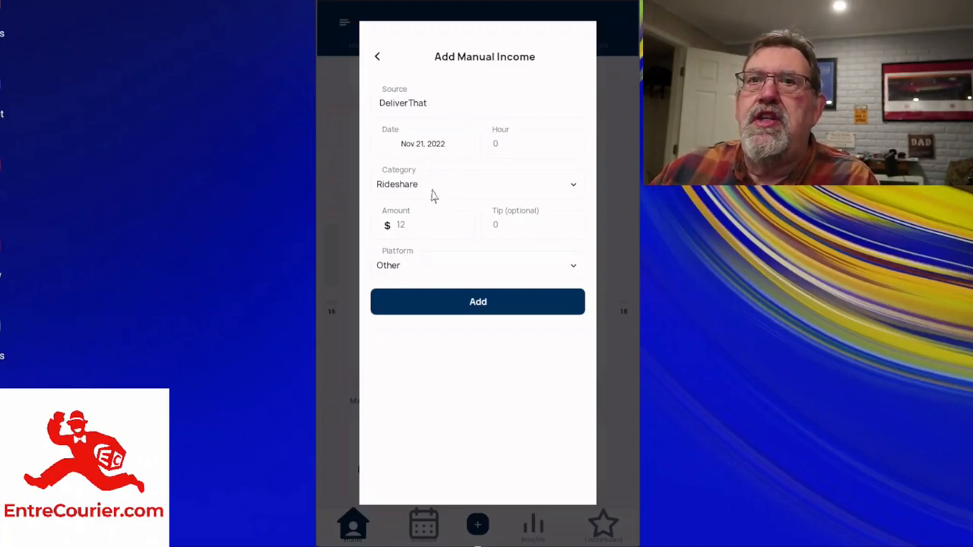
left_click(477, 184)
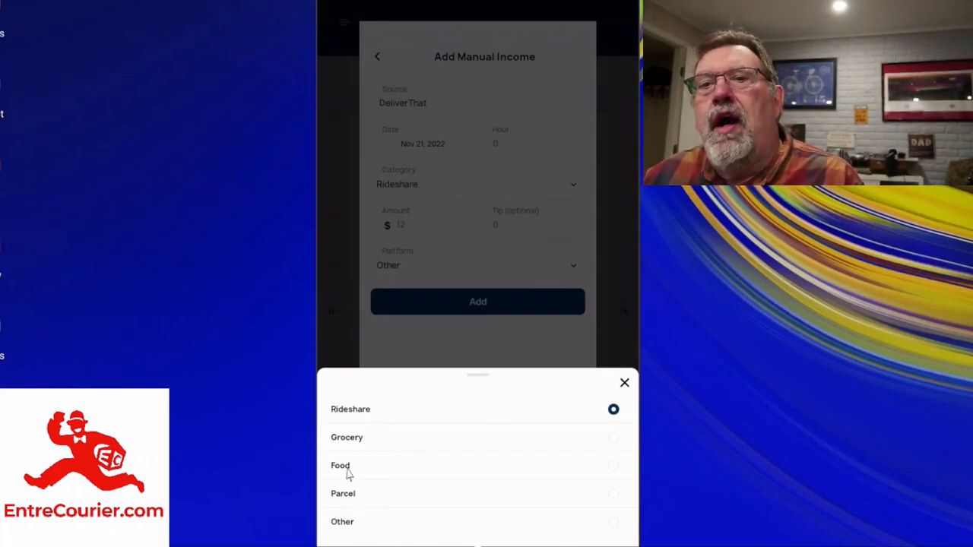
left_click(340, 465)
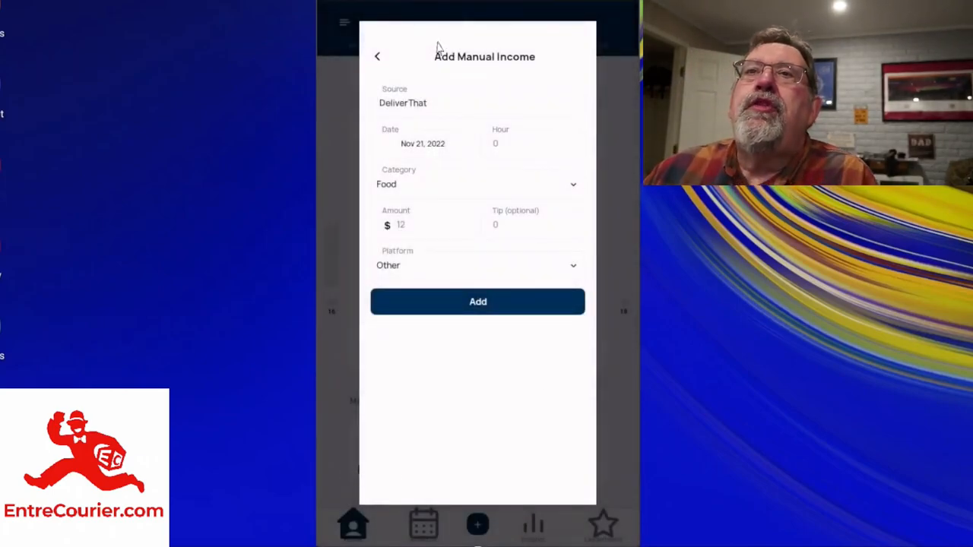
left_click(377, 57)
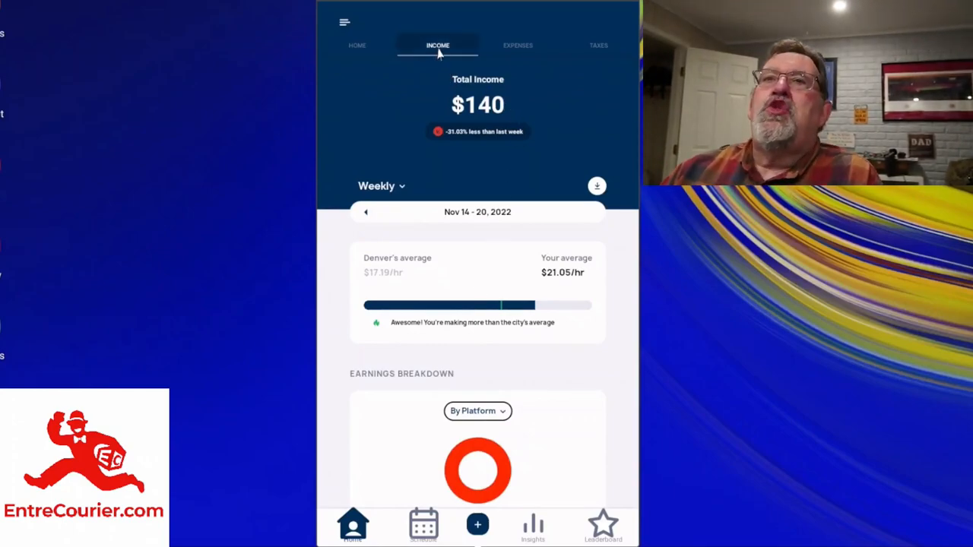
mouse_move(485, 54)
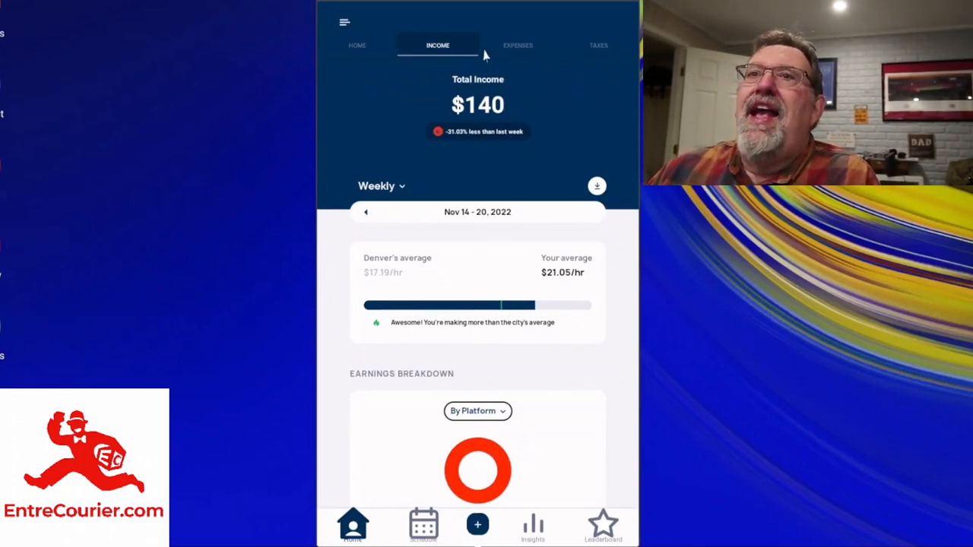
Switch to the Expenses view for Nov 14 - 20, 2022 listing deductible miles
left_click(517, 46)
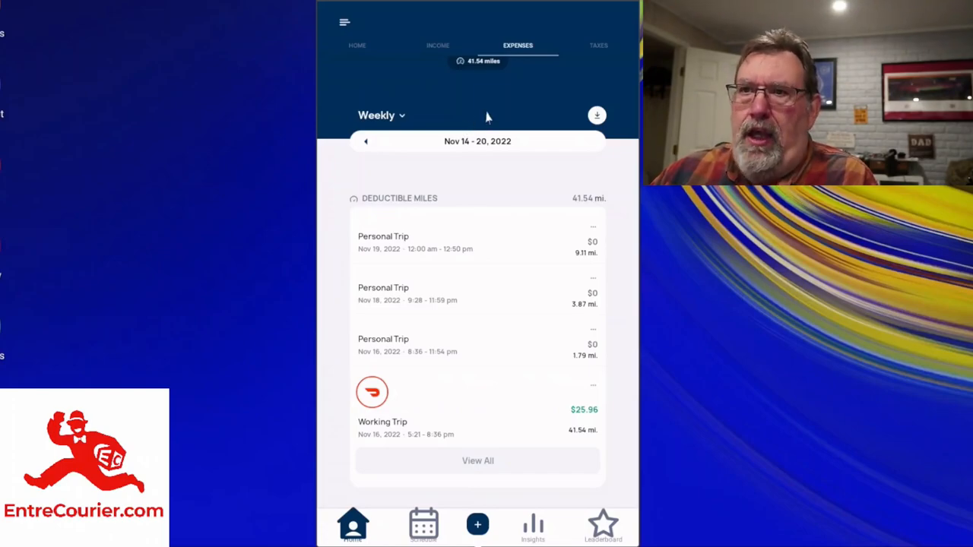
scroll("down", 3)
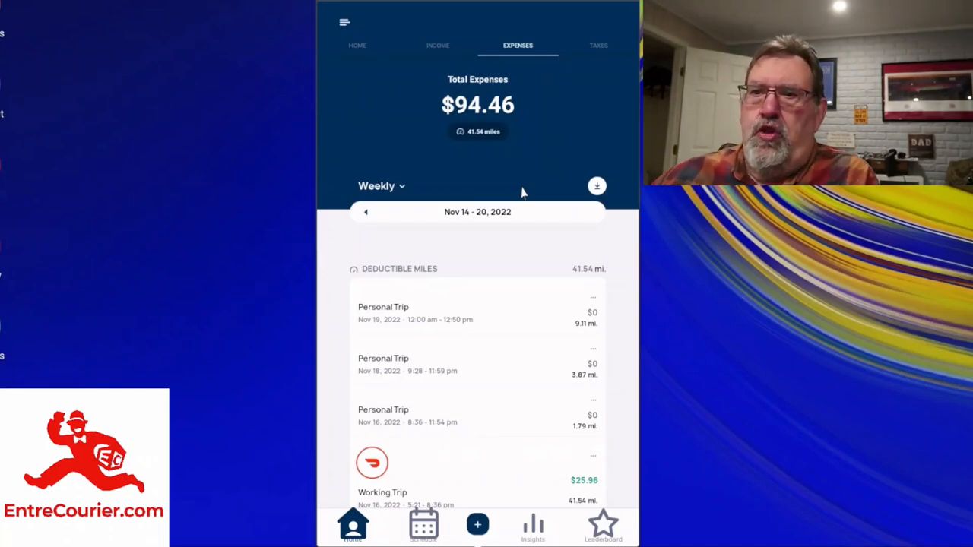
mouse_move(514, 316)
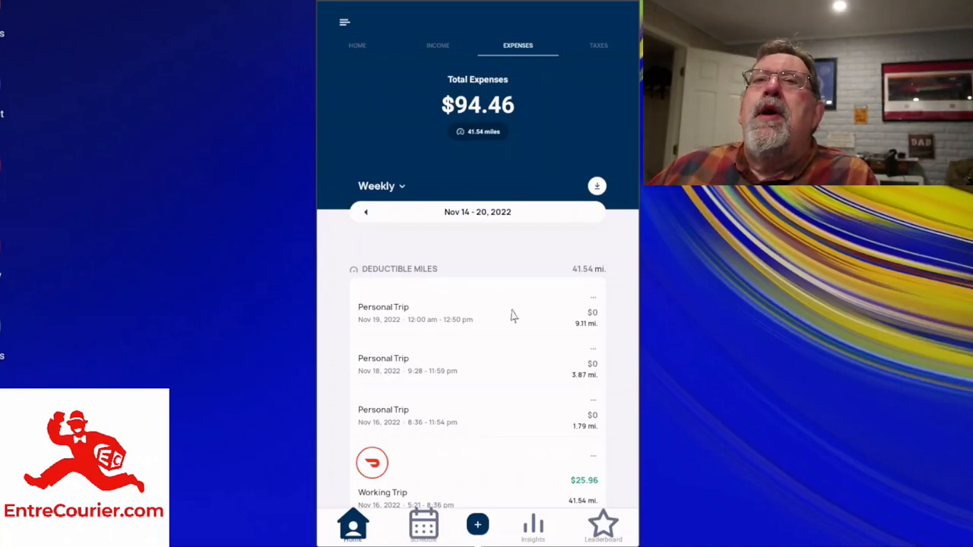
mouse_move(487, 315)
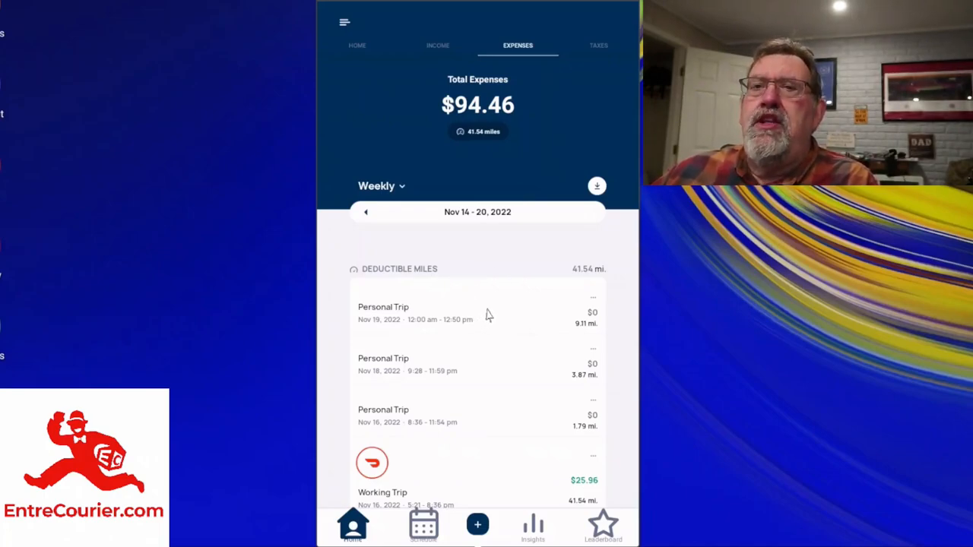
scroll("down", 3)
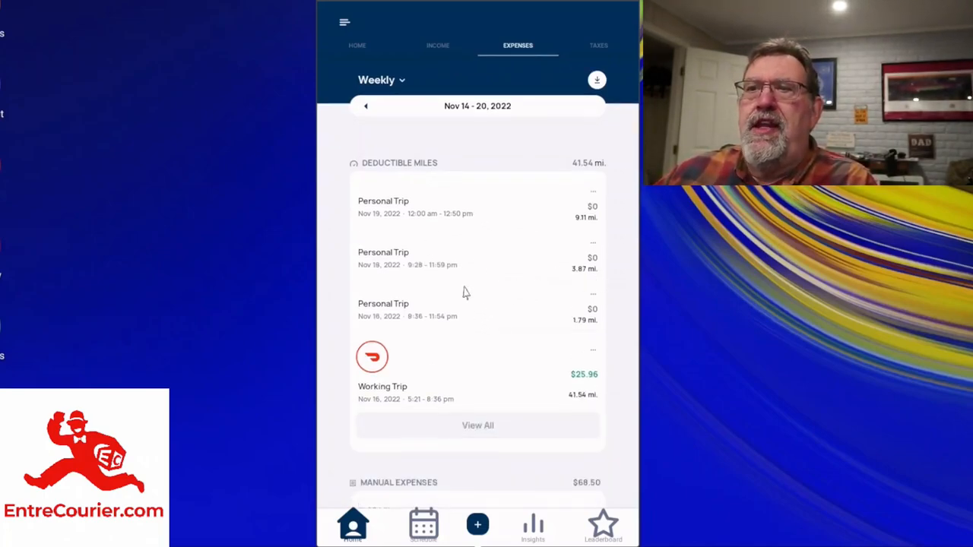
mouse_move(570, 414)
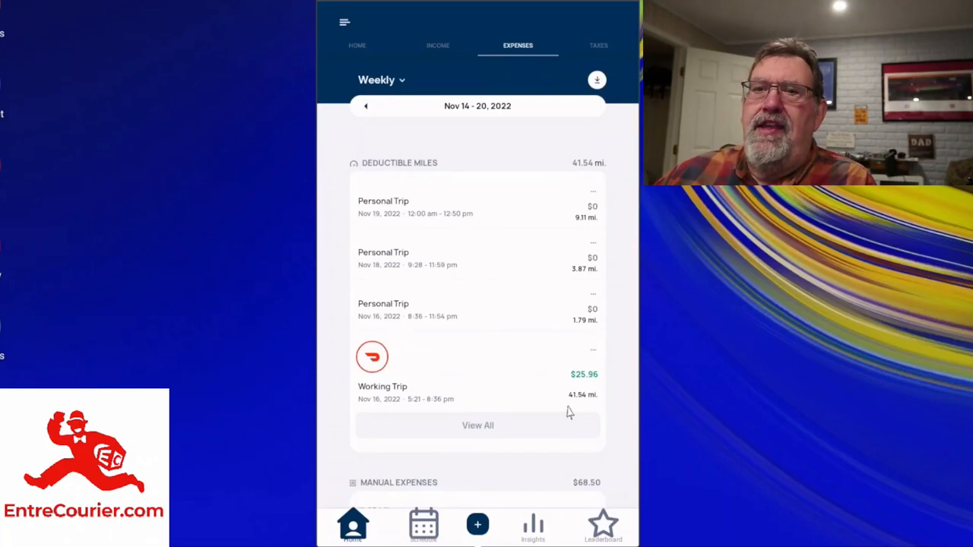
scroll("down", 3)
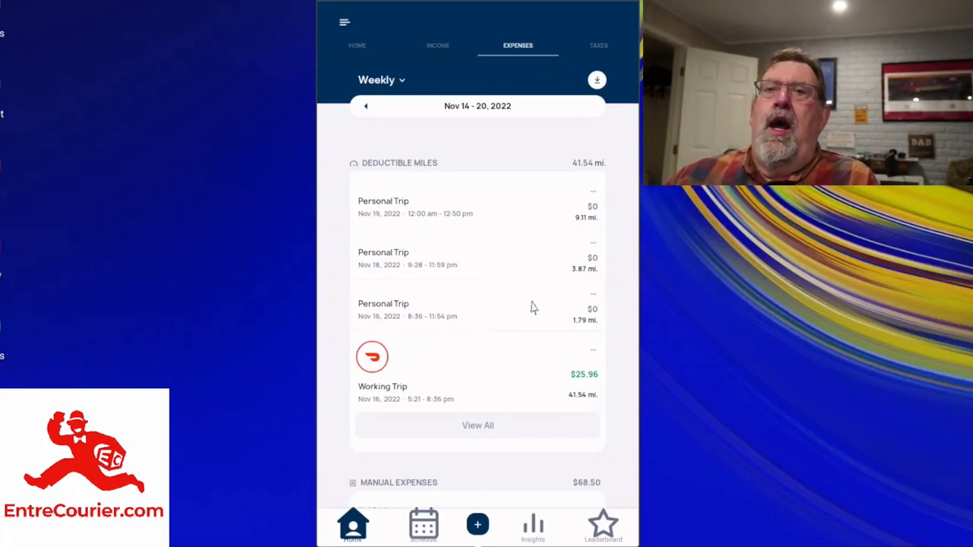
mouse_move(468, 386)
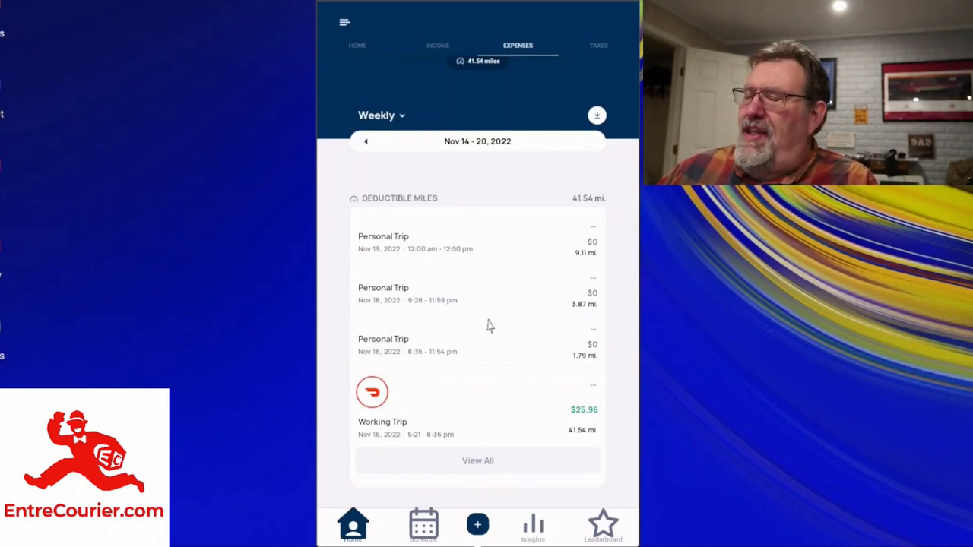
mouse_move(487, 331)
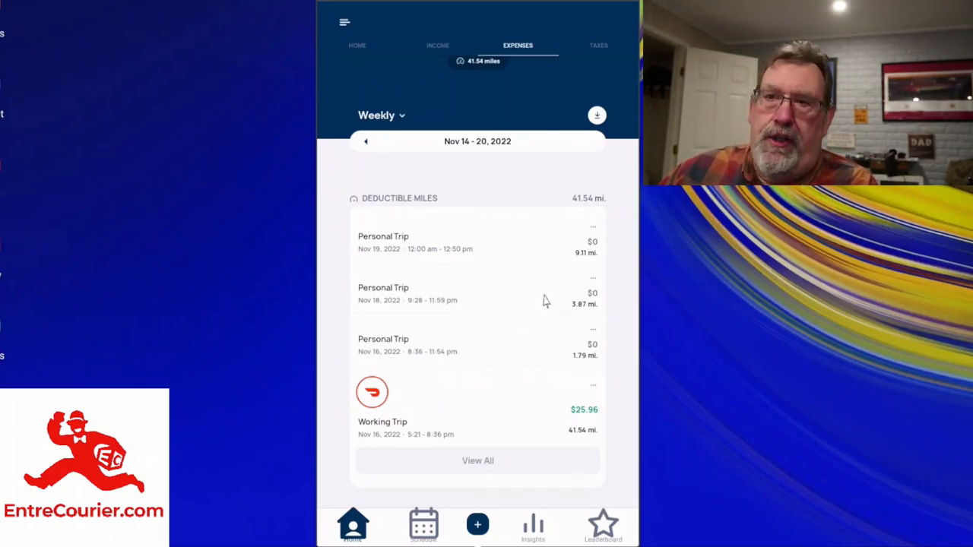
mouse_move(599, 295)
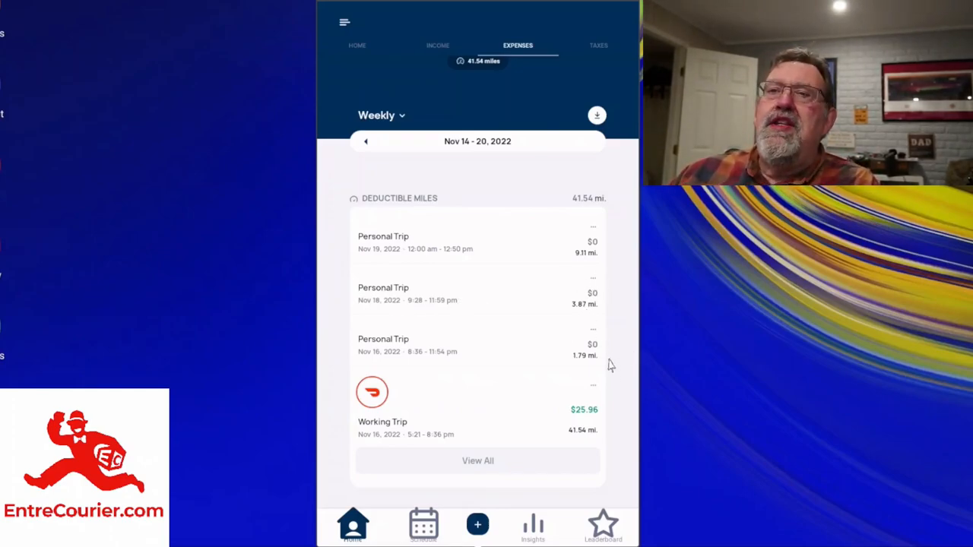
mouse_move(593, 287)
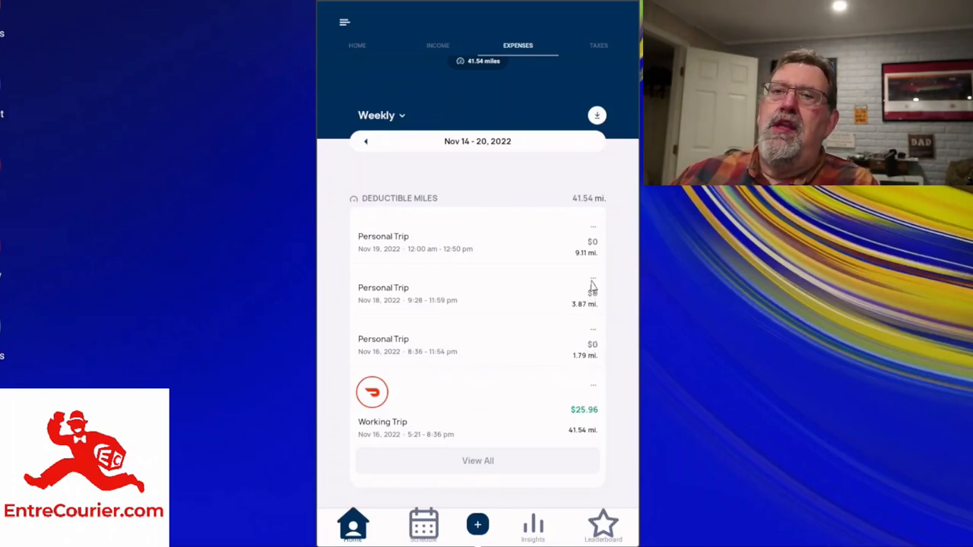
mouse_move(621, 264)
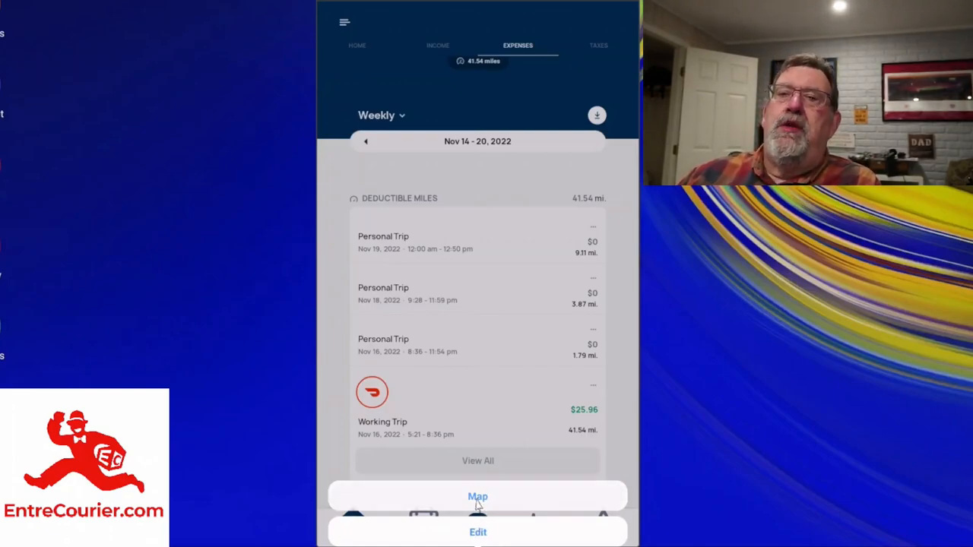
left_click(477, 496)
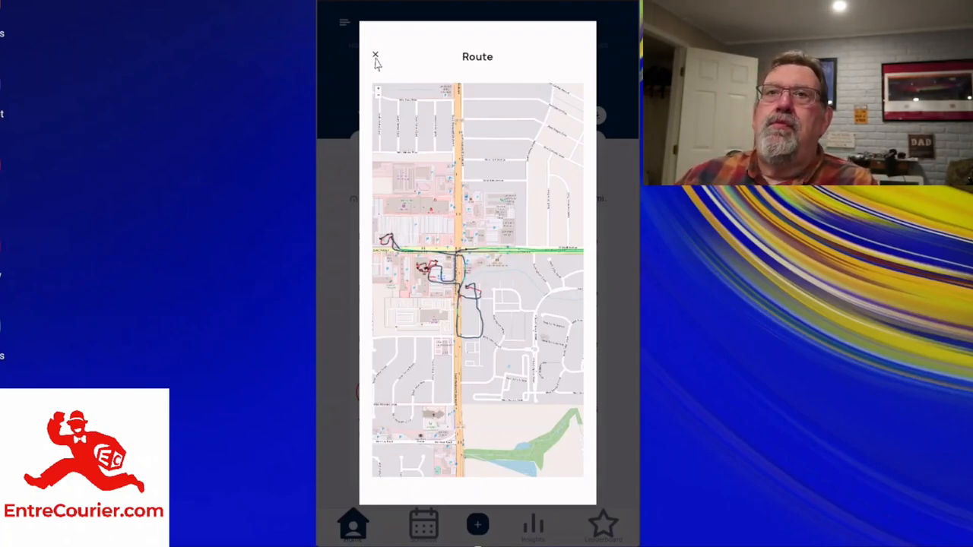
left_click(374, 55)
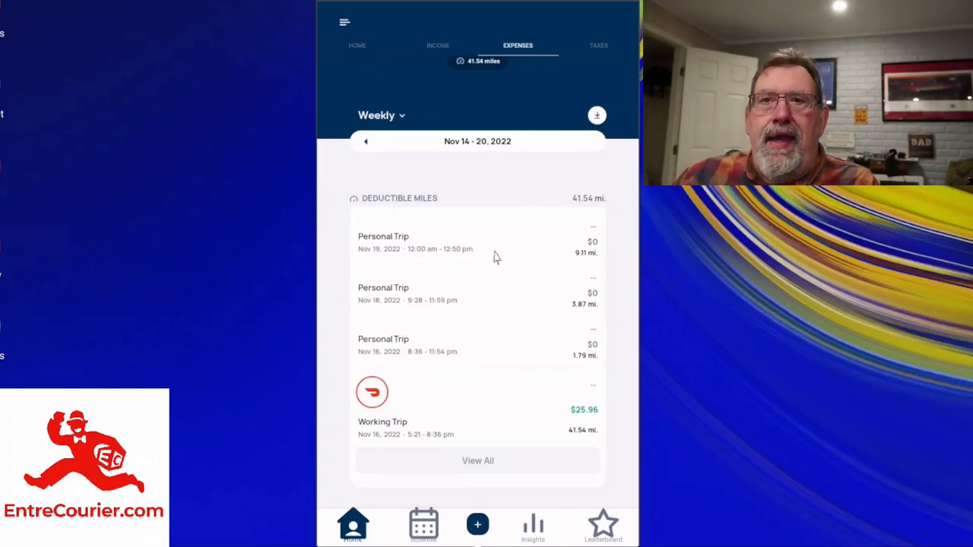
mouse_move(599, 231)
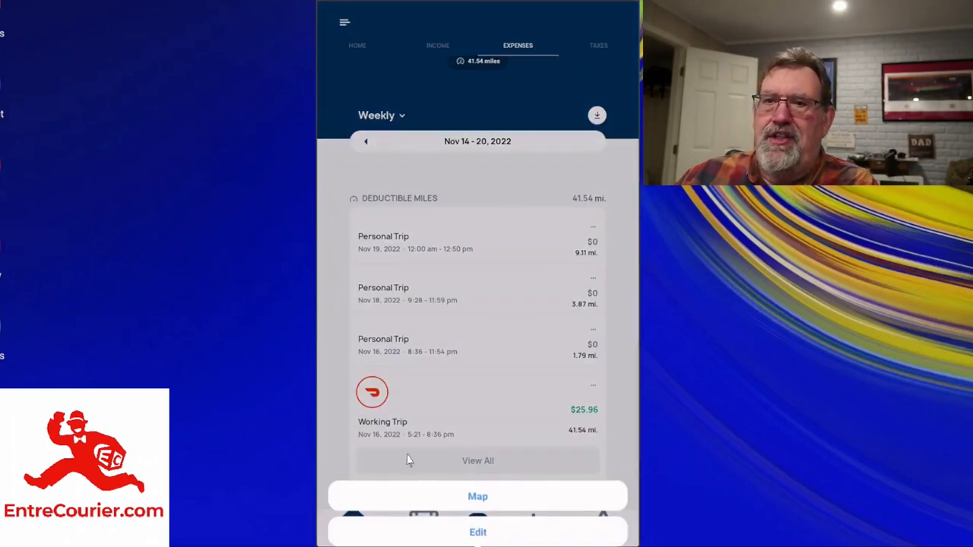
Edit the Nov 19 trip and mark it as a Working Trip instead of personal
left_click(477, 532)
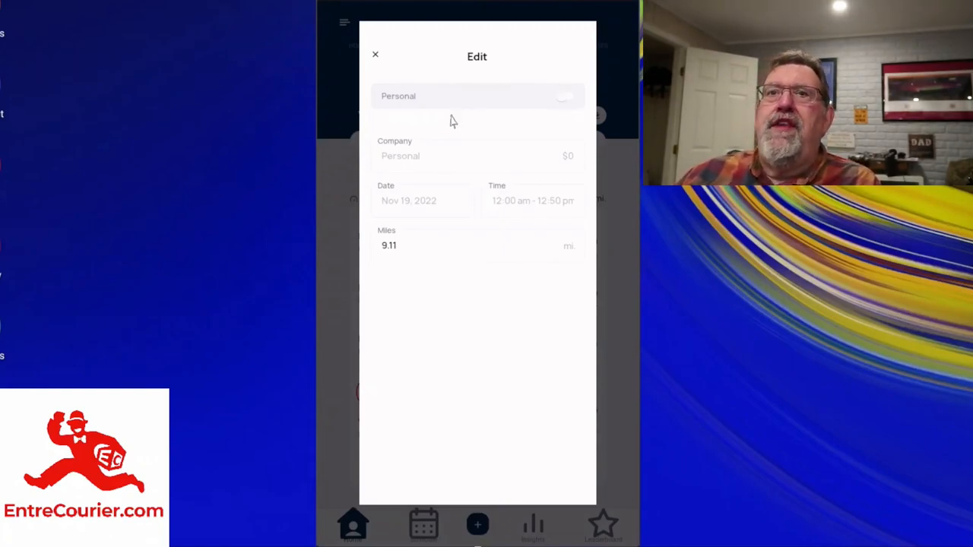
left_click(401, 155)
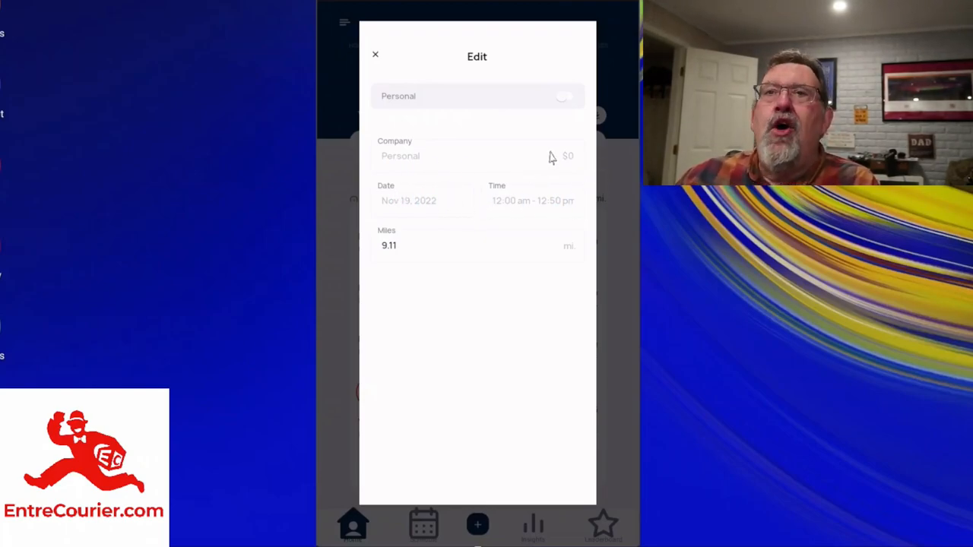
left_click(564, 95)
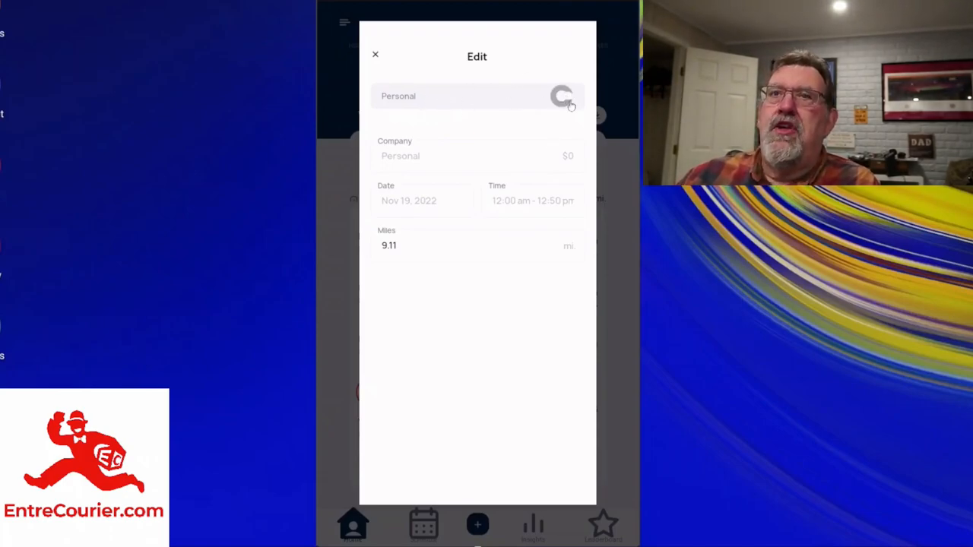
left_click(568, 95)
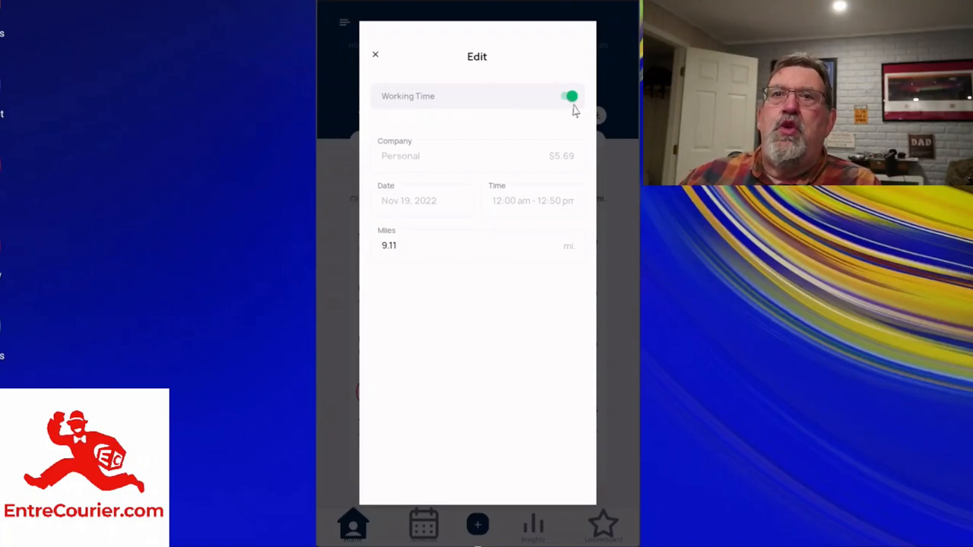
mouse_move(408, 251)
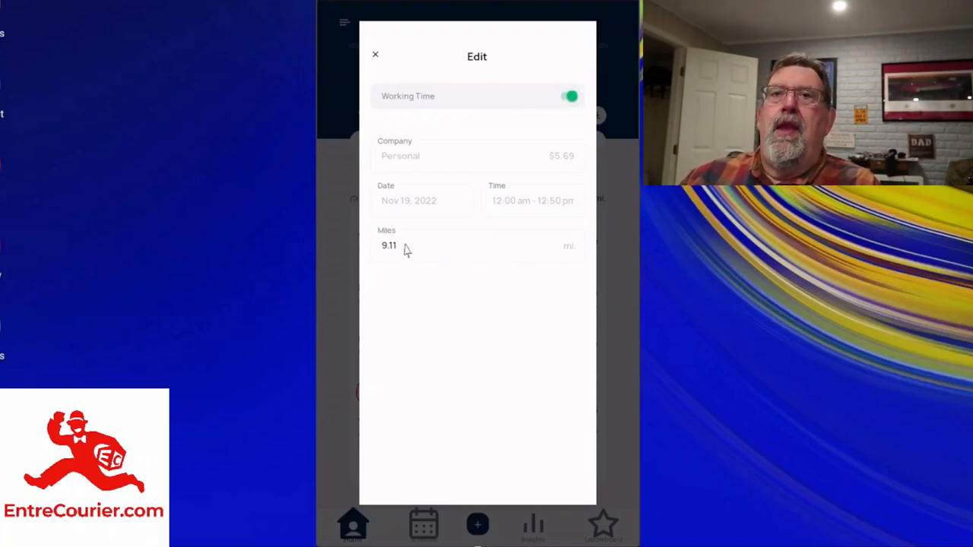
Raise the trip's miles from 9.11 to 10.11 and close the editor, saving the $6.32 deduction
left_click(398, 251)
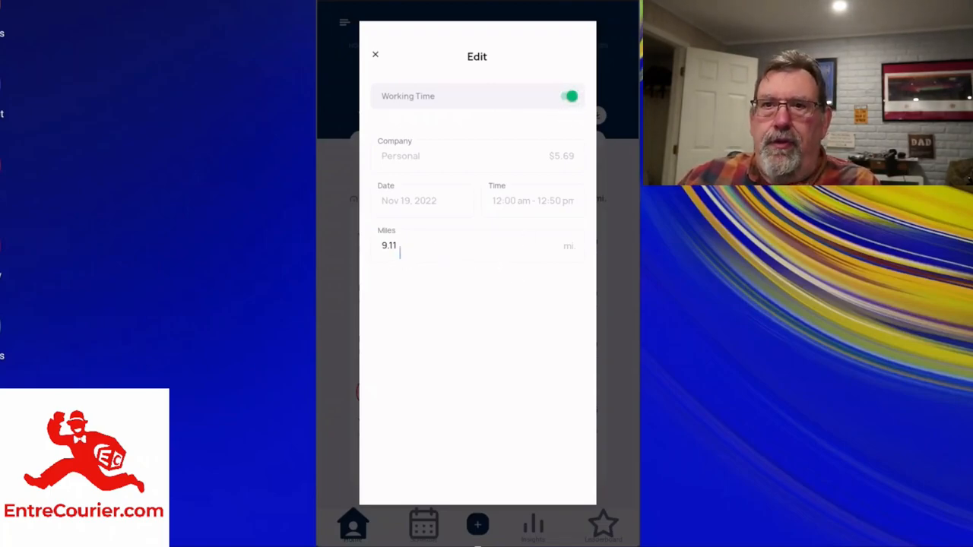
left_click(477, 247)
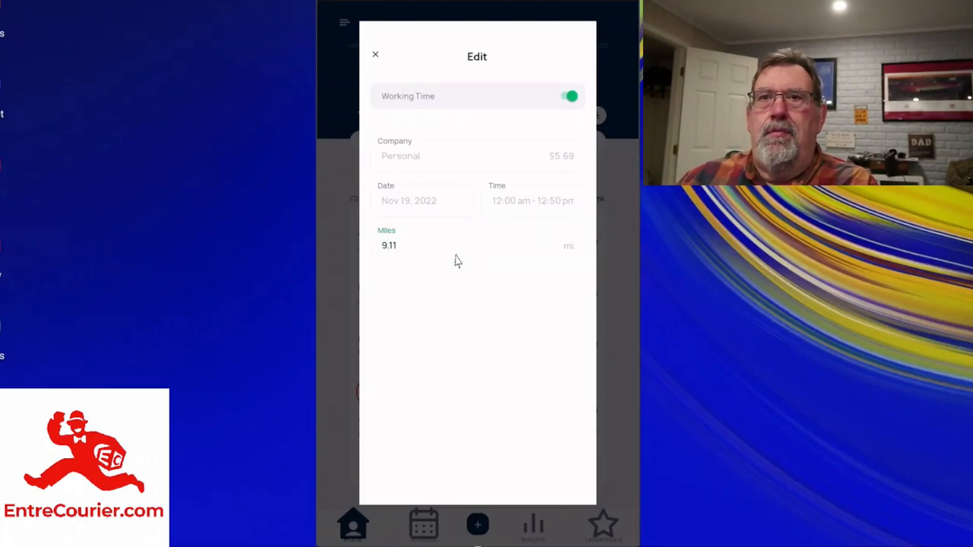
left_click(389, 245)
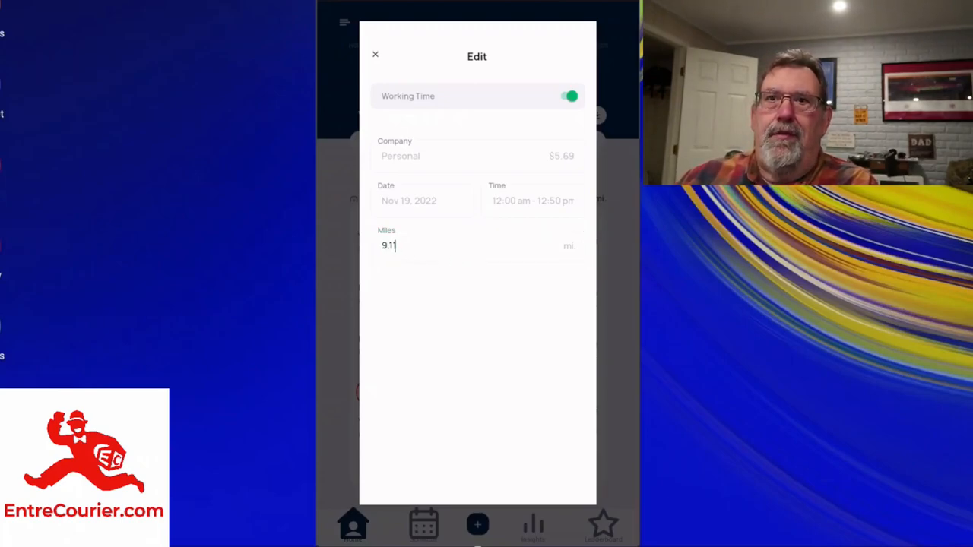
left_click(478, 246)
type("10.11")
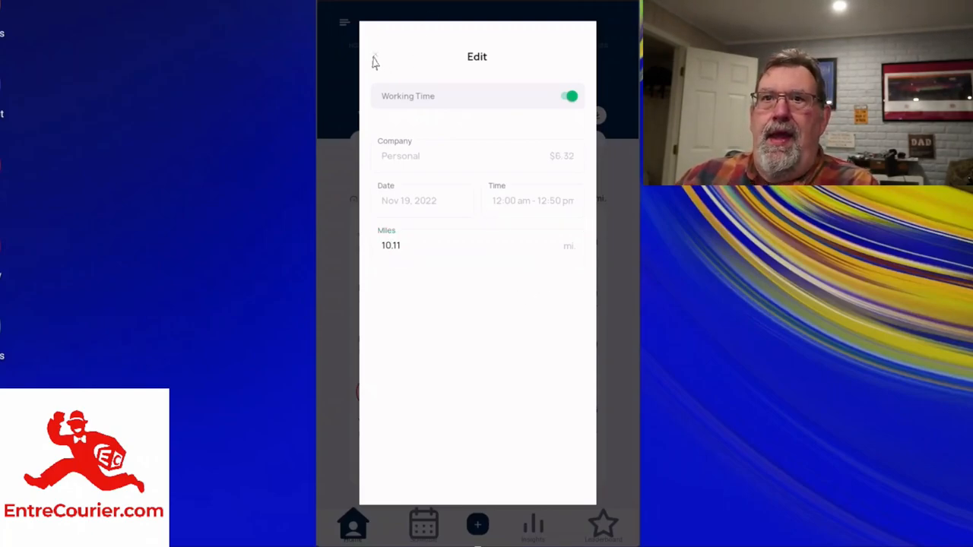
left_click(374, 61)
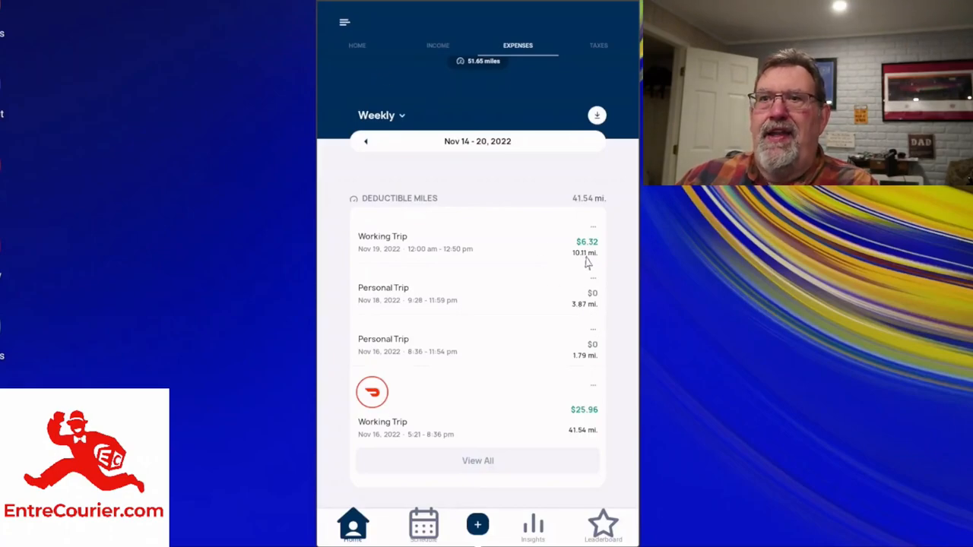
mouse_move(580, 257)
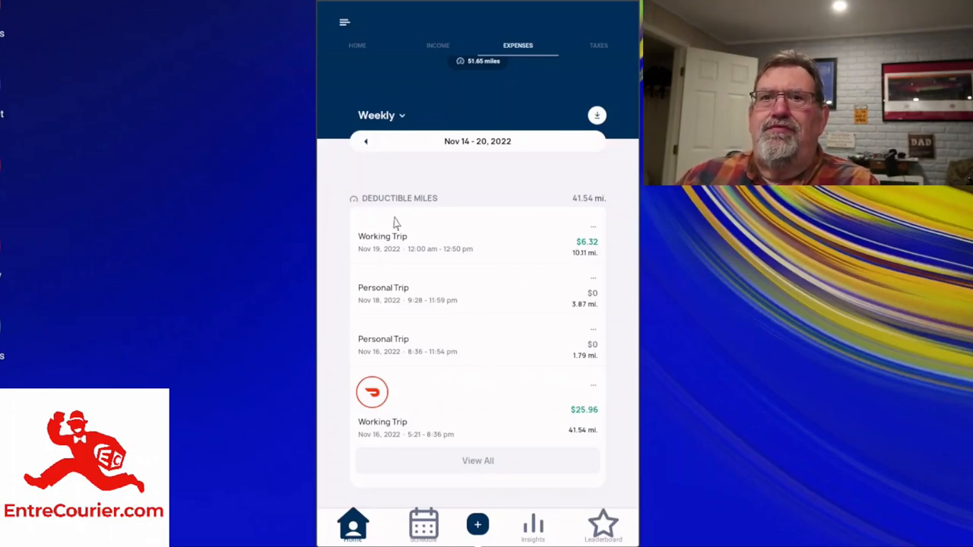
mouse_move(404, 250)
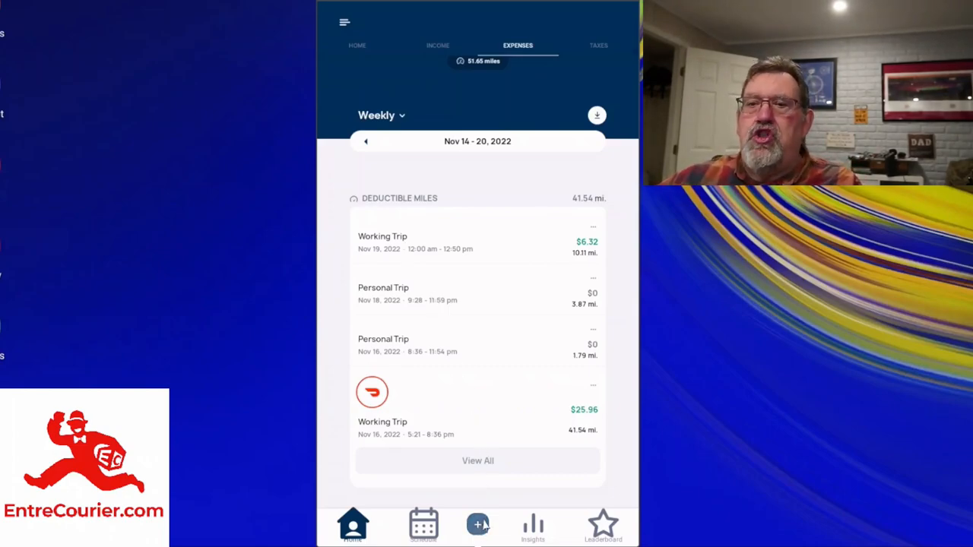
Bring up the add menu offering Add Income and Add Expense over the expenses screen
left_click(477, 525)
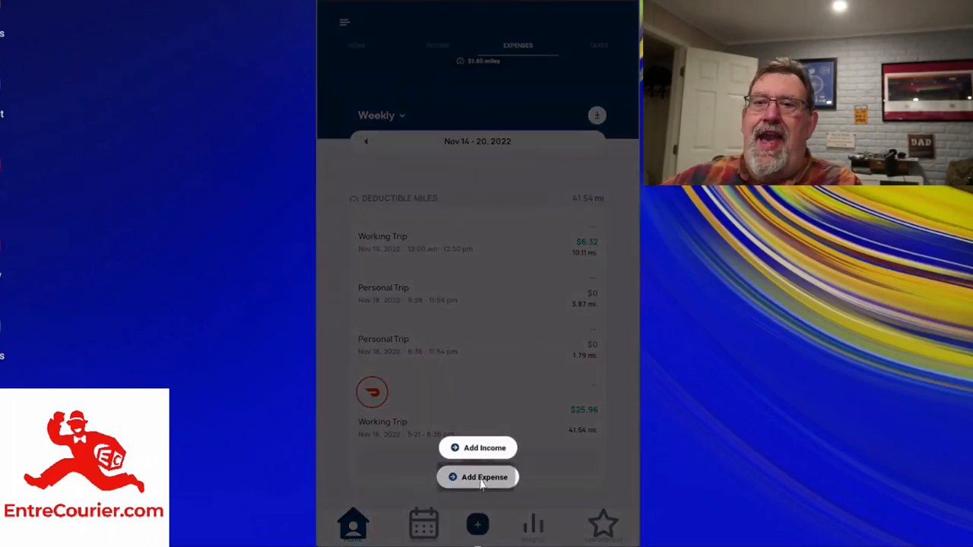
left_click(477, 478)
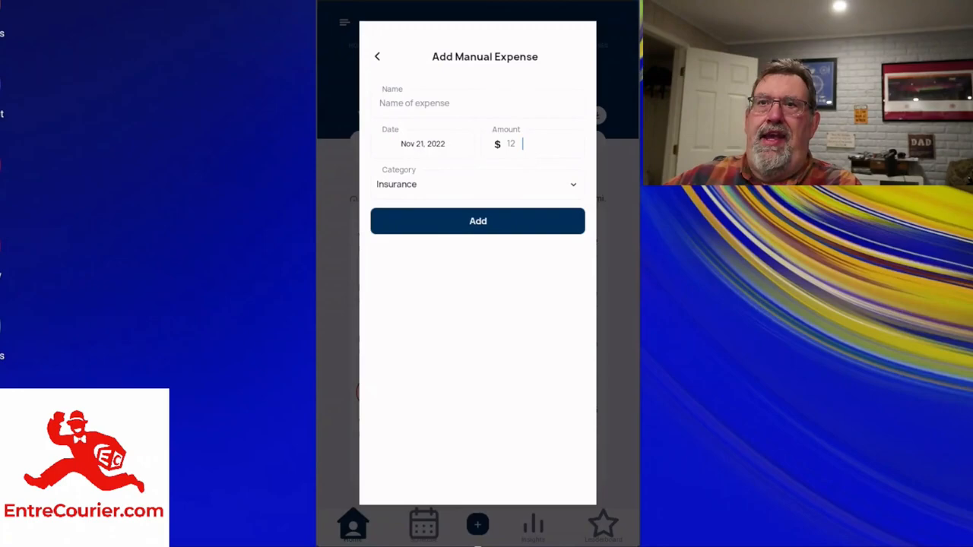
left_click(477, 184)
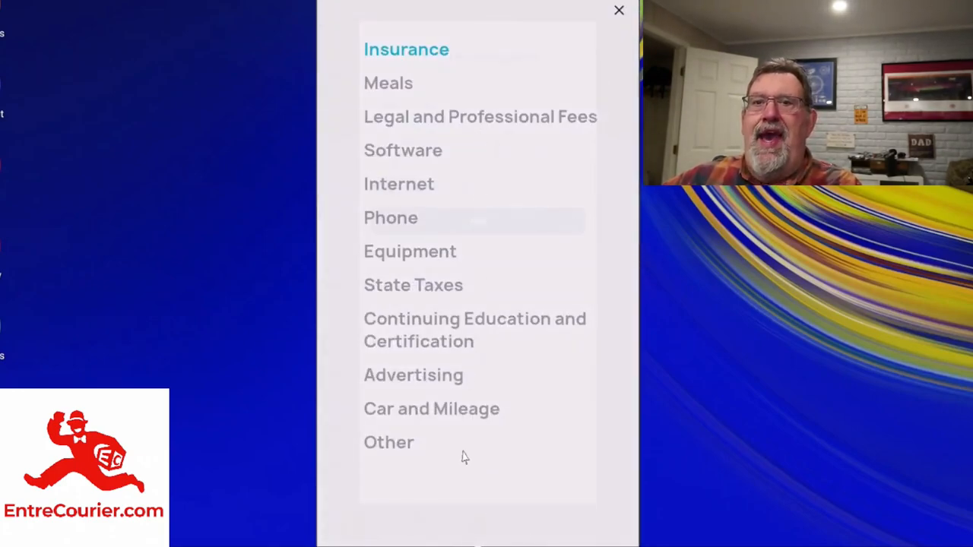
mouse_move(465, 417)
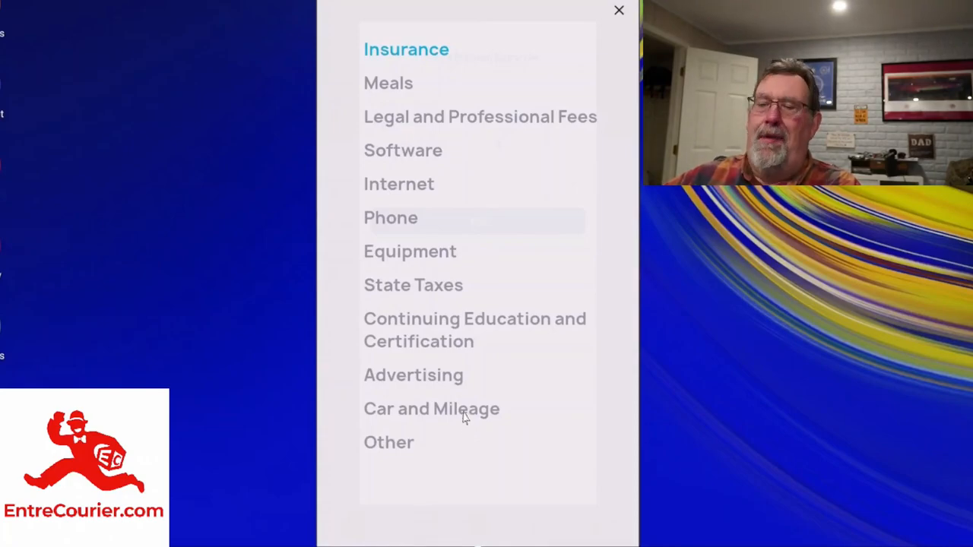
left_click(432, 407)
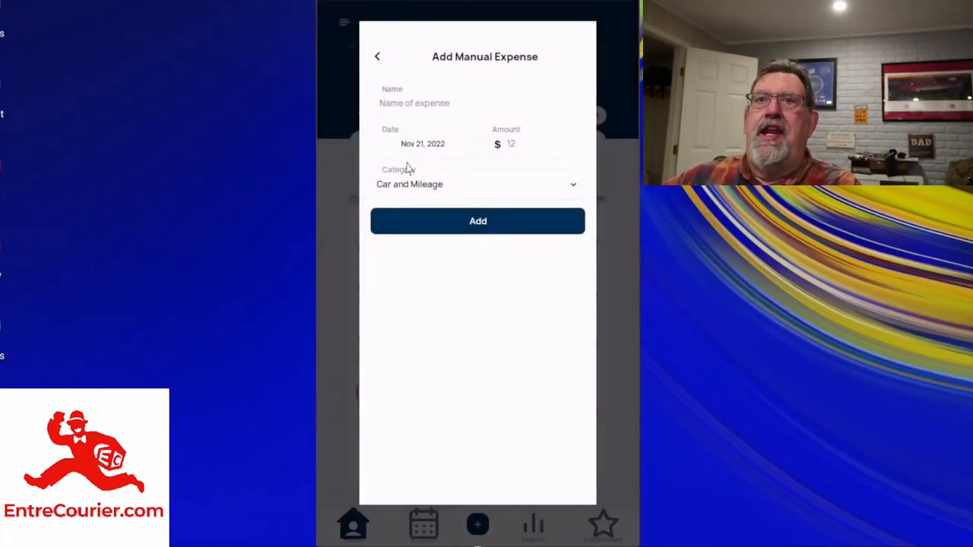
left_click(413, 104)
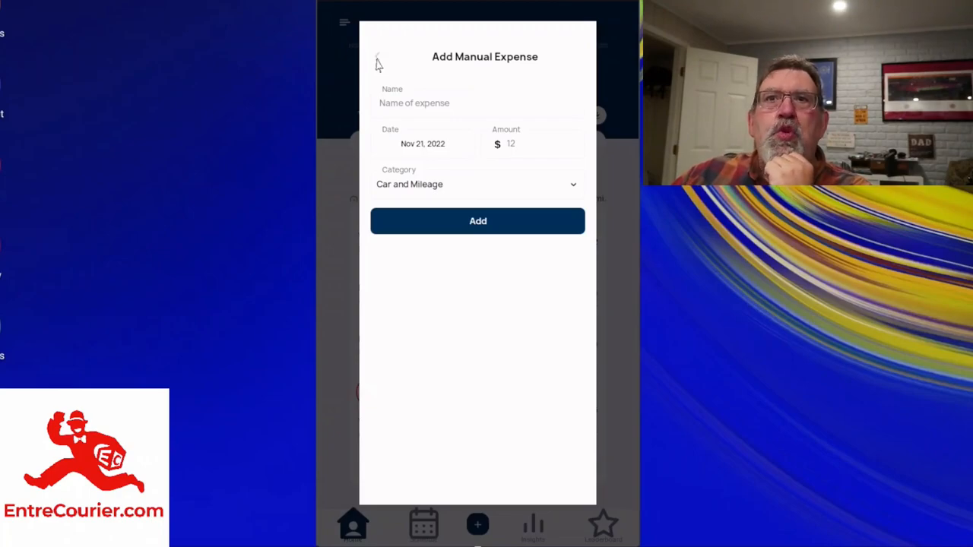
left_click(377, 61)
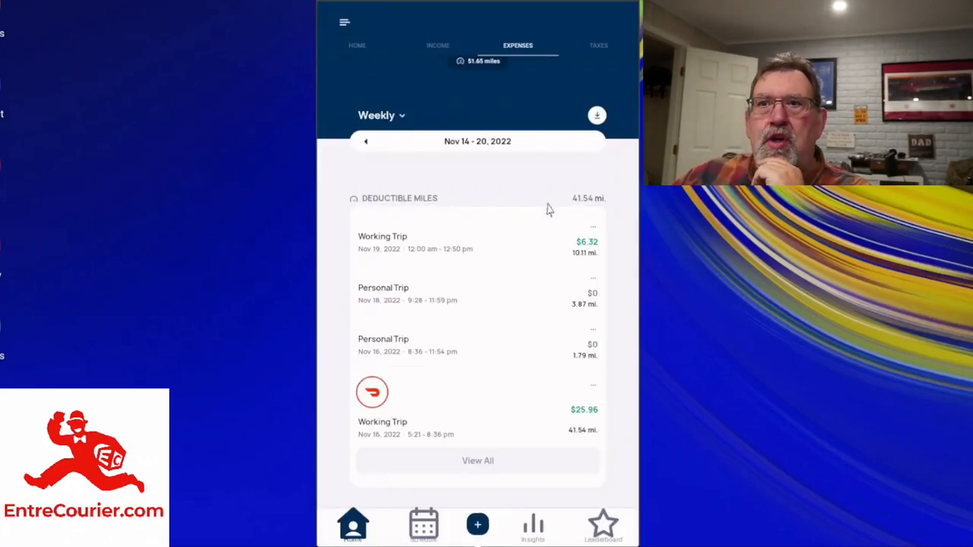
Scroll to the Manual Expenses list ($68.50) and start a new manual expense
scroll("down", 3)
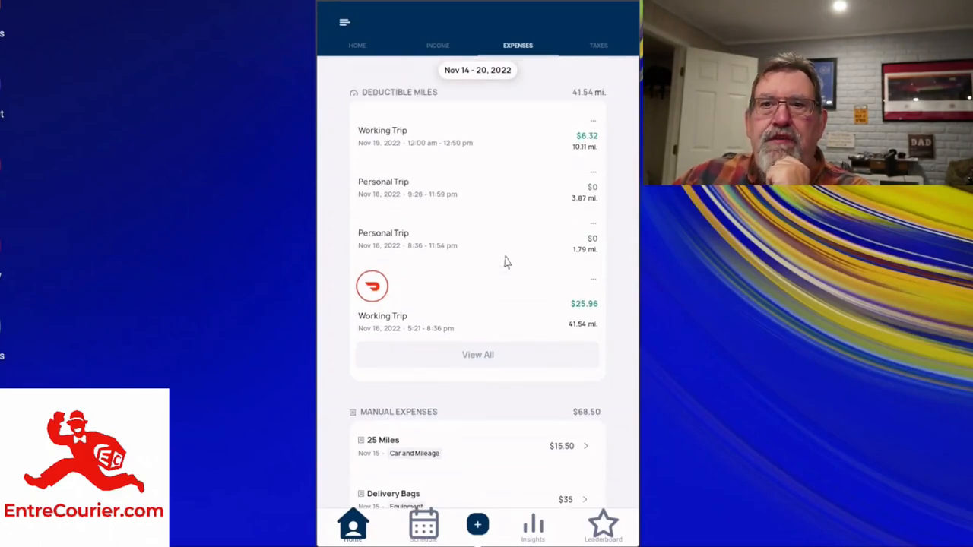
scroll("down", 3)
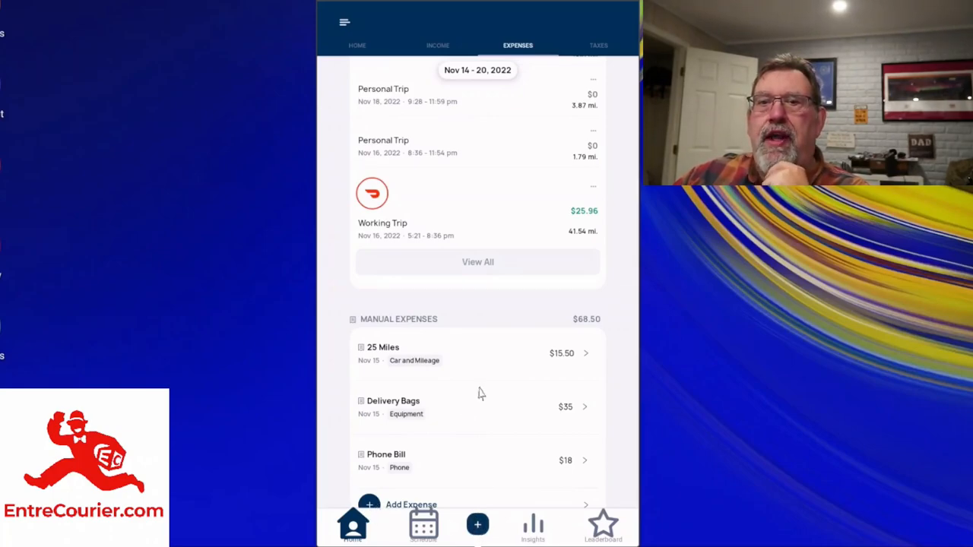
scroll("down", 3)
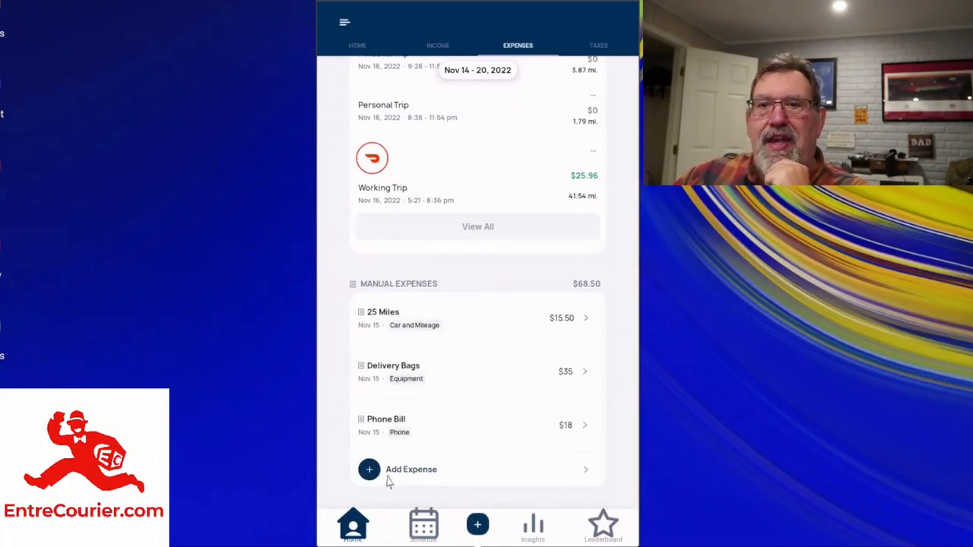
left_click(411, 469)
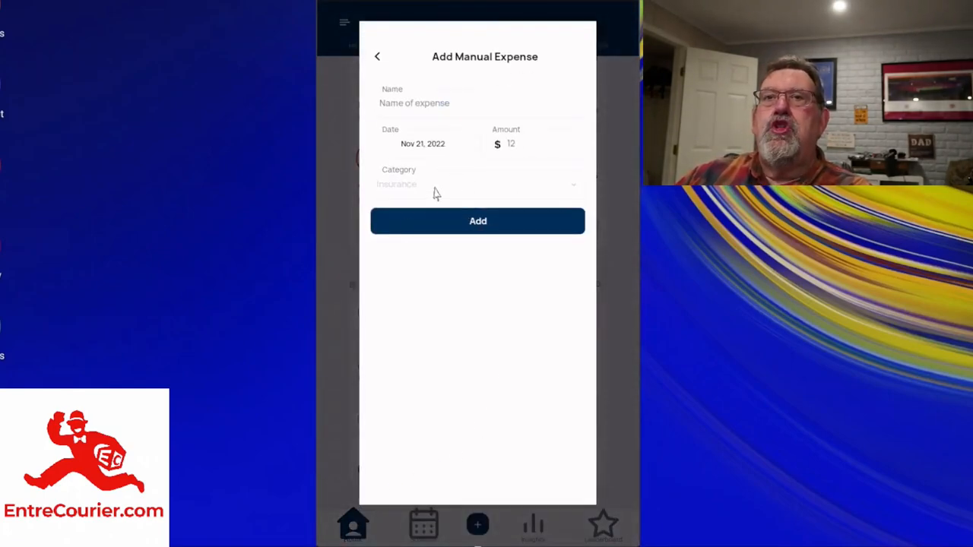
Browse the expense category list, dismiss it, and leave the expense form unsaved
left_click(477, 184)
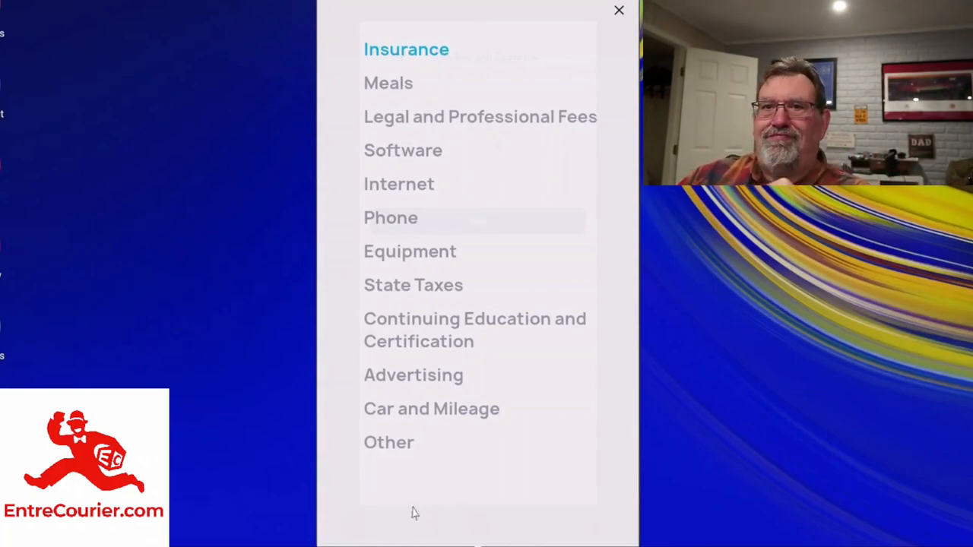
mouse_move(441, 307)
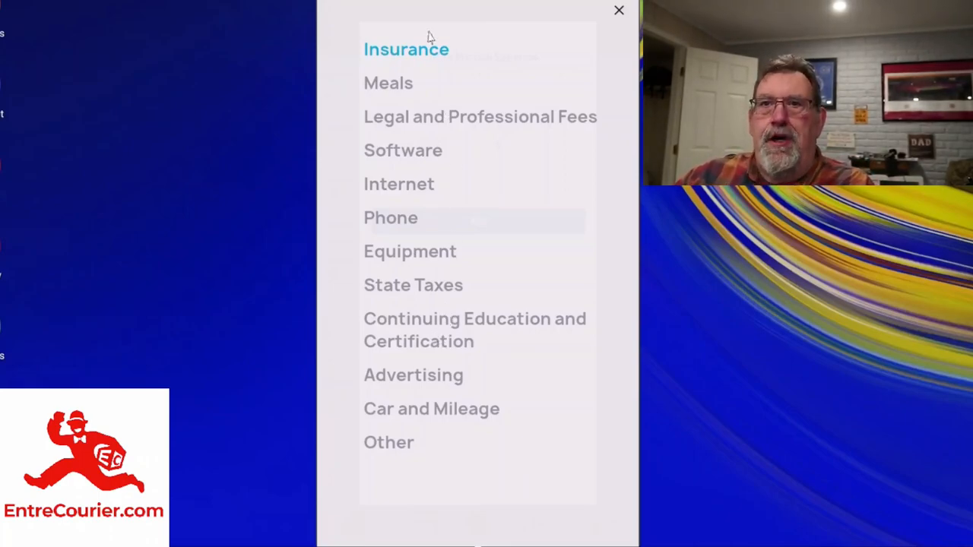
mouse_move(443, 120)
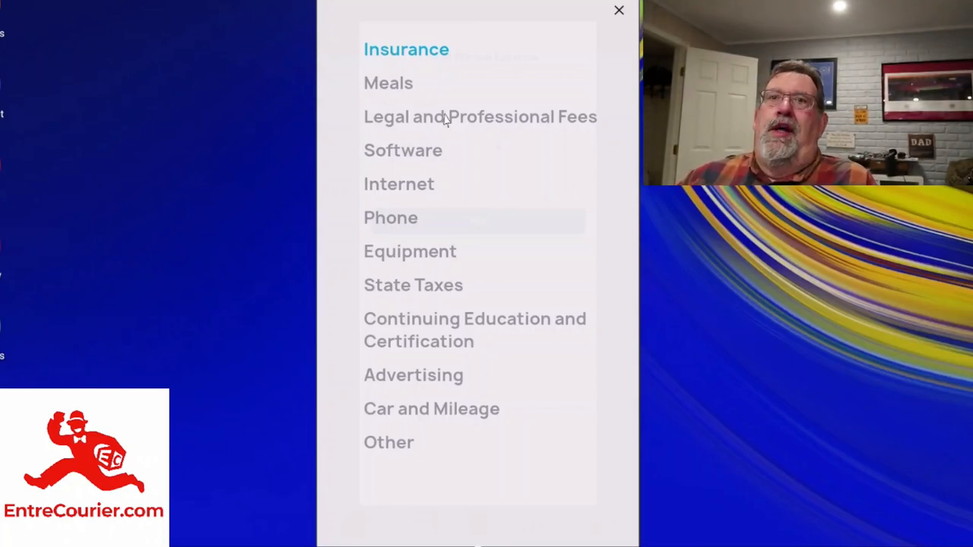
mouse_move(459, 256)
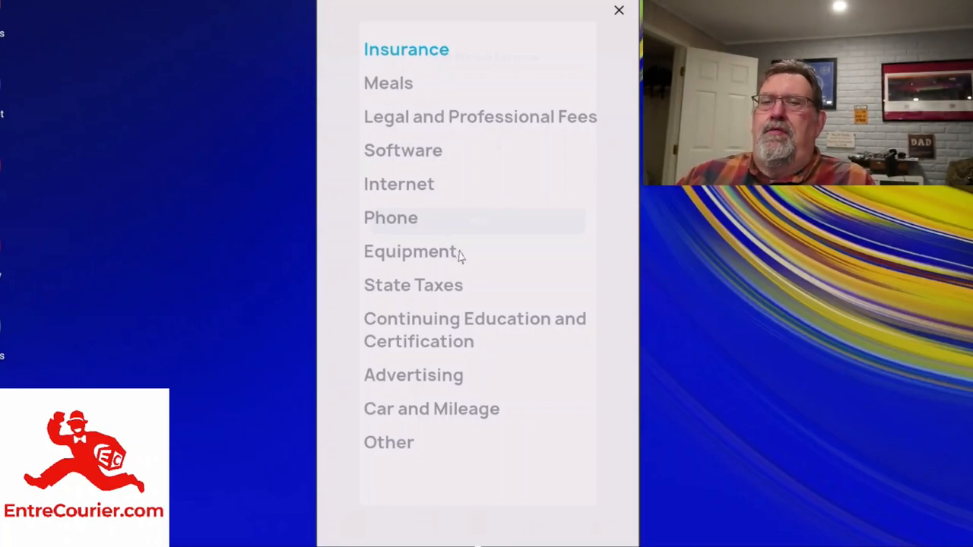
mouse_move(429, 408)
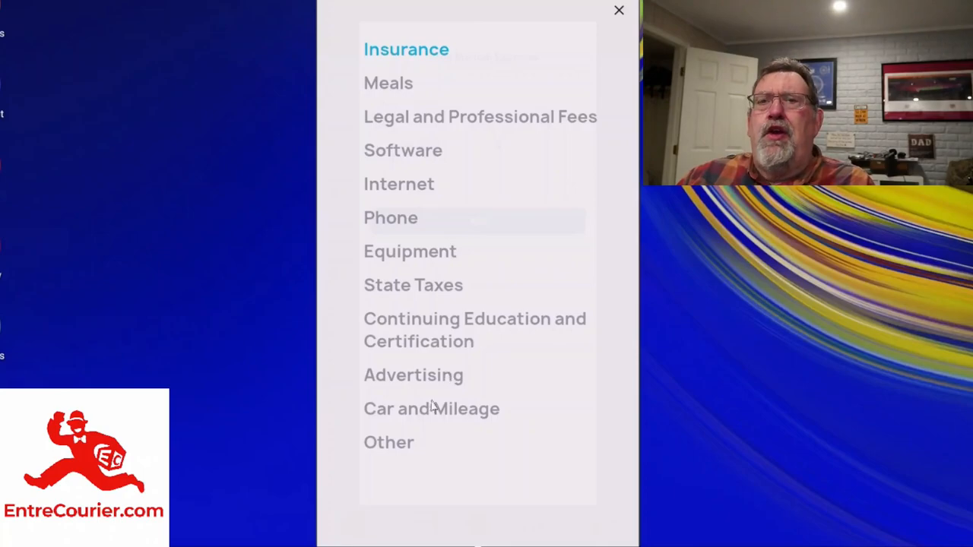
mouse_move(423, 306)
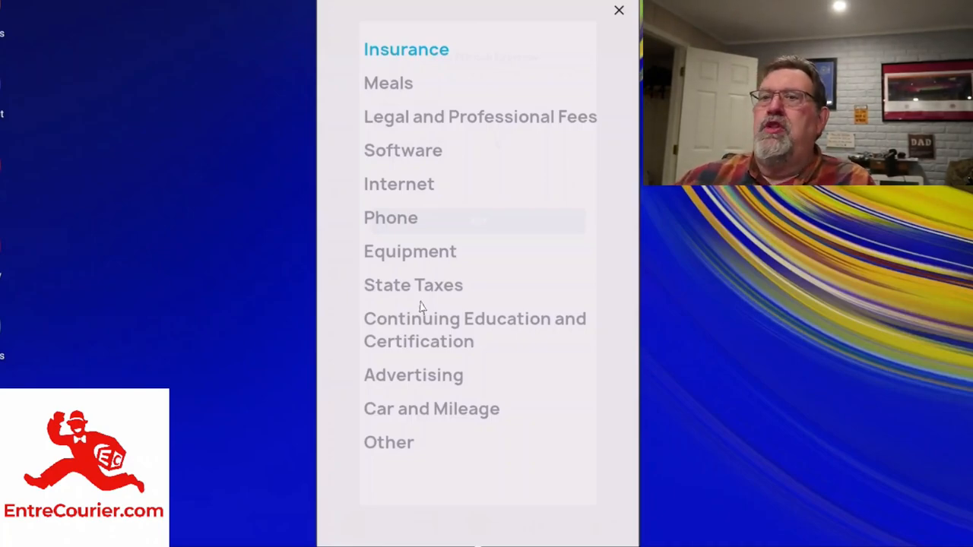
mouse_move(486, 338)
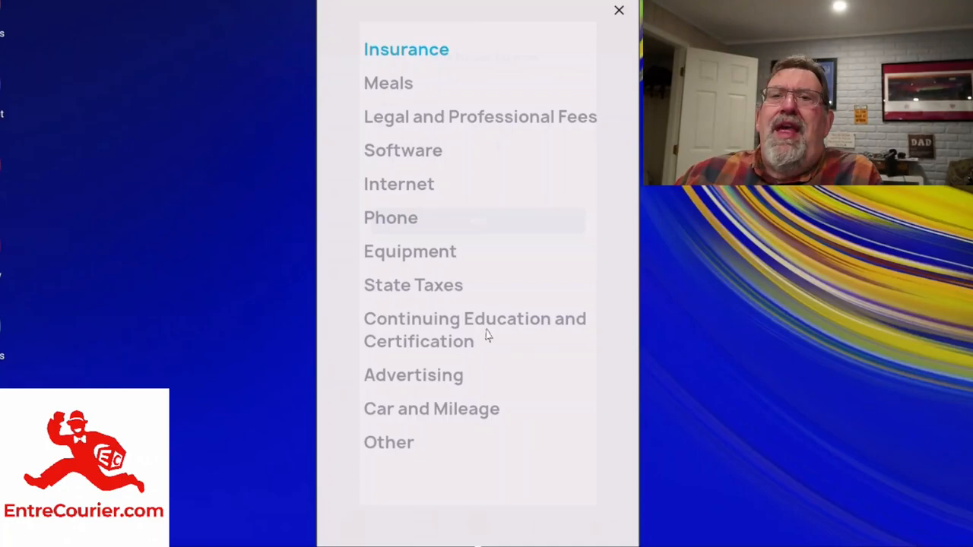
mouse_move(486, 151)
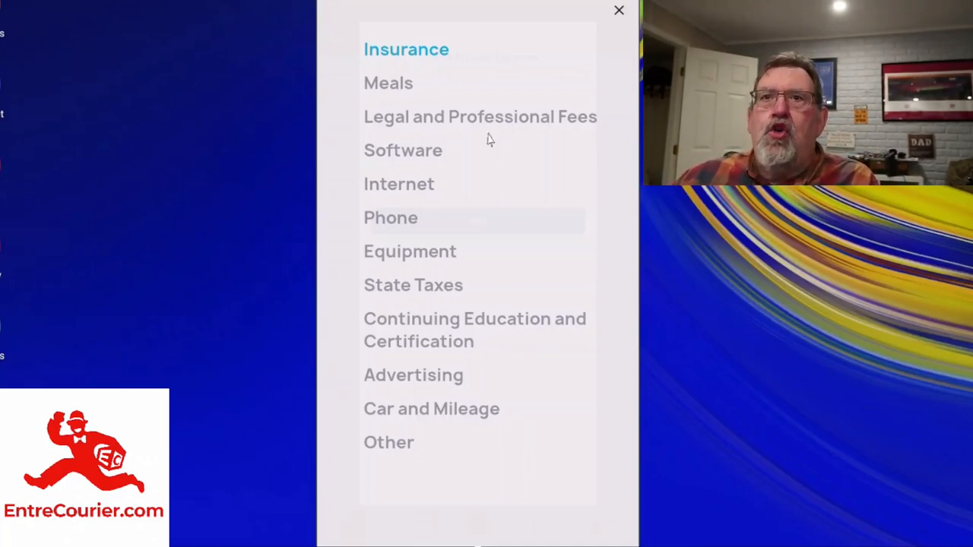
mouse_move(585, 53)
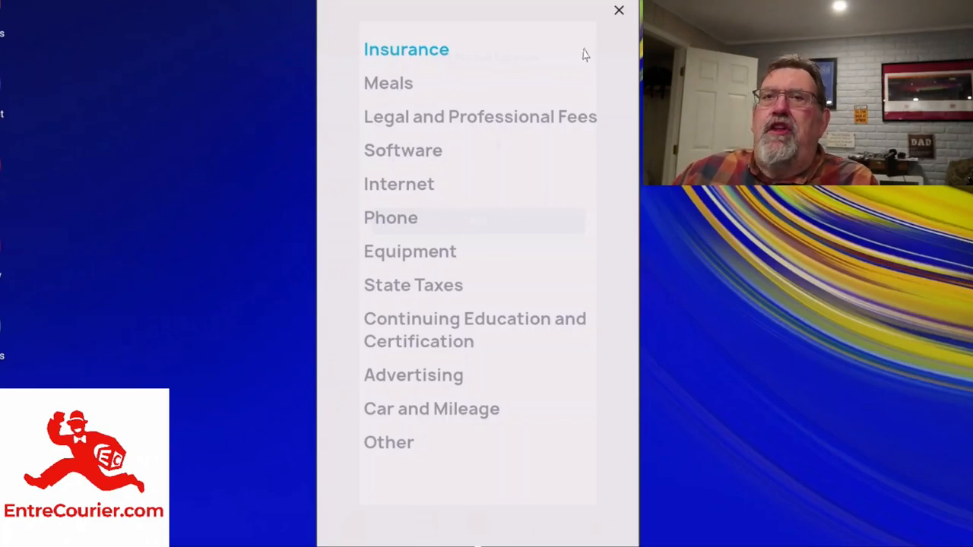
mouse_move(380, 313)
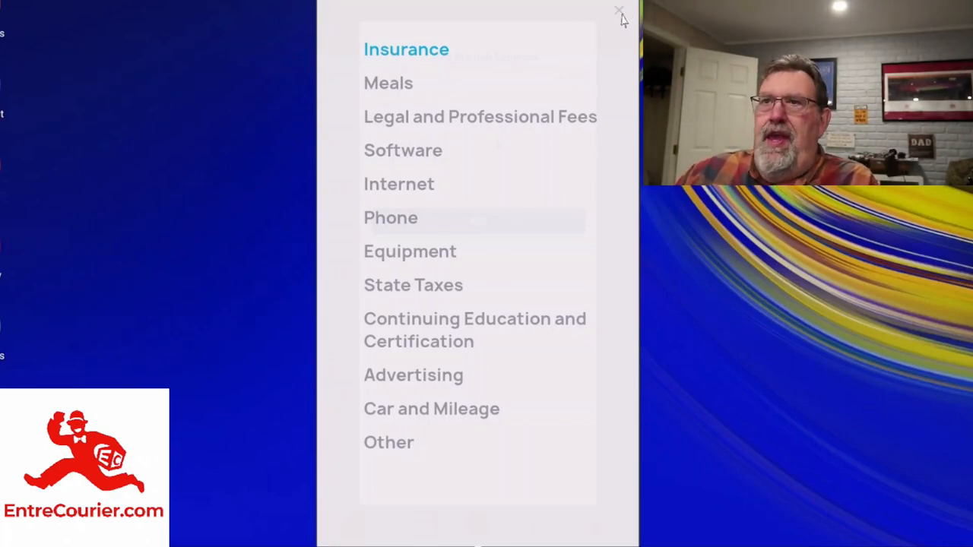
left_click(406, 49)
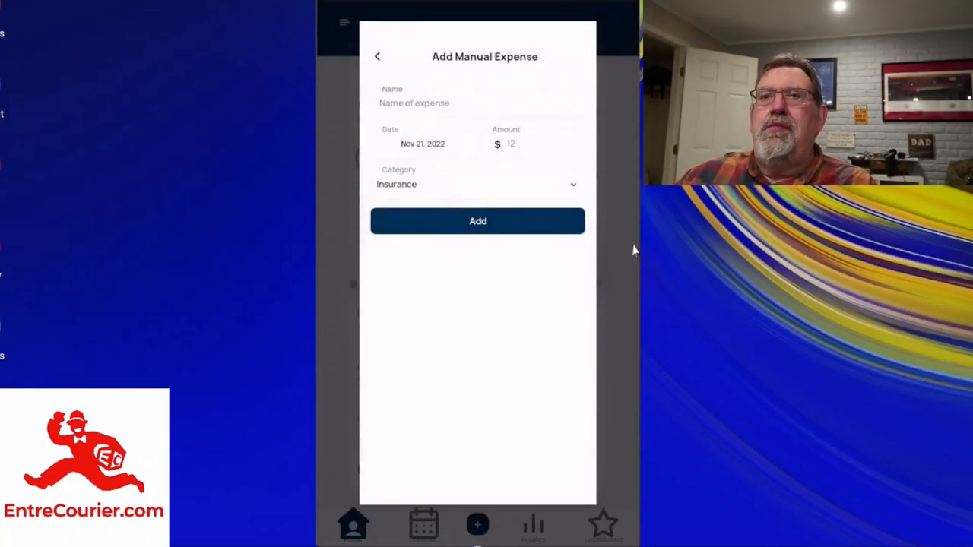
left_click(425, 104)
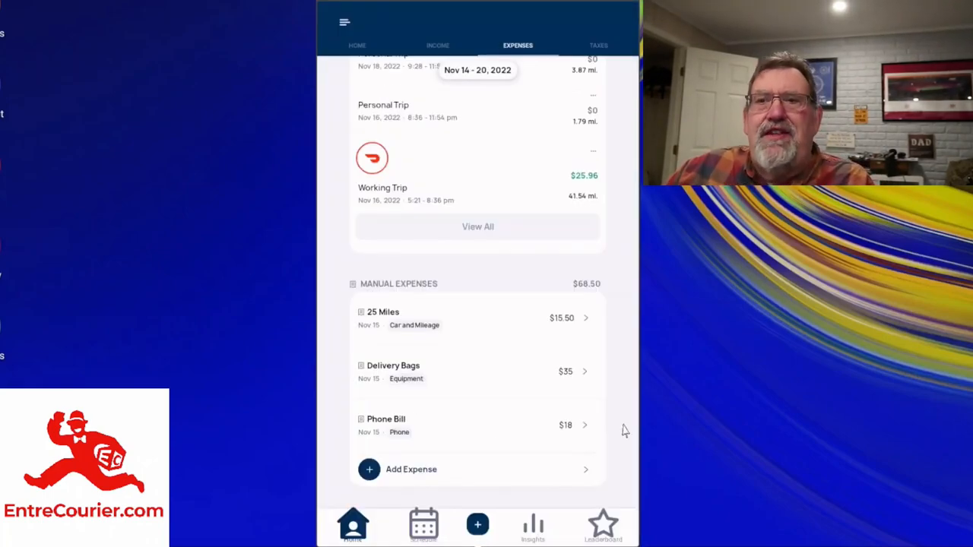
mouse_move(614, 410)
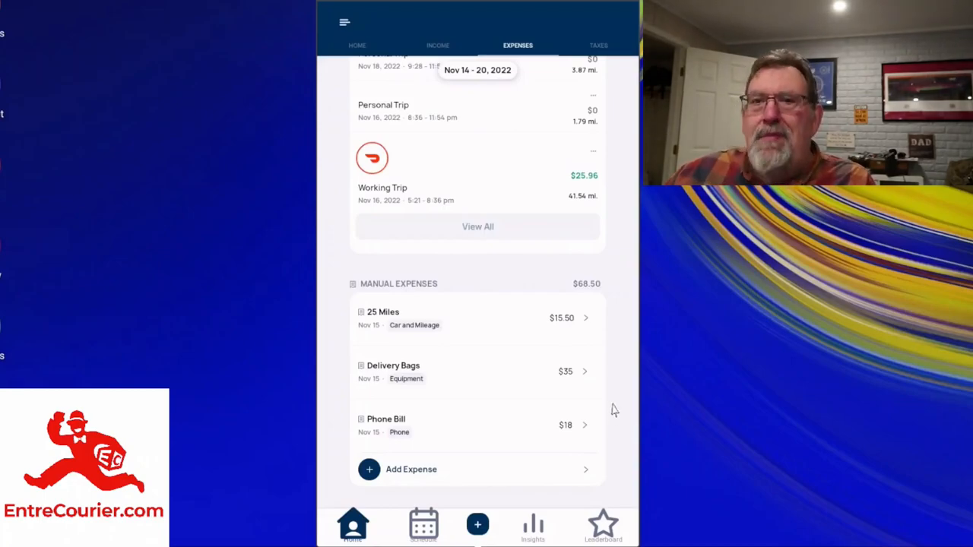
mouse_move(477, 319)
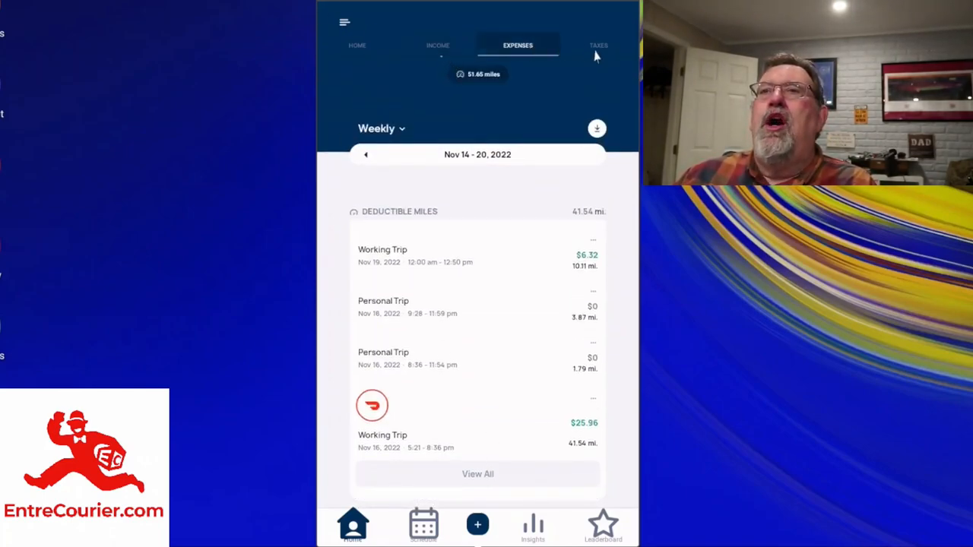
Switch to the Taxes view showing $107.22 estimated 2022 annual taxes
left_click(599, 45)
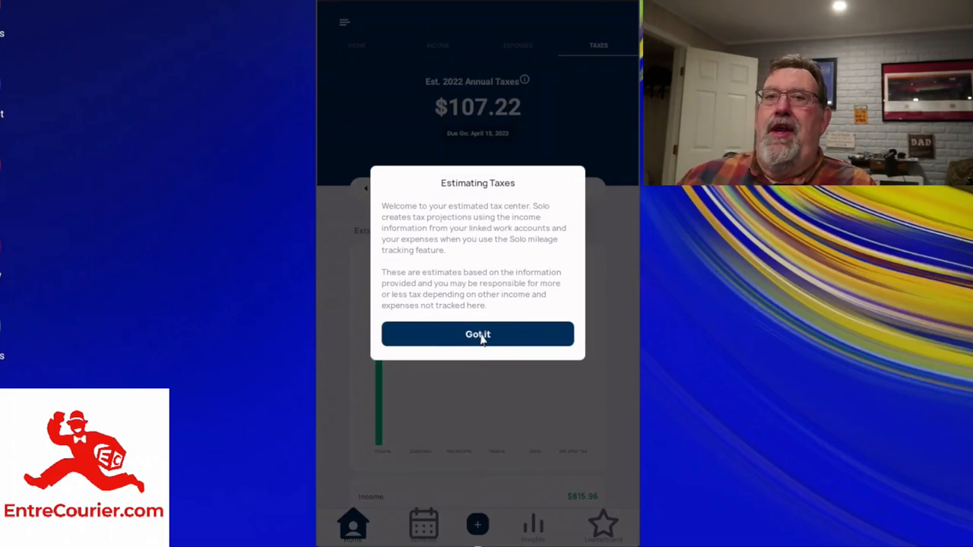
Dismiss the Estimating Taxes notice and review the Q4 2022 breakdown: $815.96 income, $275.81 expenses, $540.15 net
left_click(478, 334)
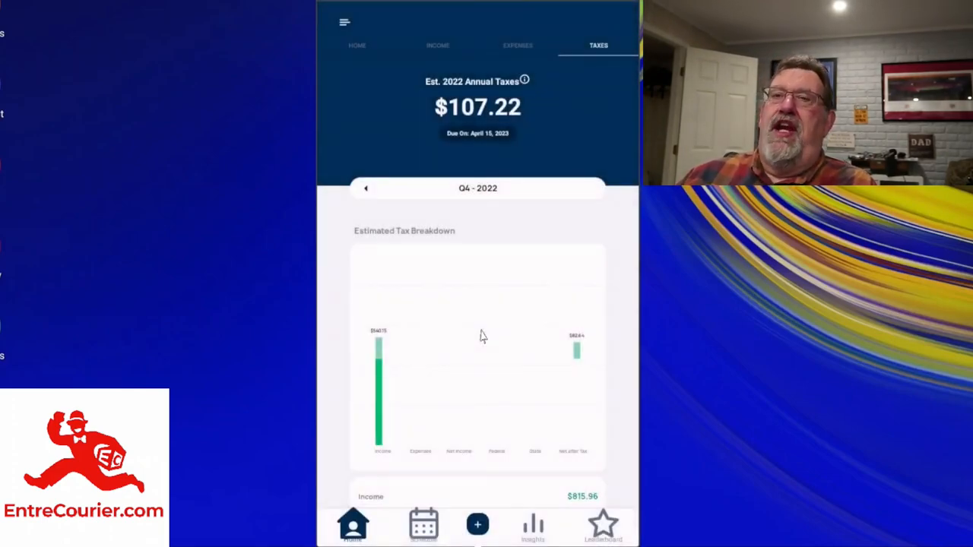
mouse_move(498, 255)
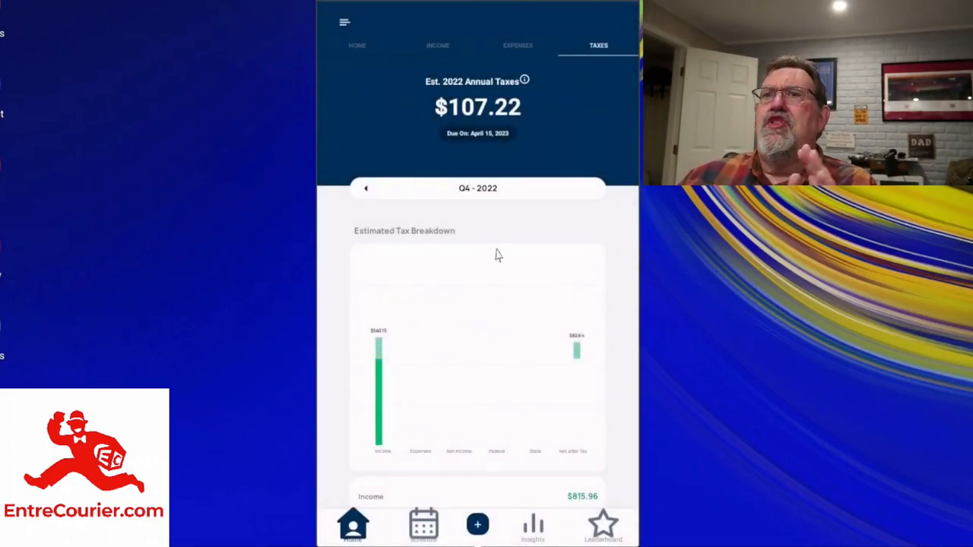
scroll("down", 3)
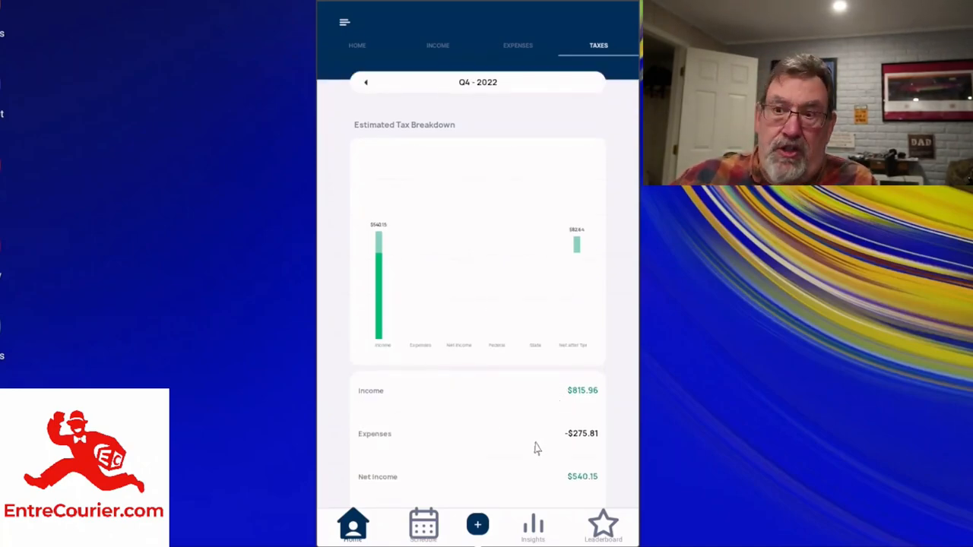
mouse_move(531, 477)
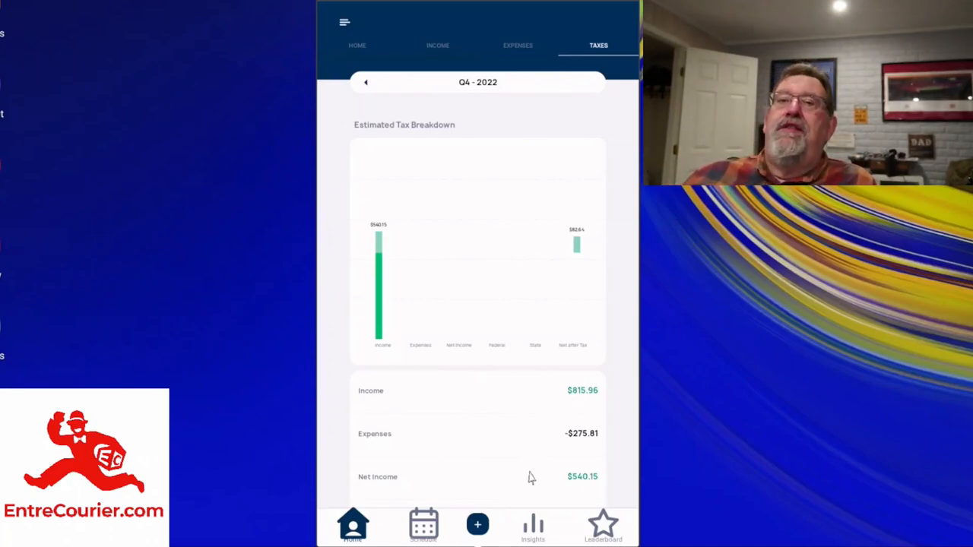
scroll("down", 3)
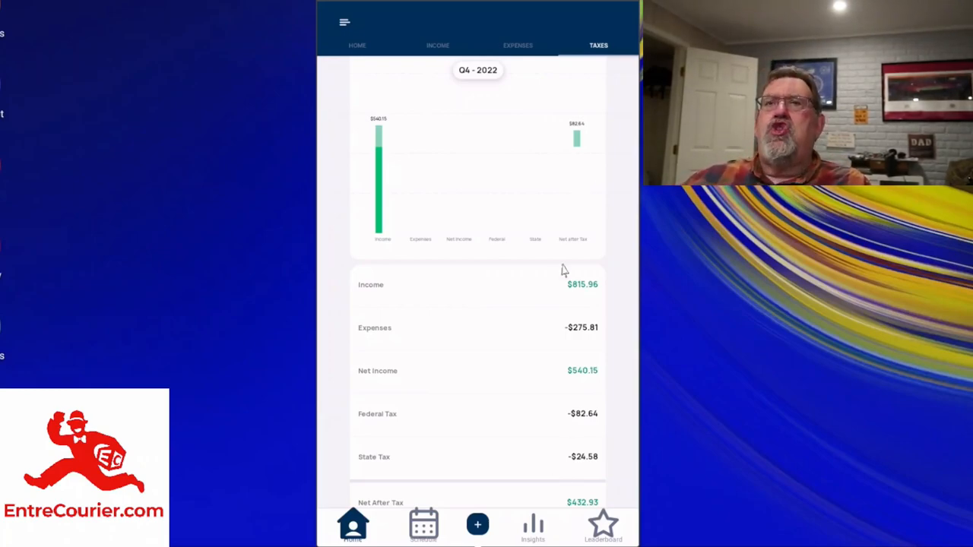
scroll("up", 3)
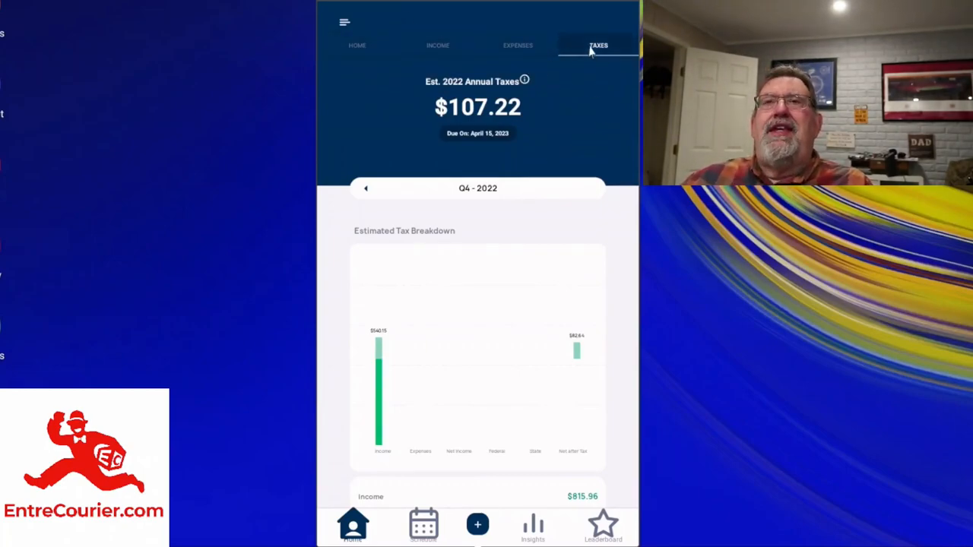
scroll("down", 3)
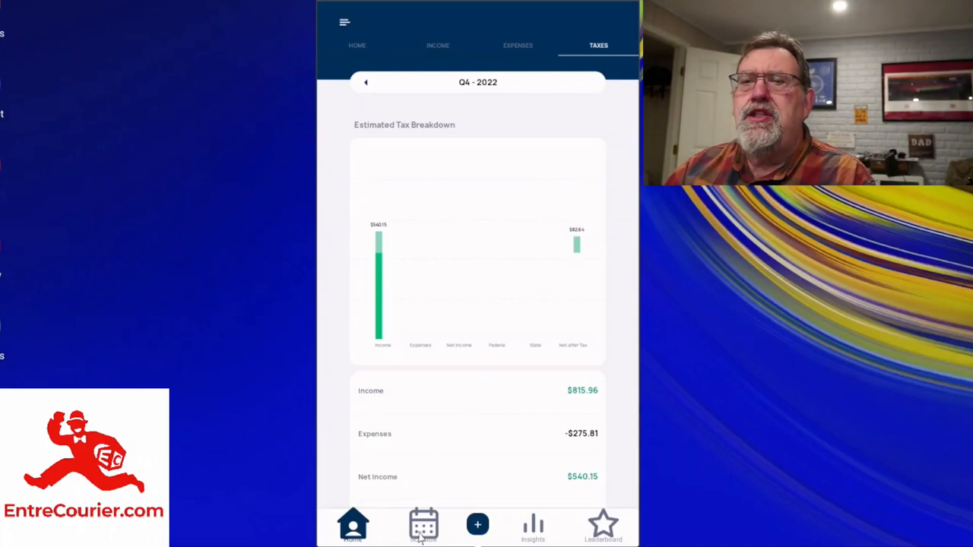
Browse the smart schedule and its summary, then view the city's job insights (Uber Eats, DoorDash, Amazon Flex)
left_click(423, 525)
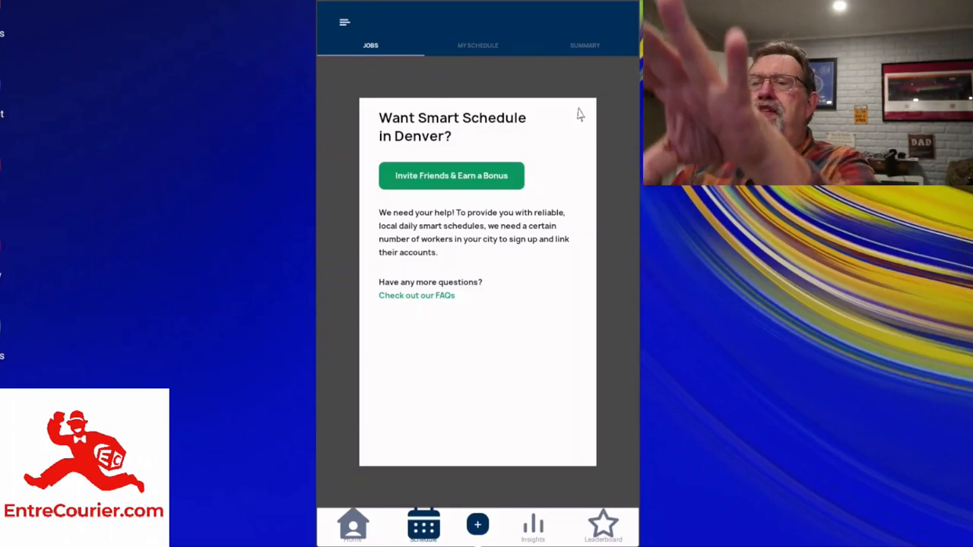
mouse_move(573, 429)
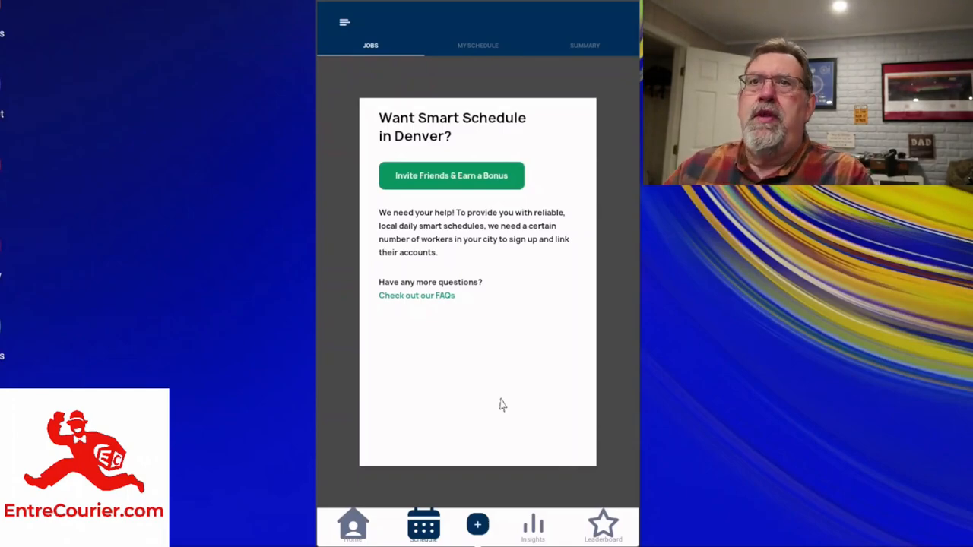
mouse_move(529, 422)
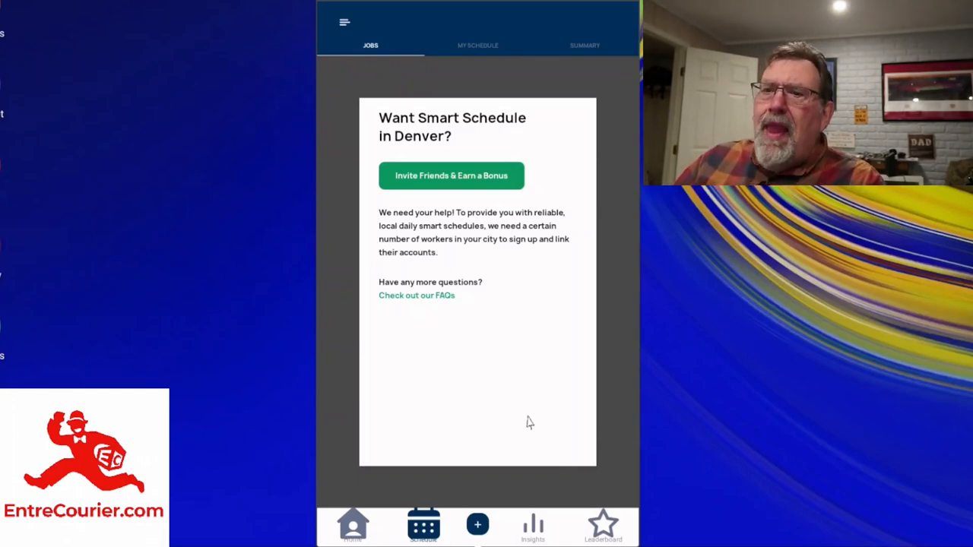
mouse_move(541, 435)
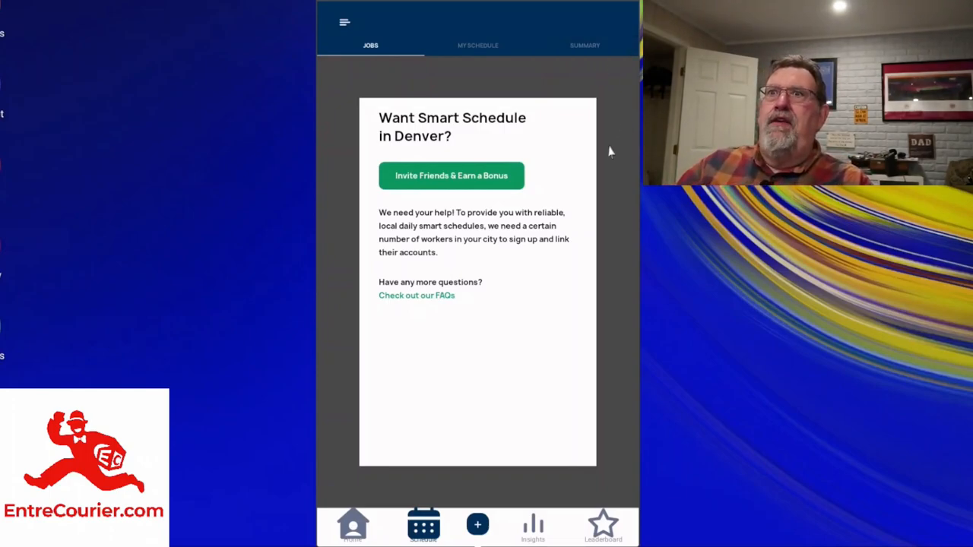
mouse_move(505, 287)
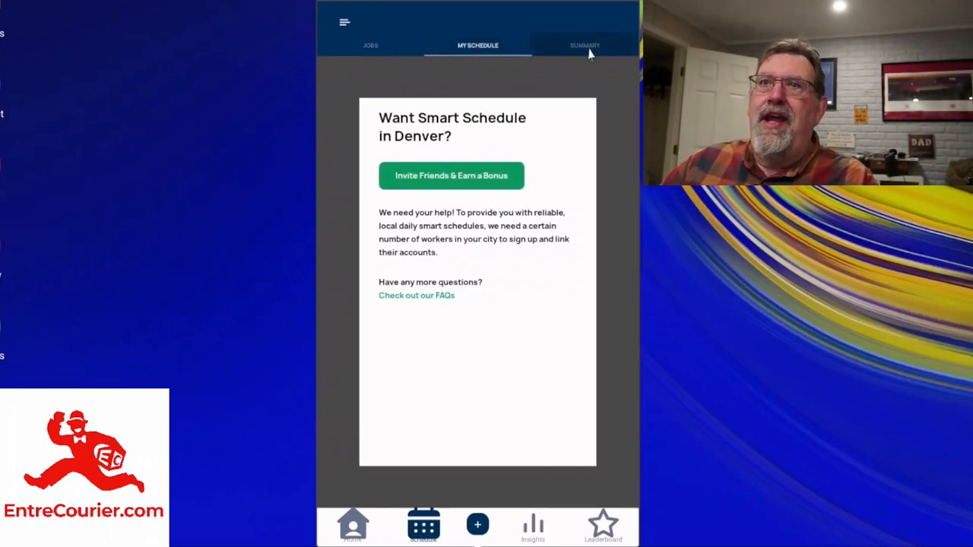
left_click(584, 45)
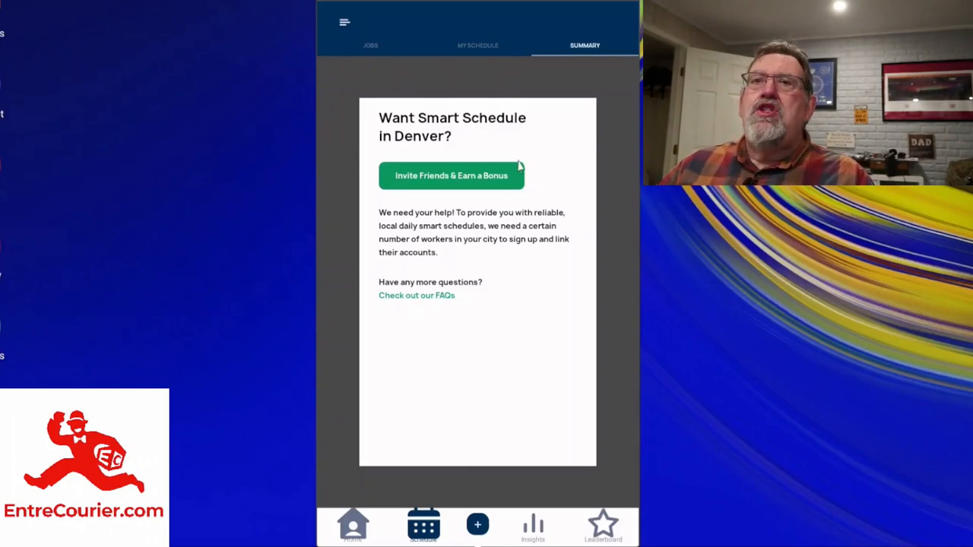
mouse_move(450, 510)
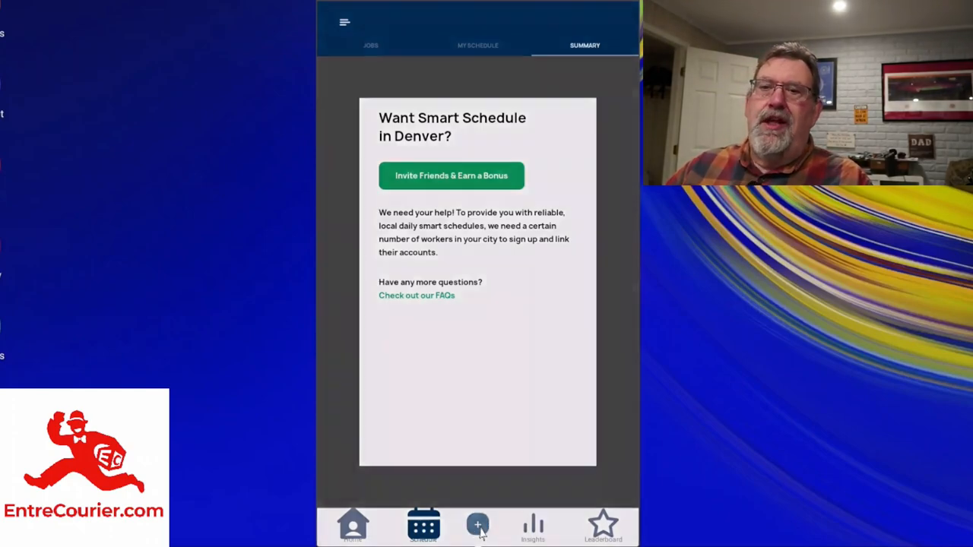
left_click(477, 524)
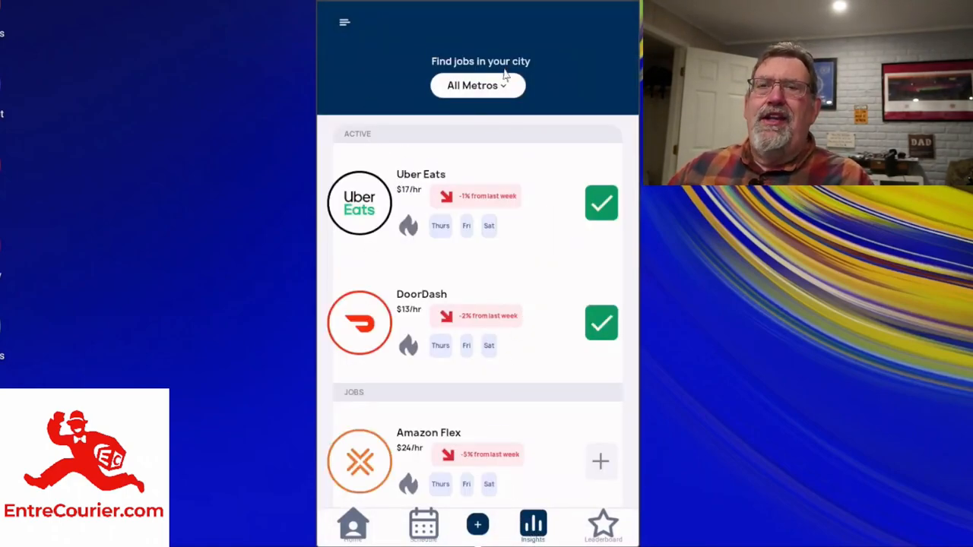
left_click(478, 85)
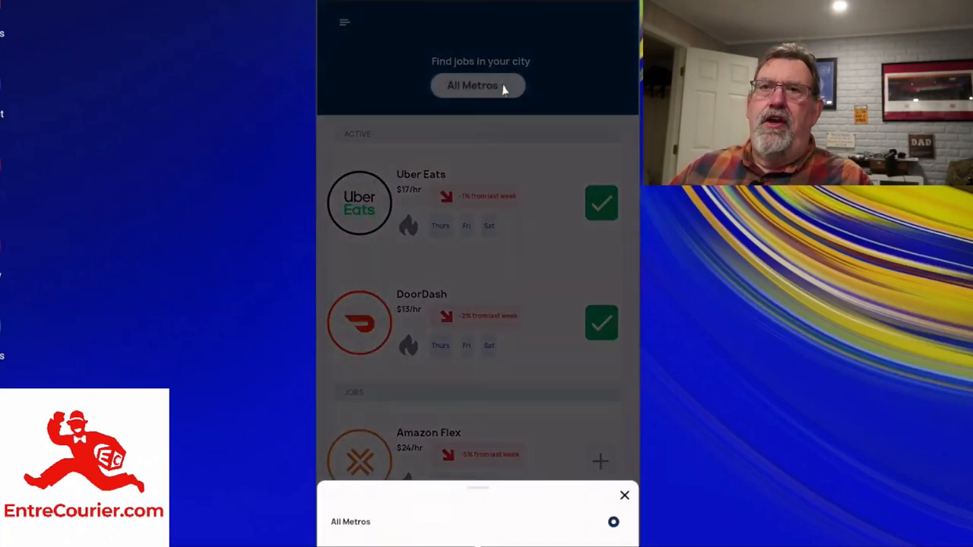
mouse_move(380, 529)
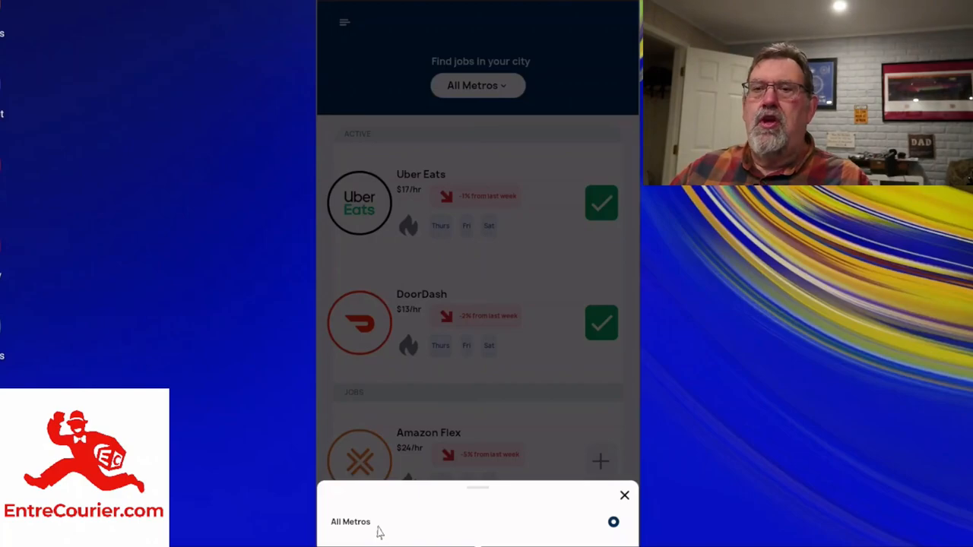
left_click(623, 495)
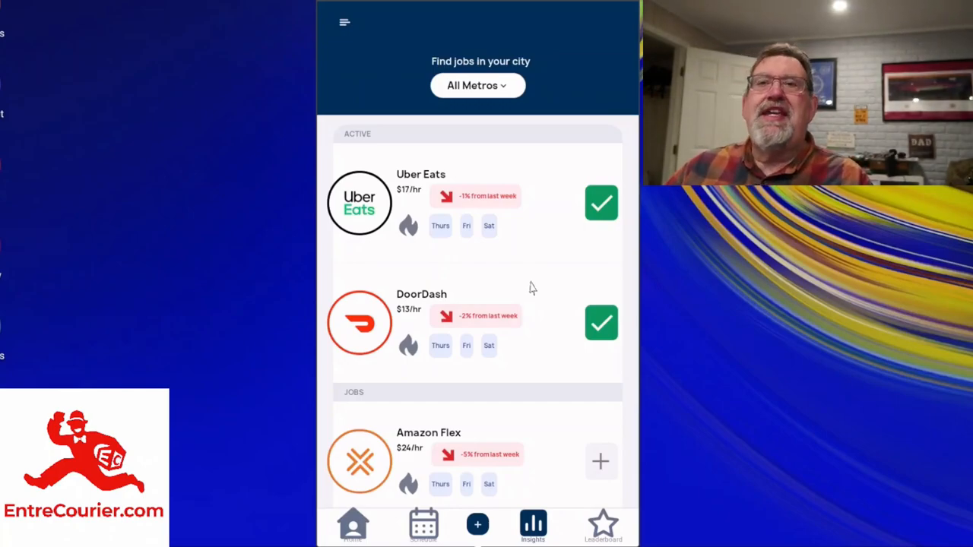
scroll("down", 3)
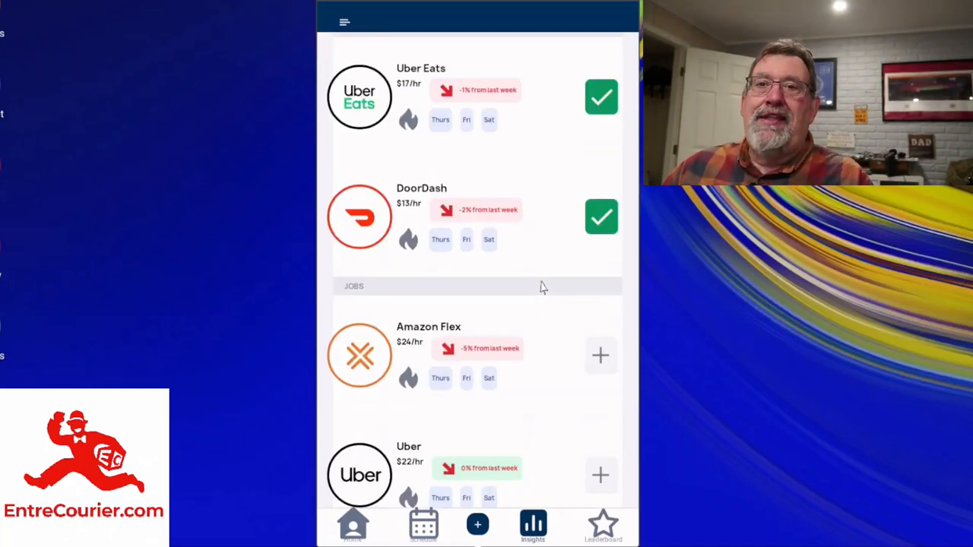
scroll("down", 3)
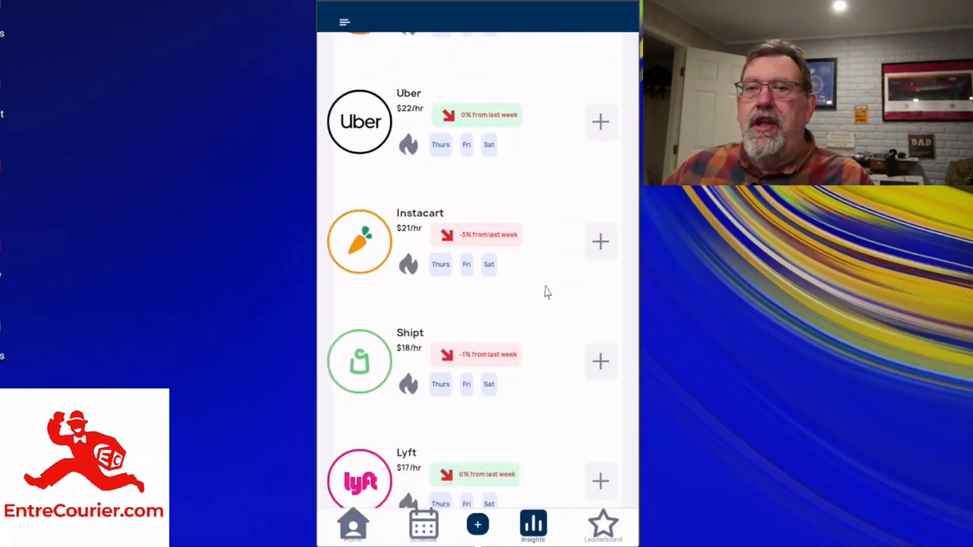
scroll("down", 3)
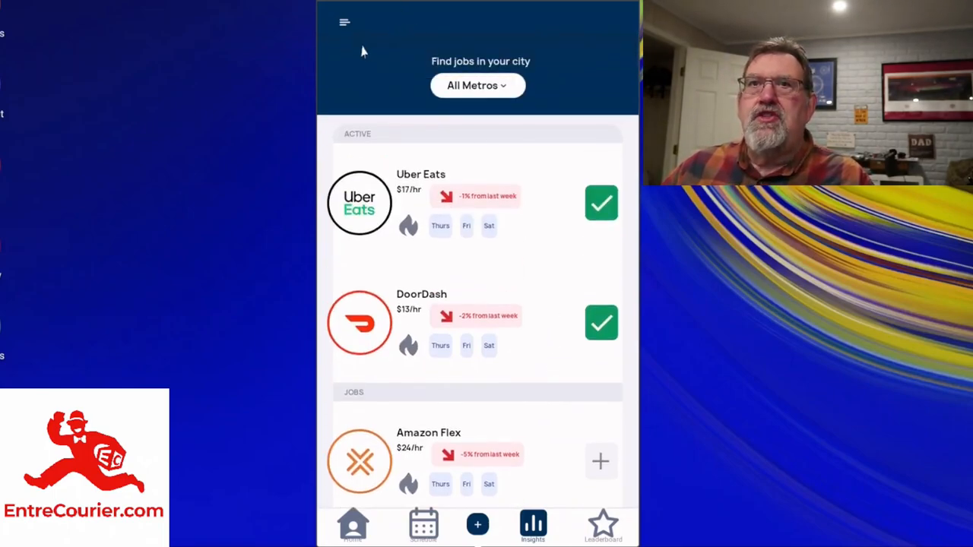
mouse_move(611, 505)
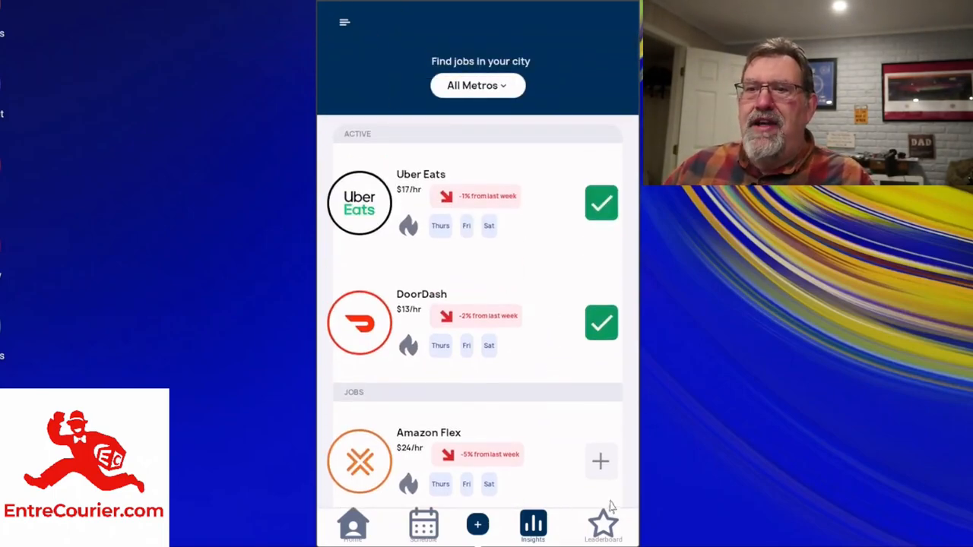
Rank the driver leaderboard by Weekly Top Earners instead of highest tips
left_click(602, 525)
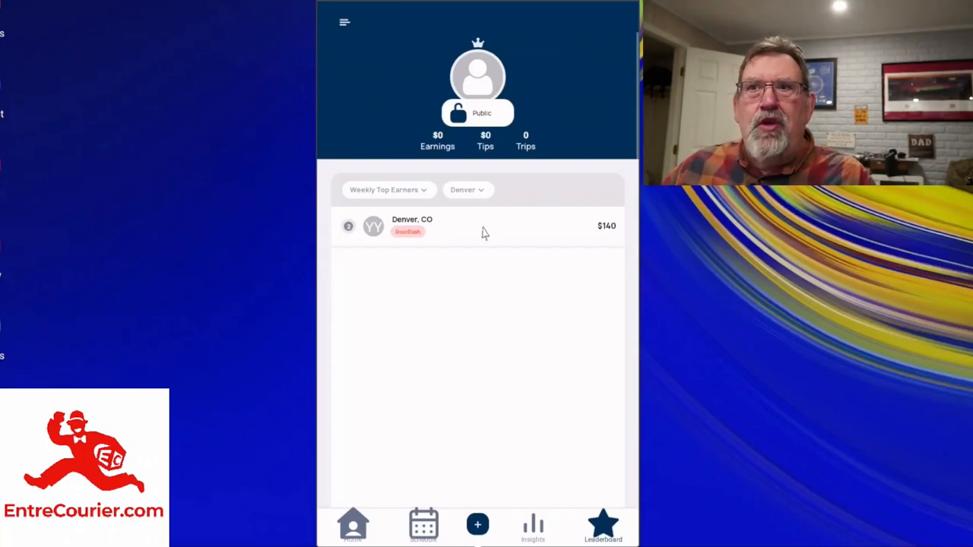
left_click(387, 189)
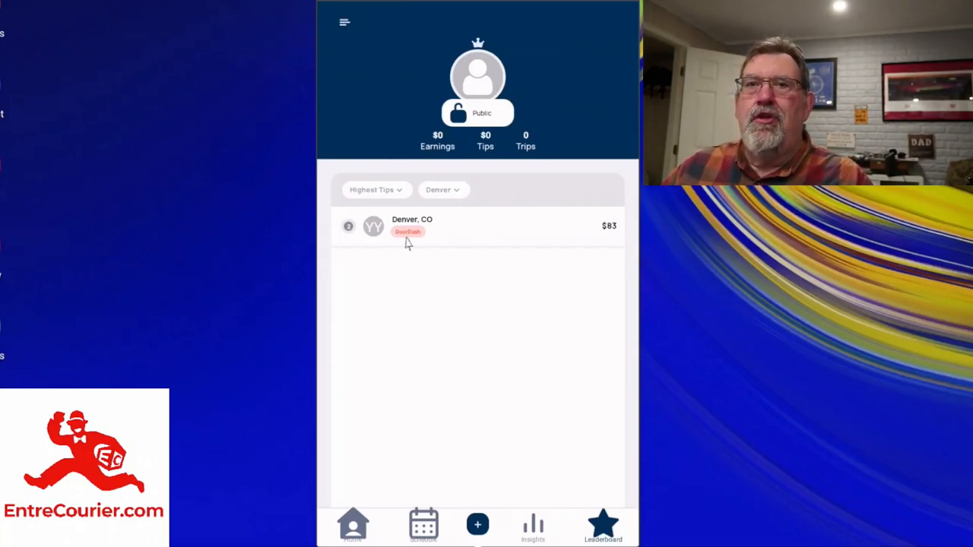
mouse_move(538, 257)
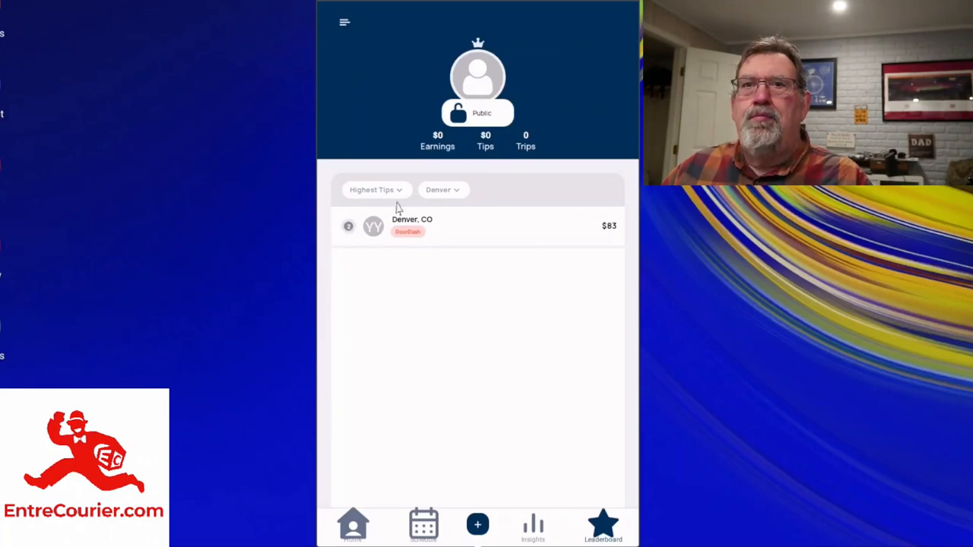
left_click(373, 188)
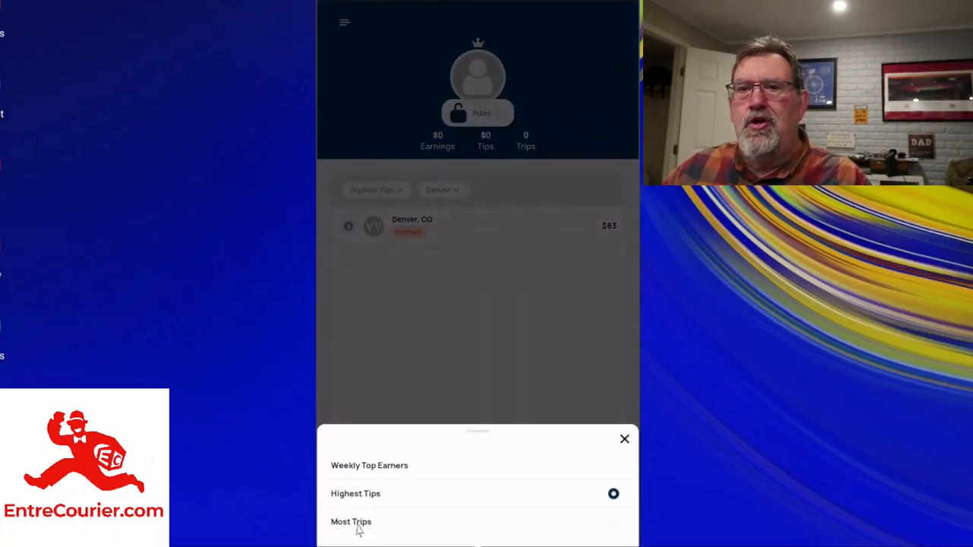
left_click(352, 521)
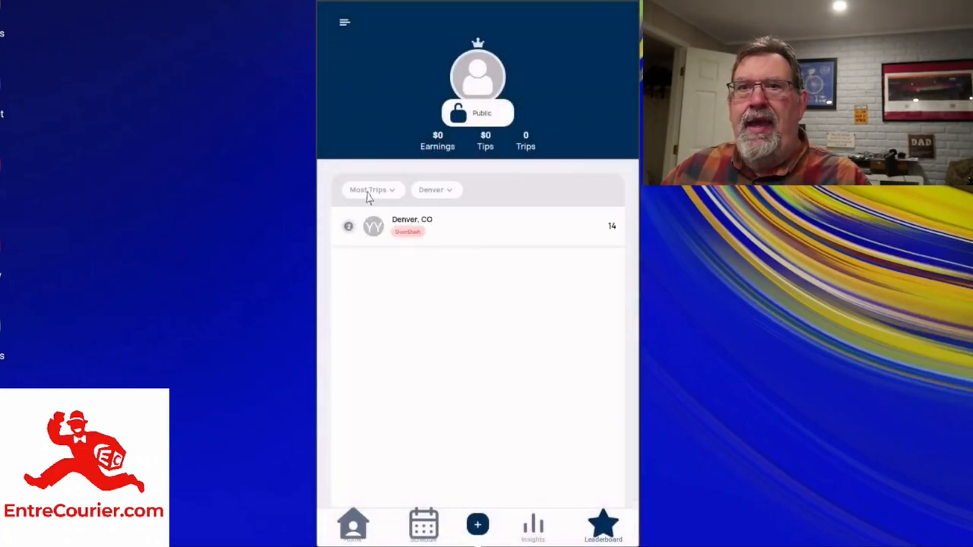
left_click(368, 188)
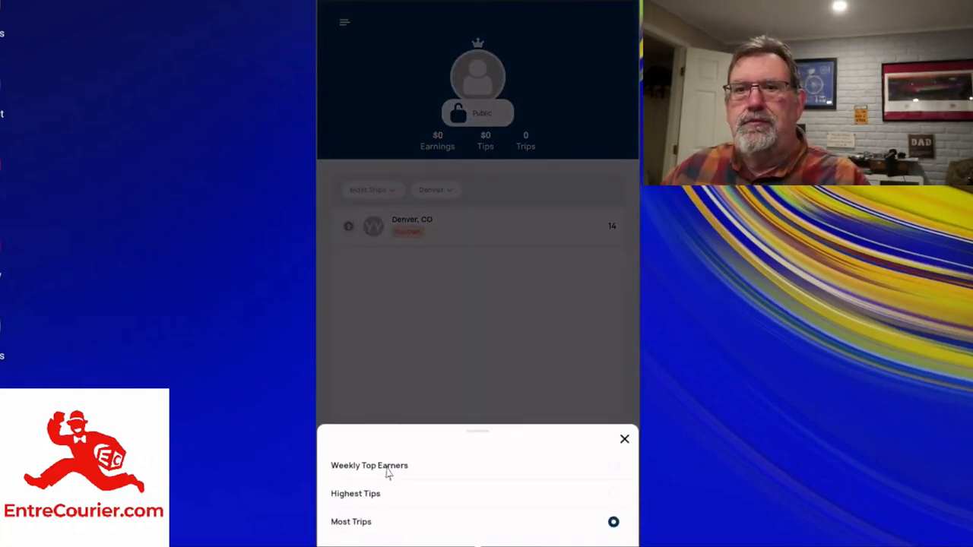
left_click(368, 465)
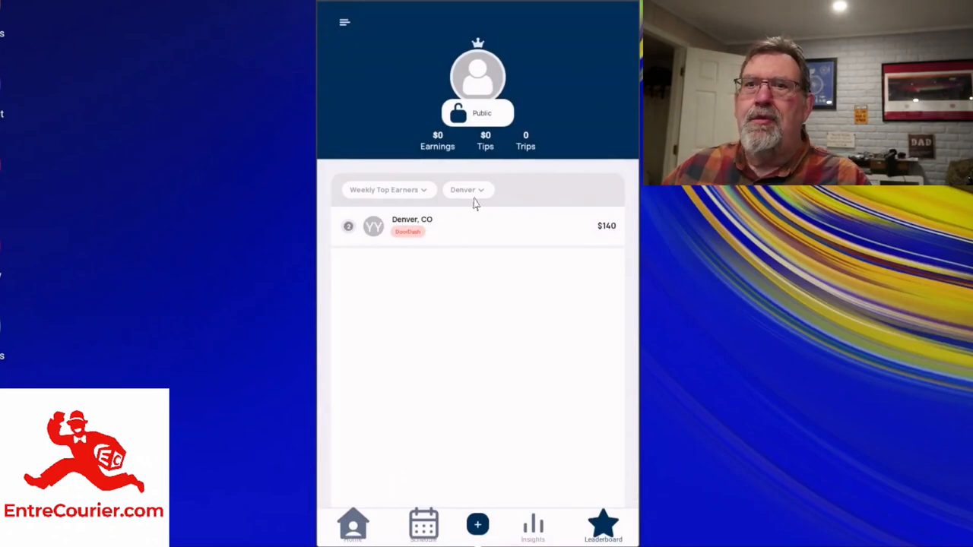
Widen the leaderboard to All Metros, leaving the Weekly Top Earners ranking unchanged
left_click(468, 188)
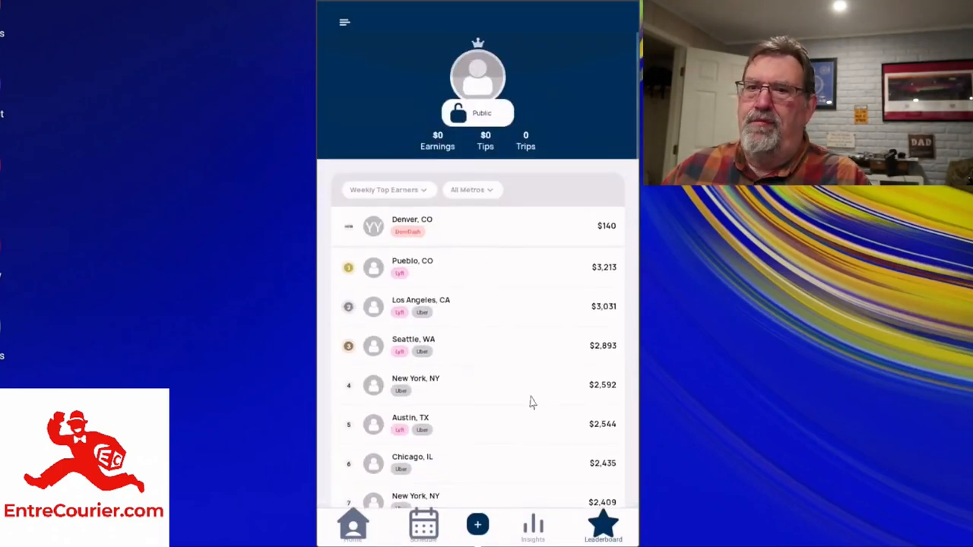
mouse_move(499, 286)
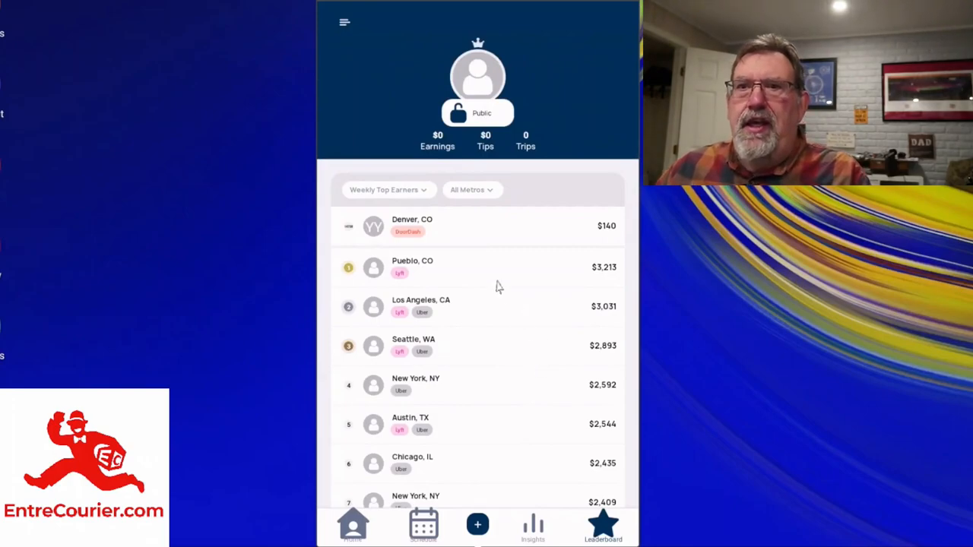
mouse_move(538, 295)
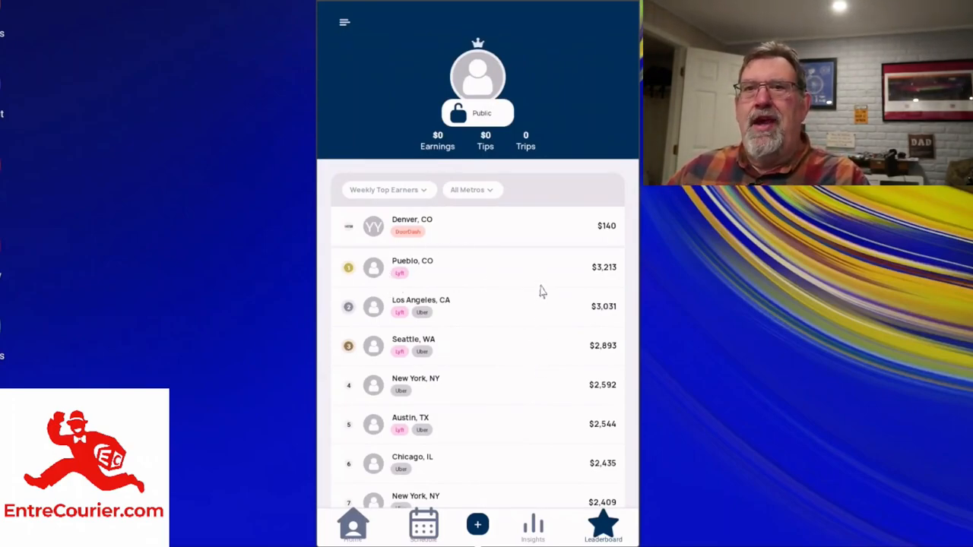
mouse_move(418, 201)
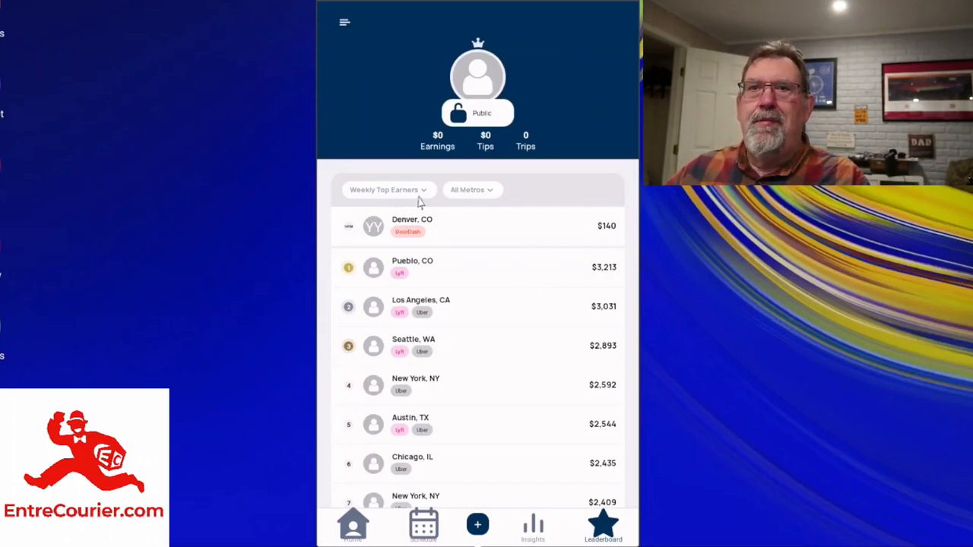
mouse_move(490, 195)
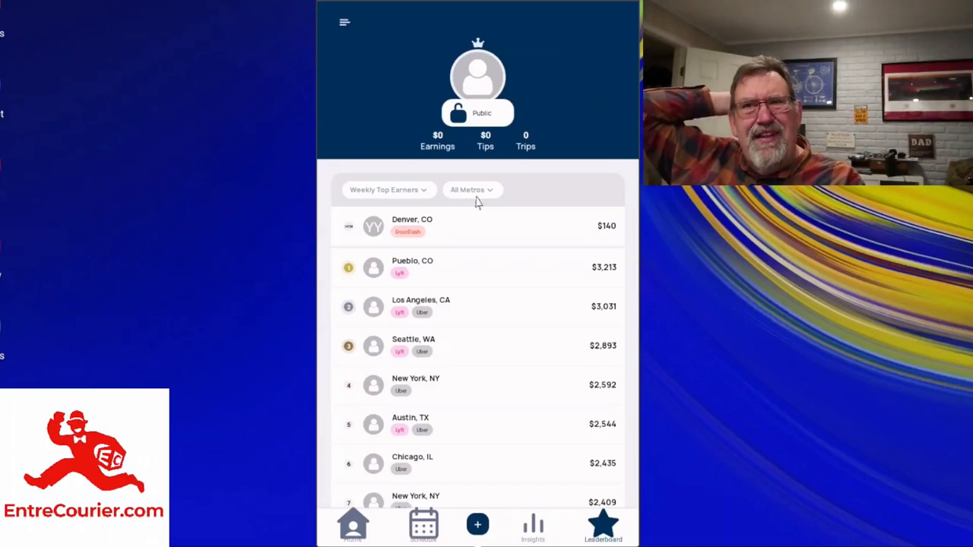
mouse_move(481, 327)
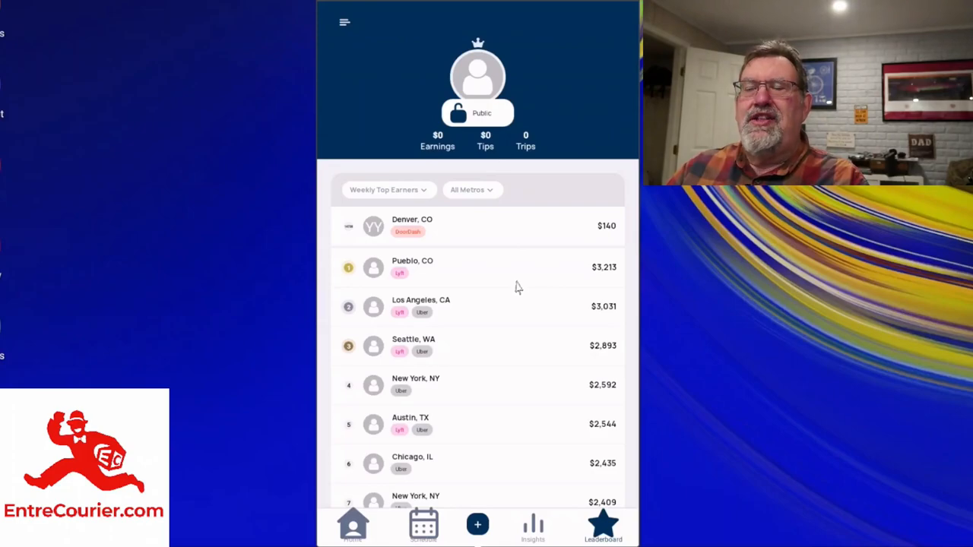
mouse_move(494, 295)
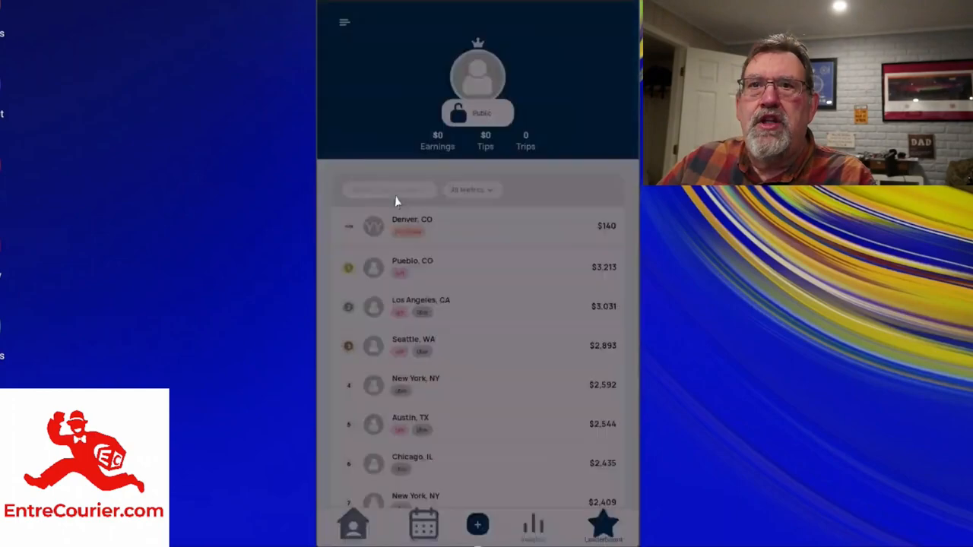
left_click(389, 190)
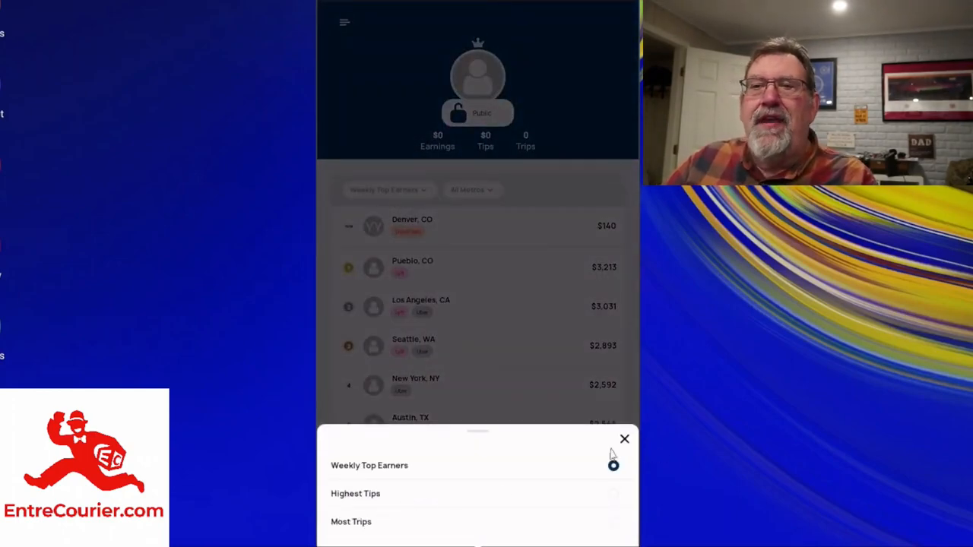
left_click(623, 438)
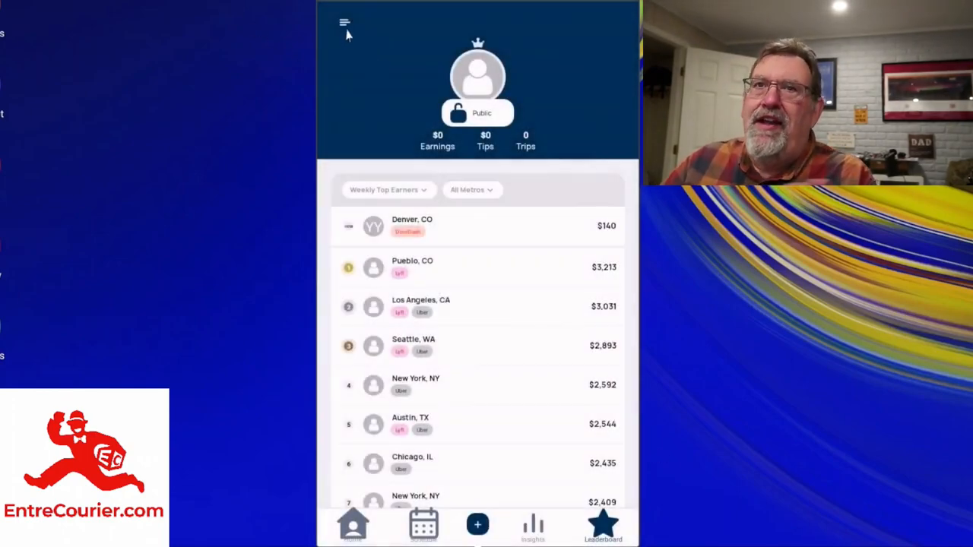
Switch the mileage tracker from Automated to Manual in settings and return to the leaderboard
left_click(343, 22)
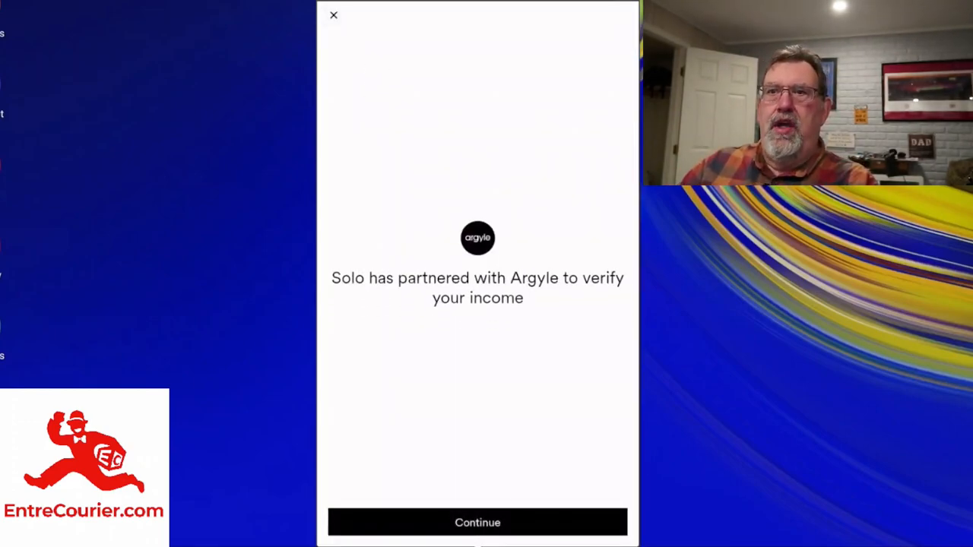
mouse_move(590, 344)
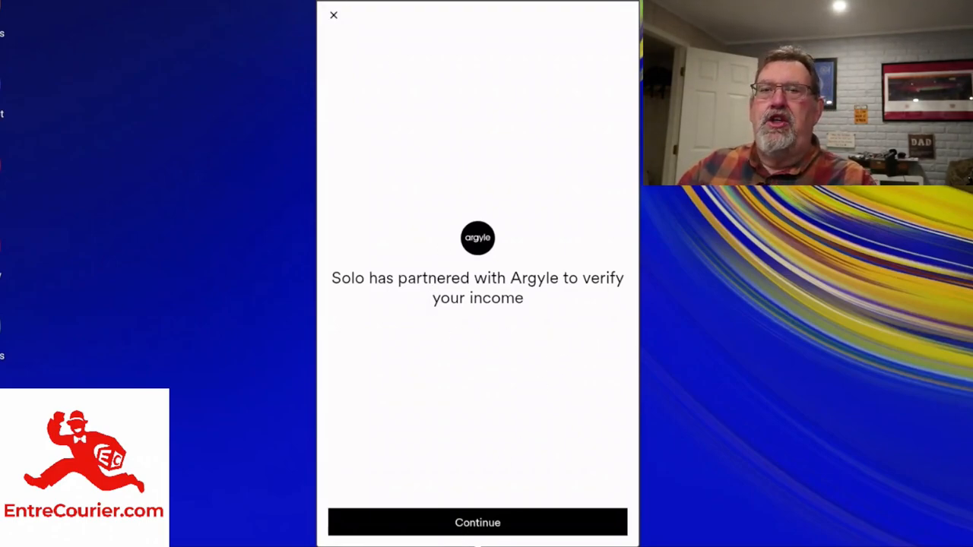
left_click(333, 15)
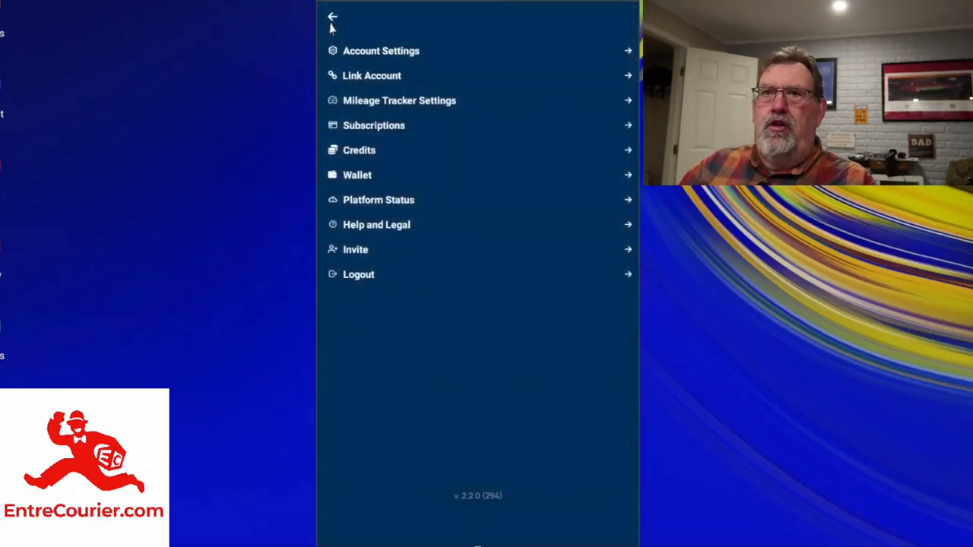
mouse_move(414, 120)
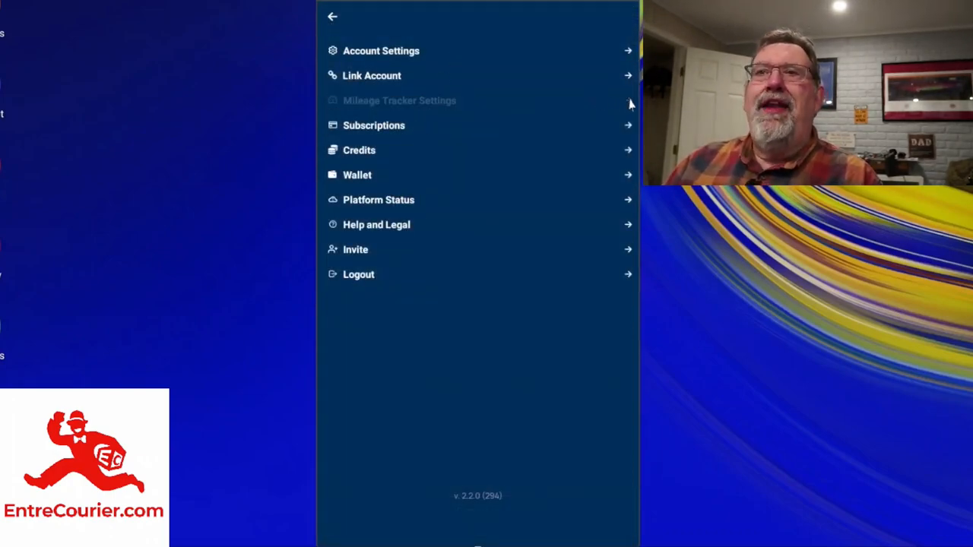
left_click(398, 101)
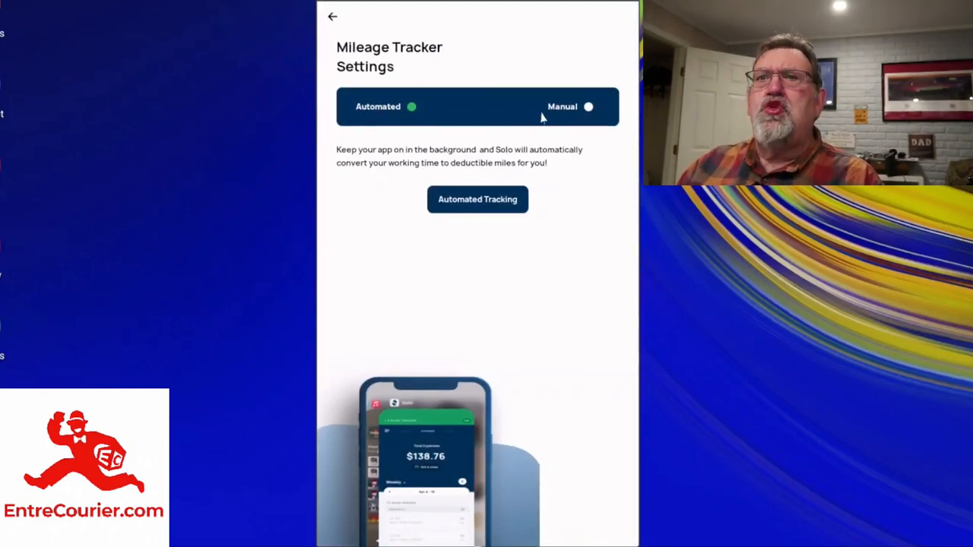
mouse_move(532, 137)
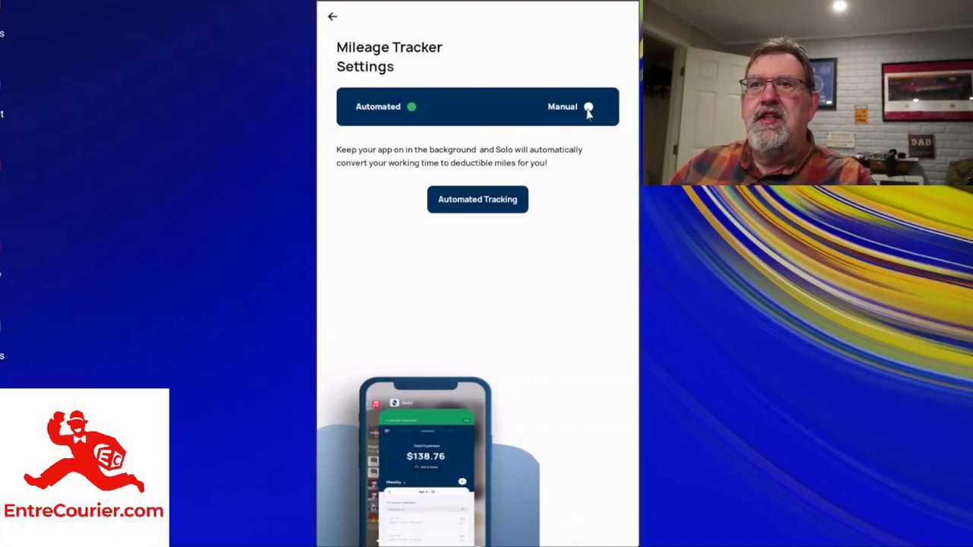
left_click(588, 107)
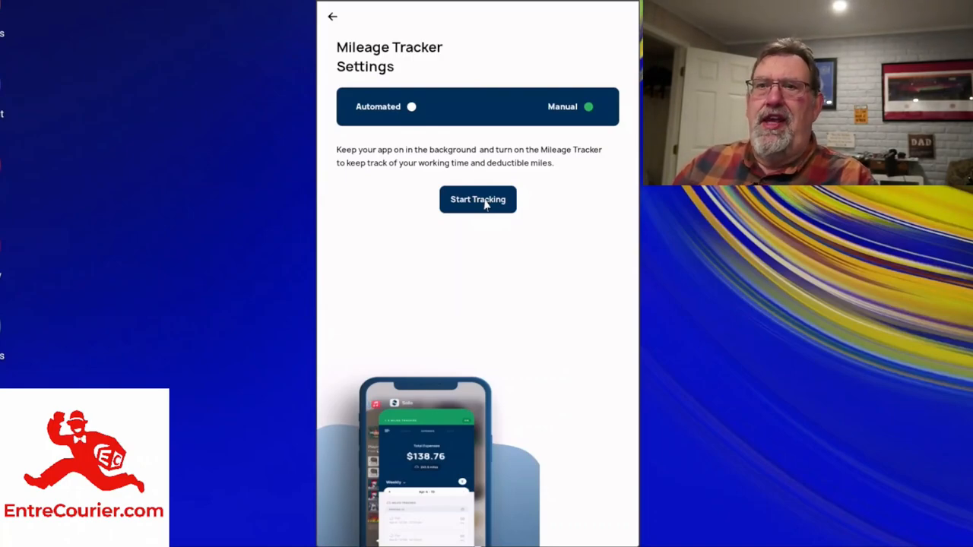
left_click(332, 15)
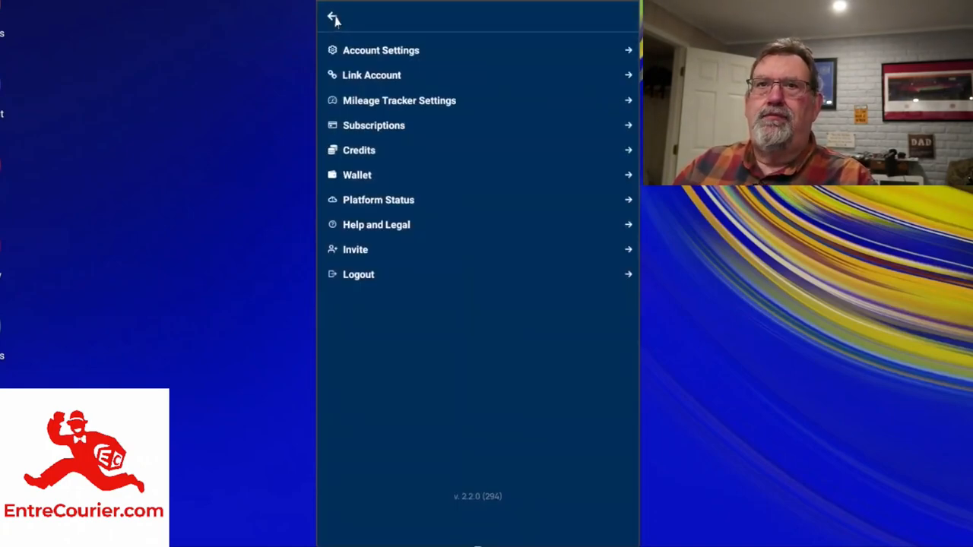
left_click(333, 18)
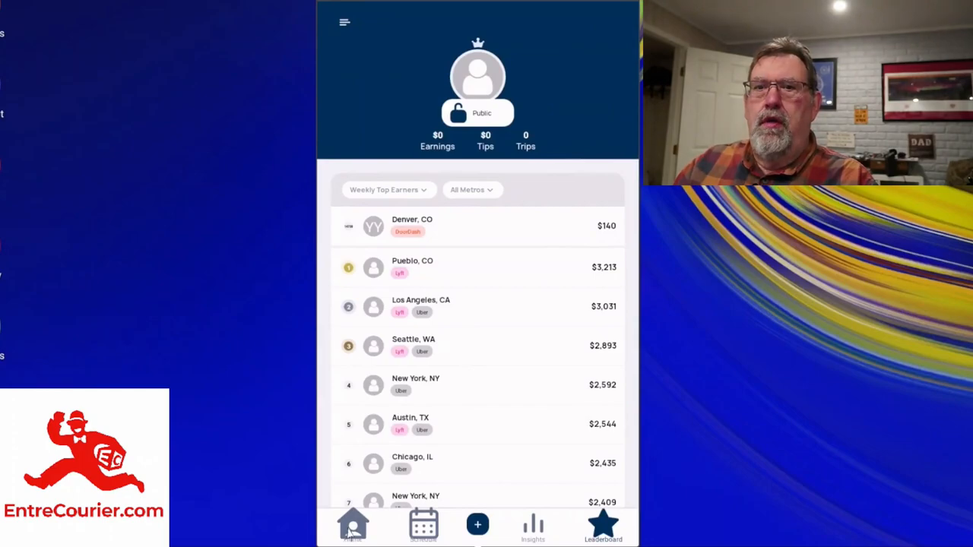
Return to the home overview and flip Mileage Tracking on then back off
left_click(598, 46)
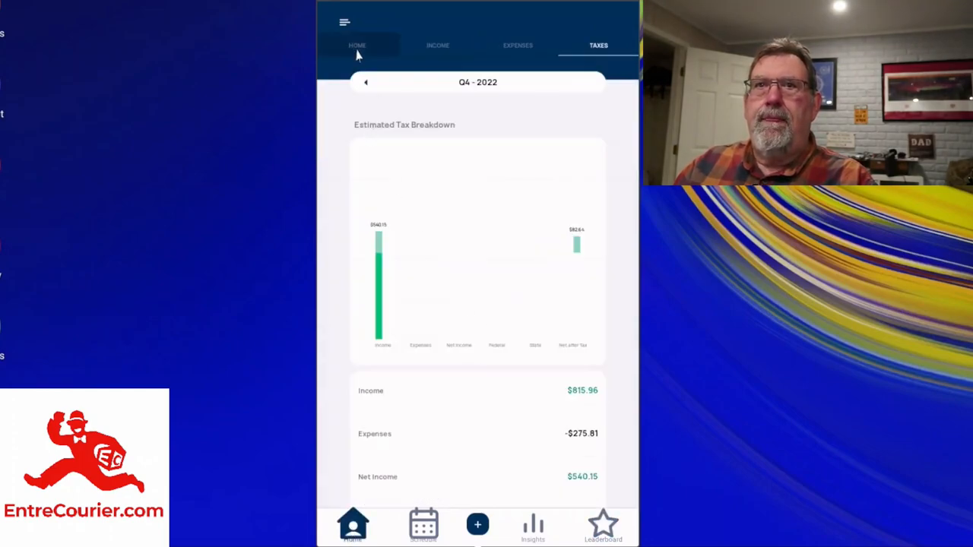
left_click(357, 46)
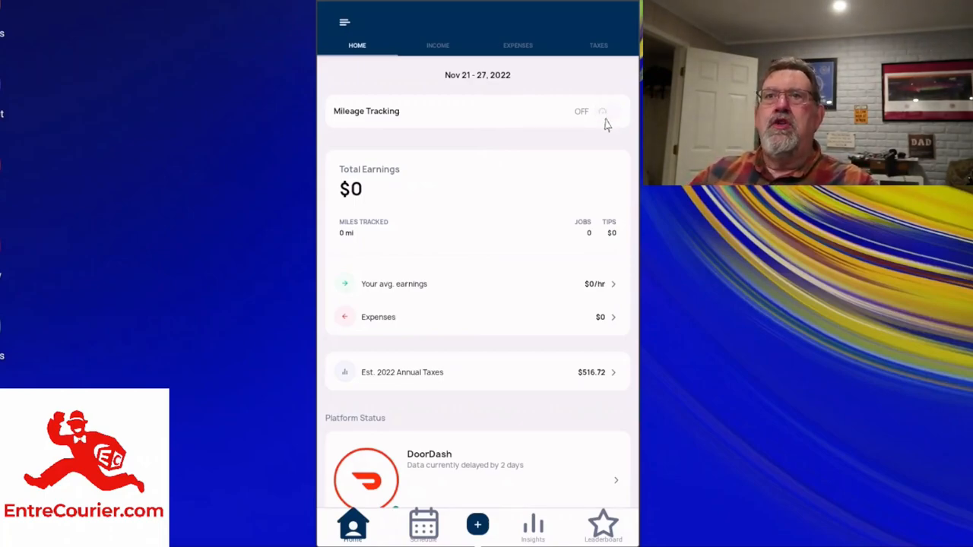
left_click(605, 111)
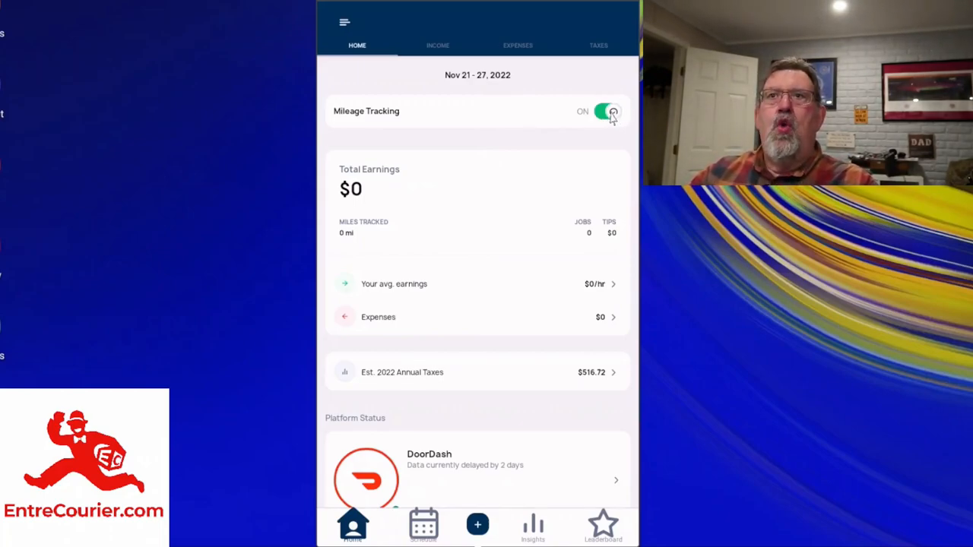
left_click(608, 111)
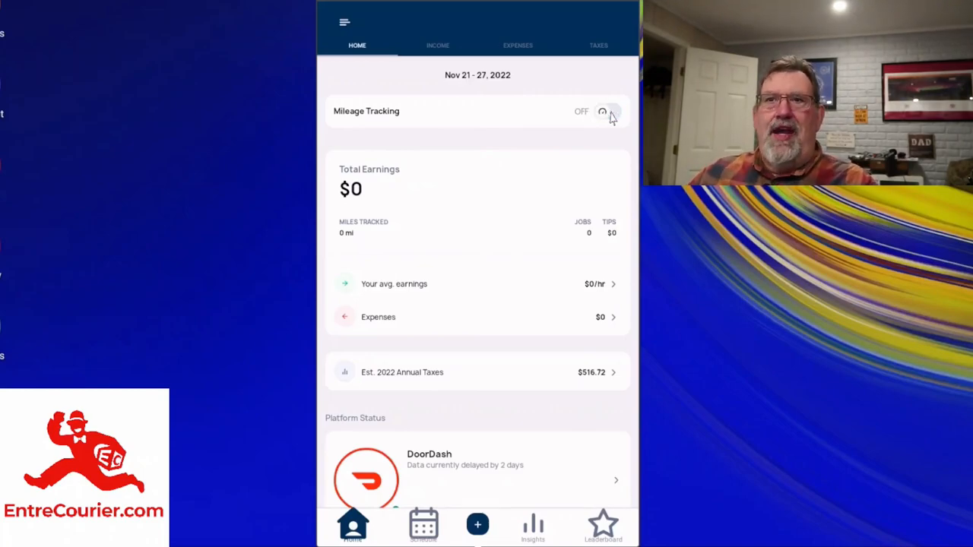